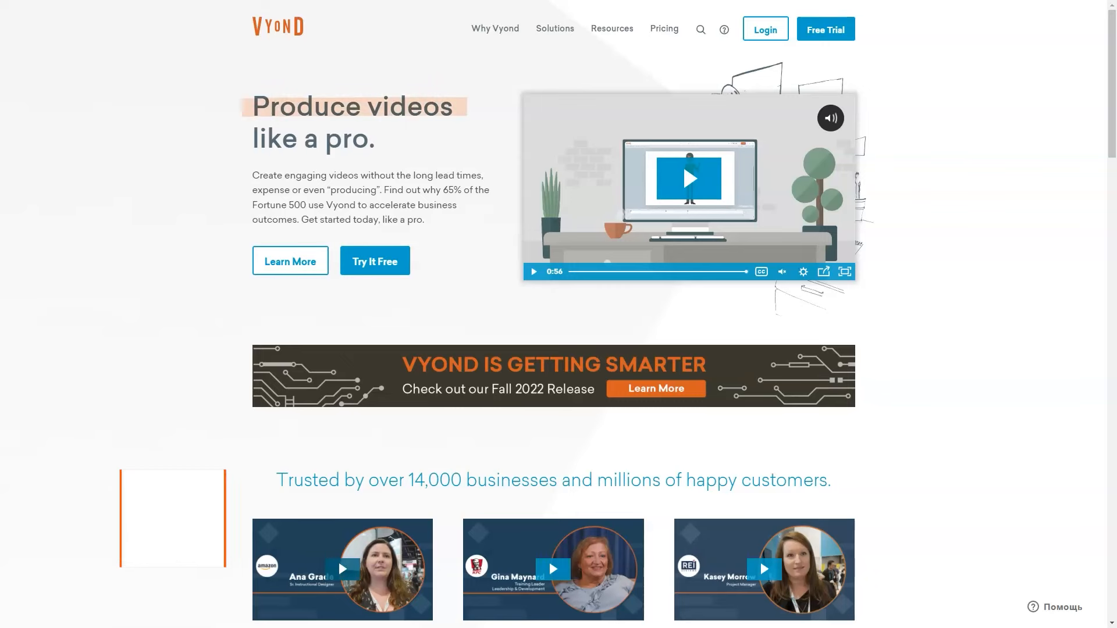
# Scroll down the Vyond homepage until the FAQ section is in view.
pyautogui.scroll(-3)
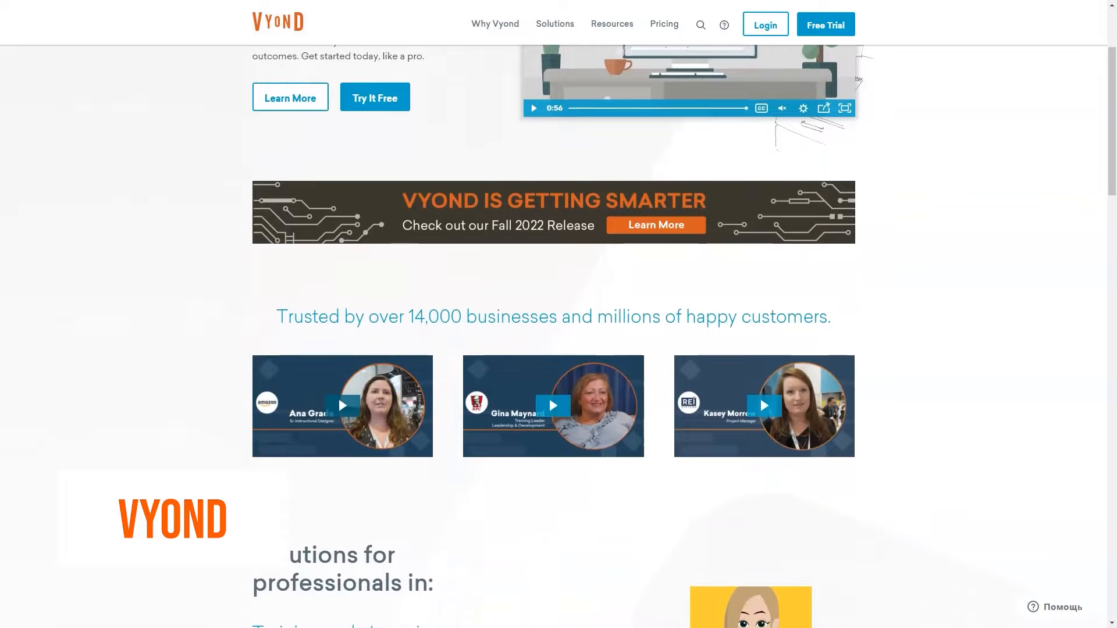
pyautogui.scroll(-3)
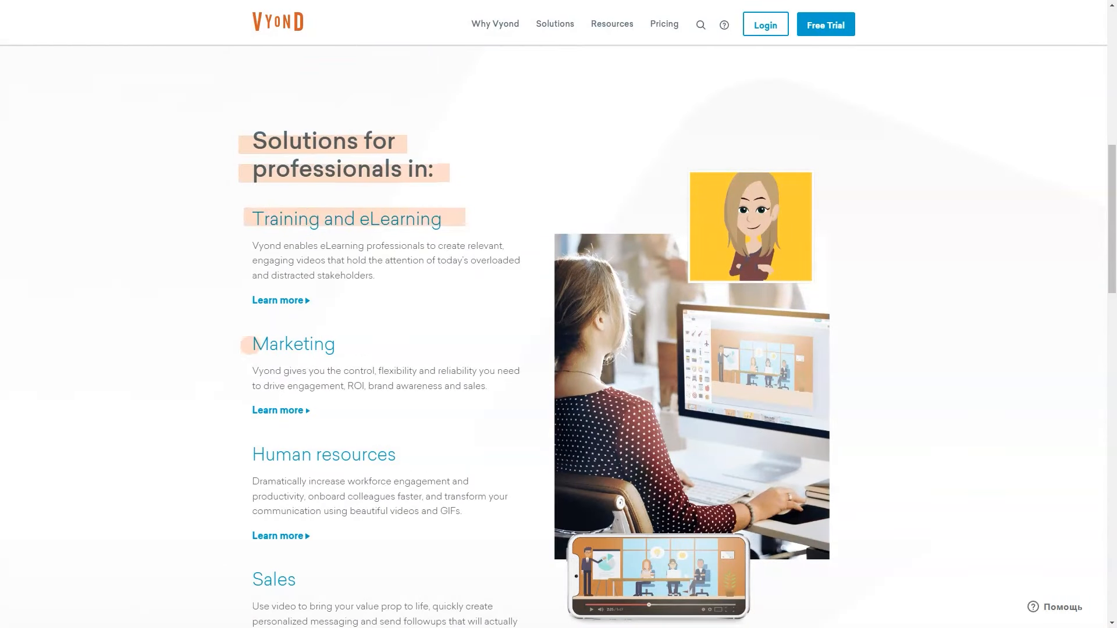
pyautogui.scroll(-3)
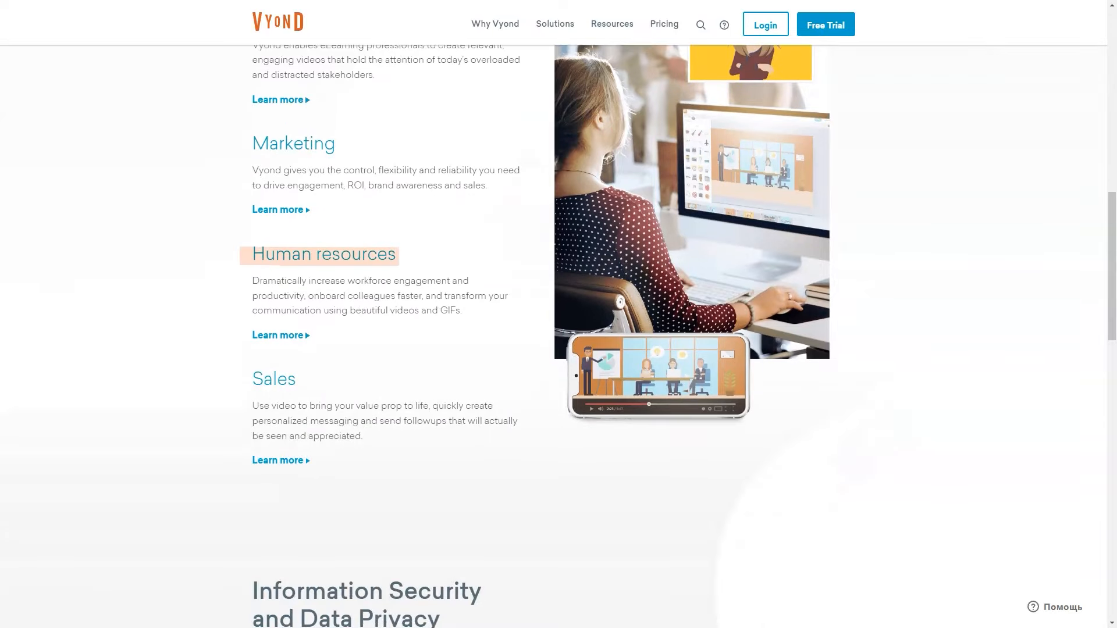
pyautogui.scroll(-3)
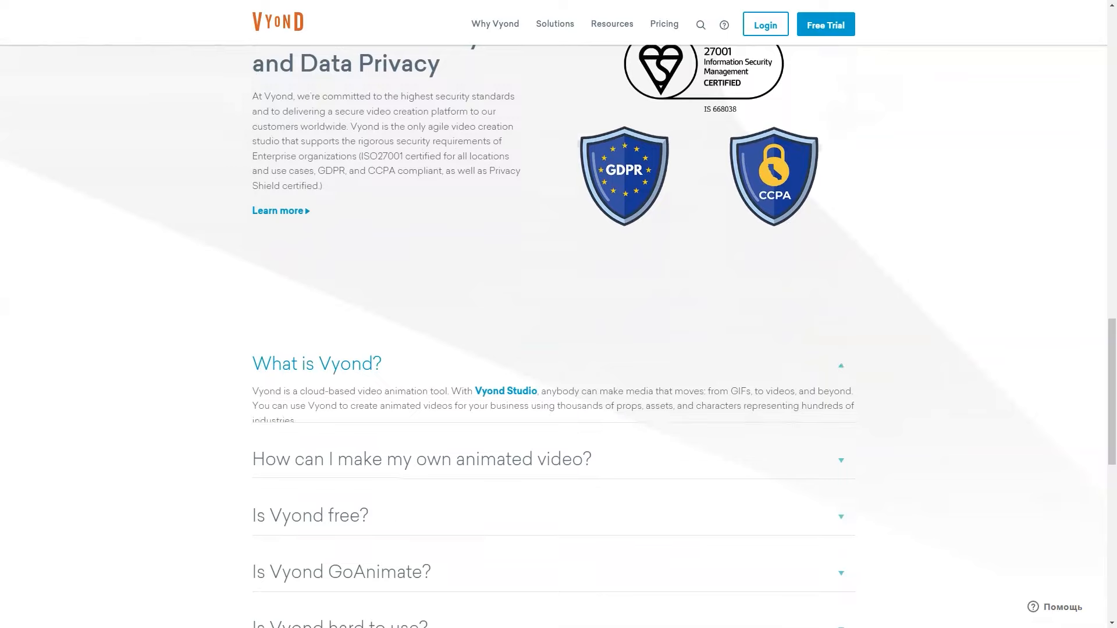
pyautogui.scroll(-3)
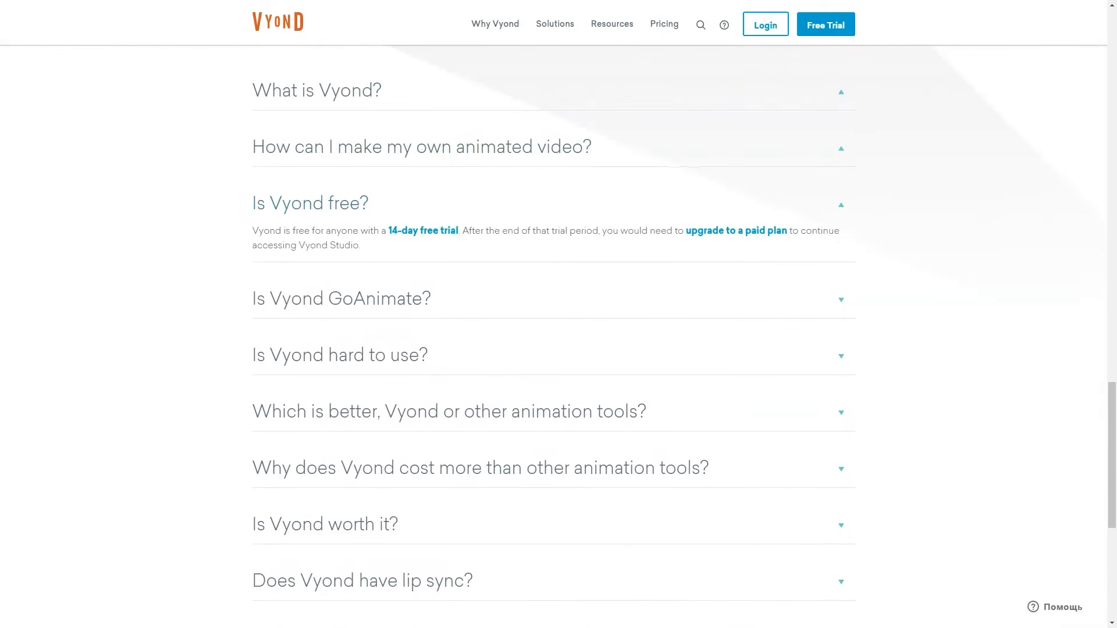
# Expand the FAQ answers for 'Is Vyond GoAnimate?', the next question, and how long a Vyond video takes.
pyautogui.click(341, 299)
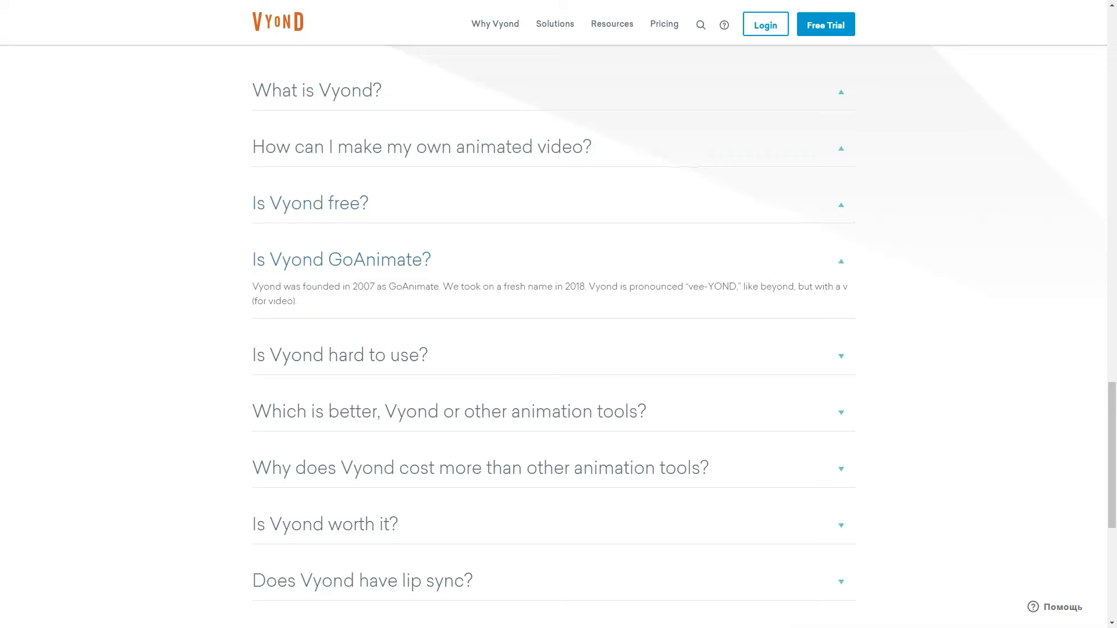
pyautogui.click(339, 355)
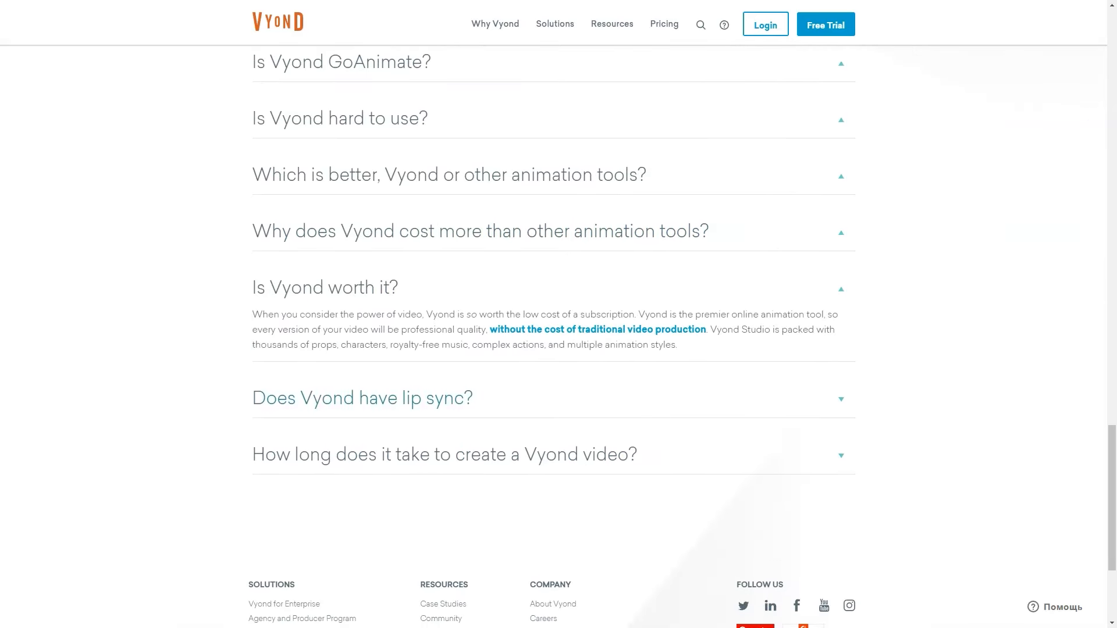
pyautogui.click(443, 455)
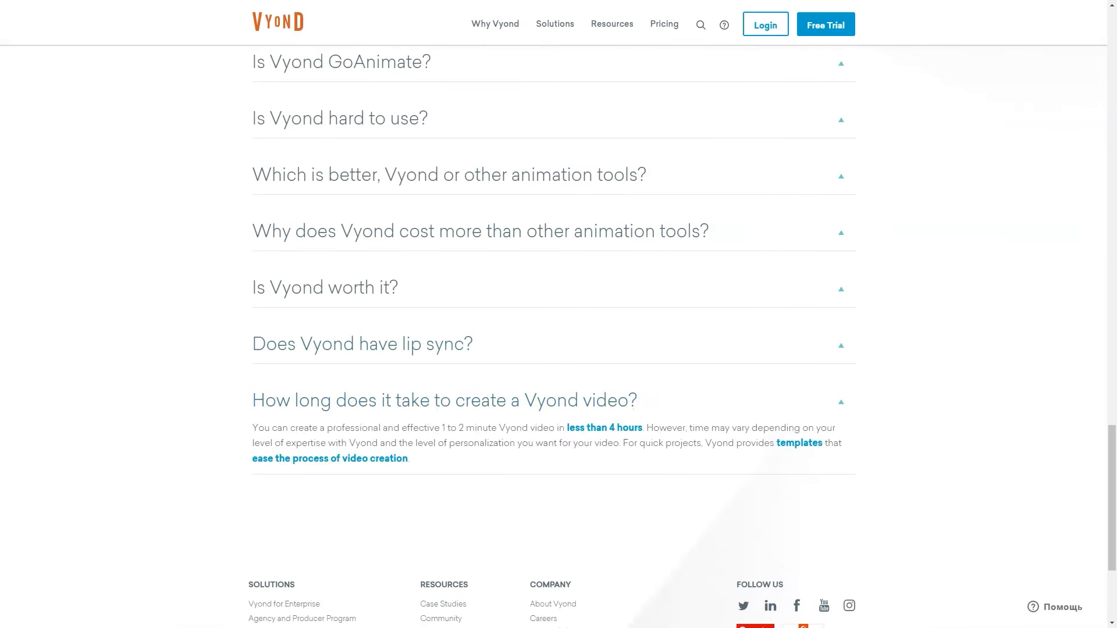
# Scroll through the upper Vyond for Enterprise feature sections.
pyautogui.scroll(3)
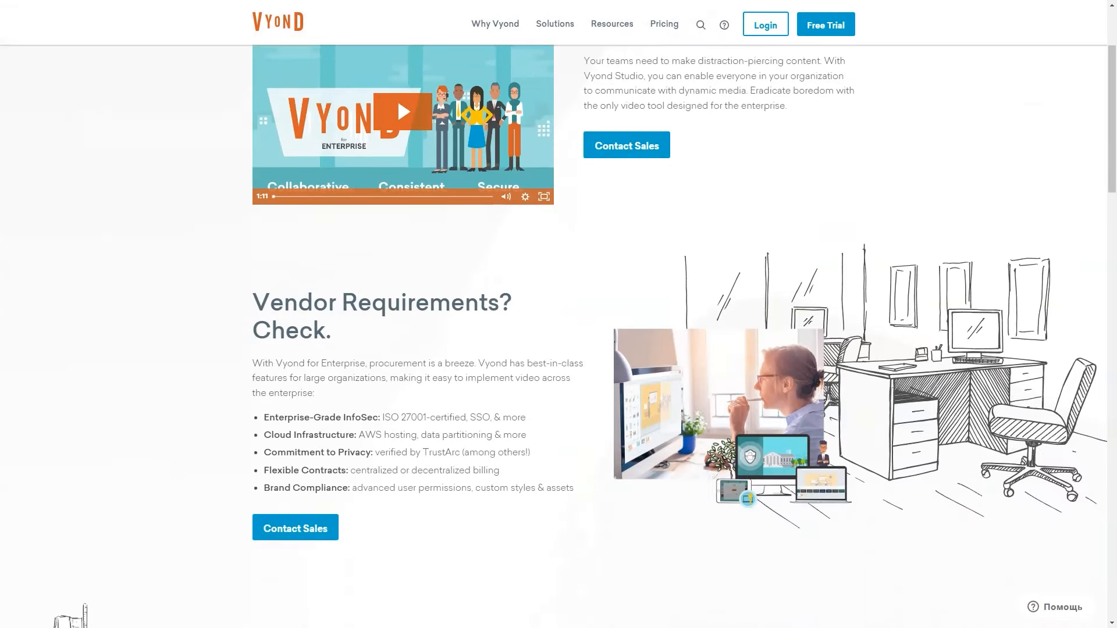
pyautogui.scroll(-3)
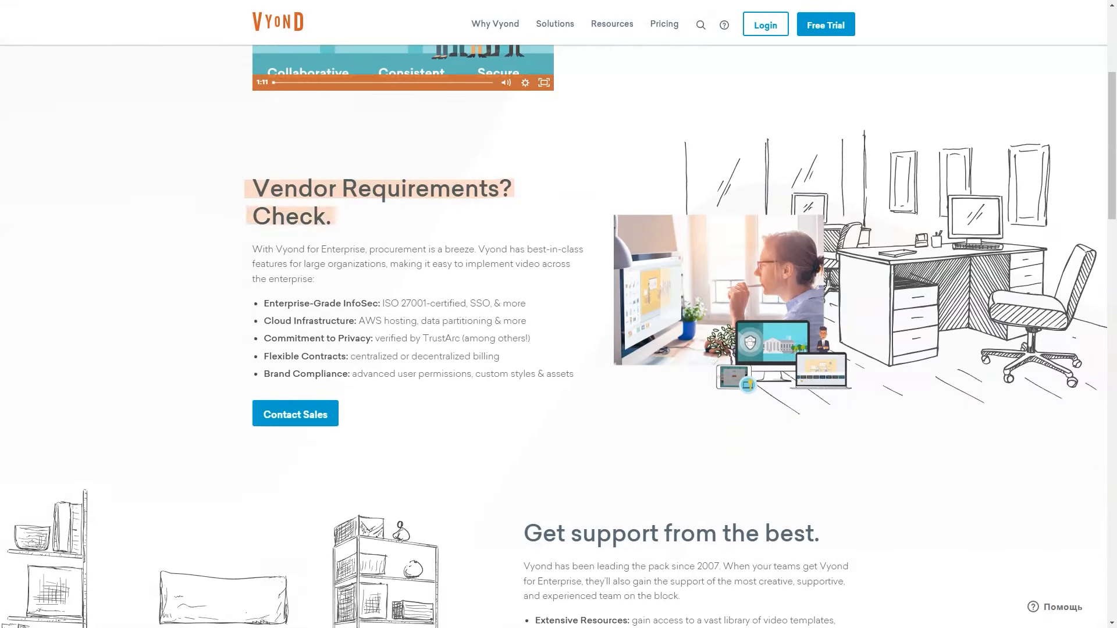
pyautogui.scroll(-3)
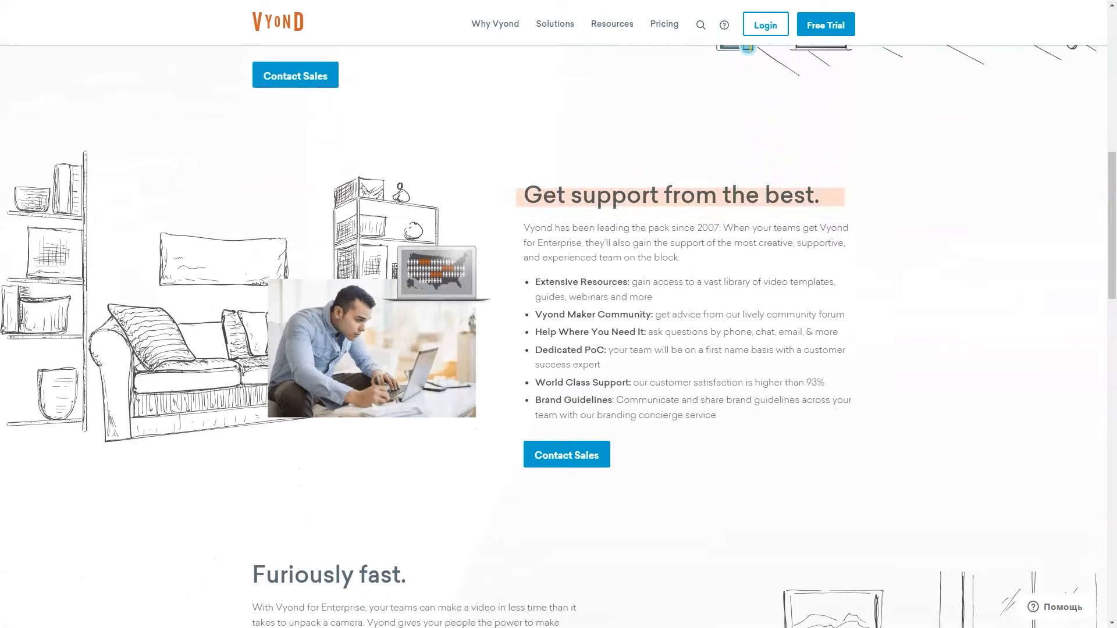
pyautogui.scroll(-3)
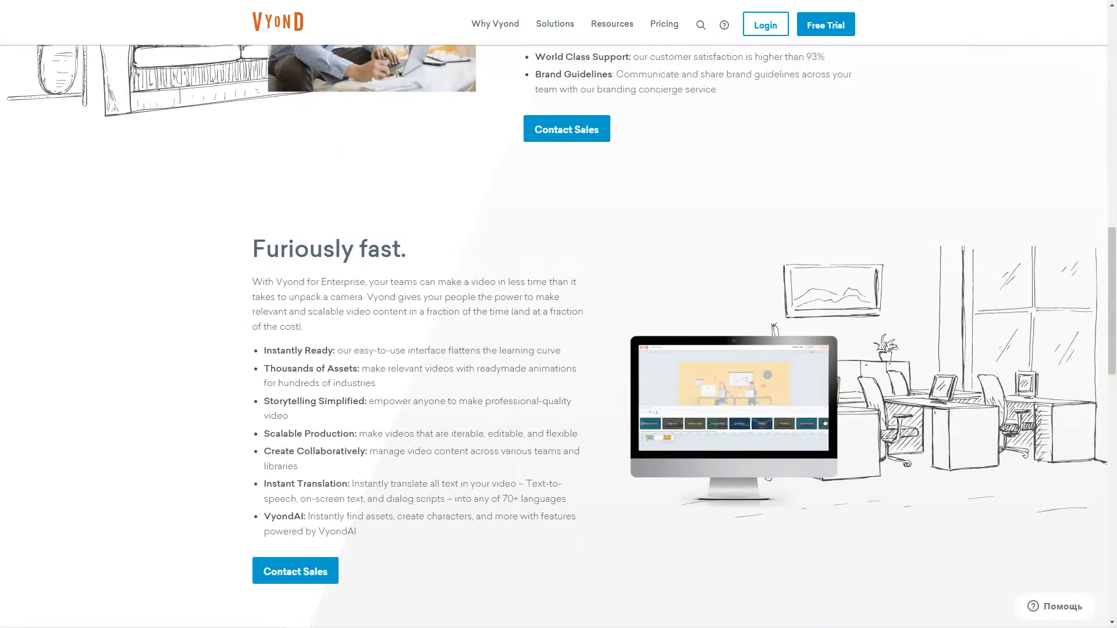
pyautogui.scroll(3)
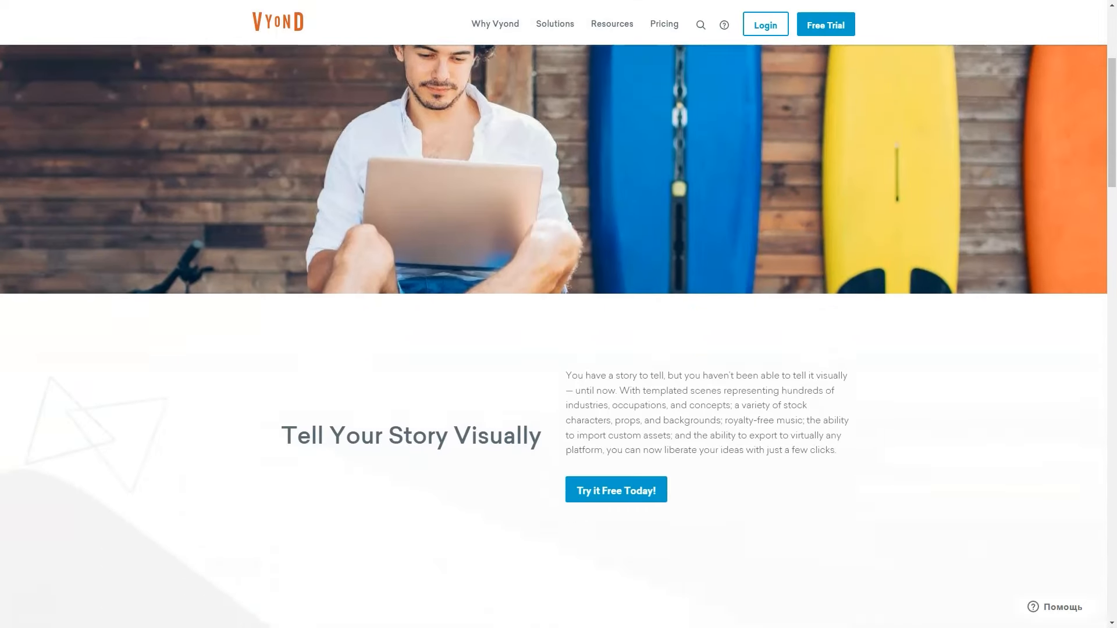
# Continue down the enterprise page to its end before moving to the Global Reseller Program page.
pyautogui.scroll(-3)
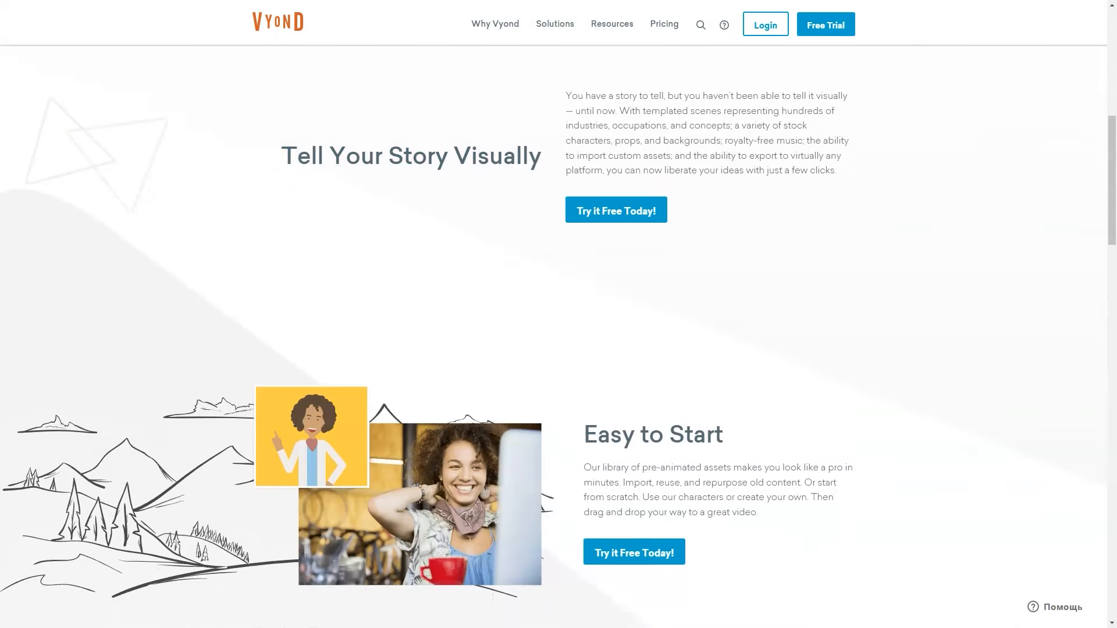
pyautogui.scroll(-3)
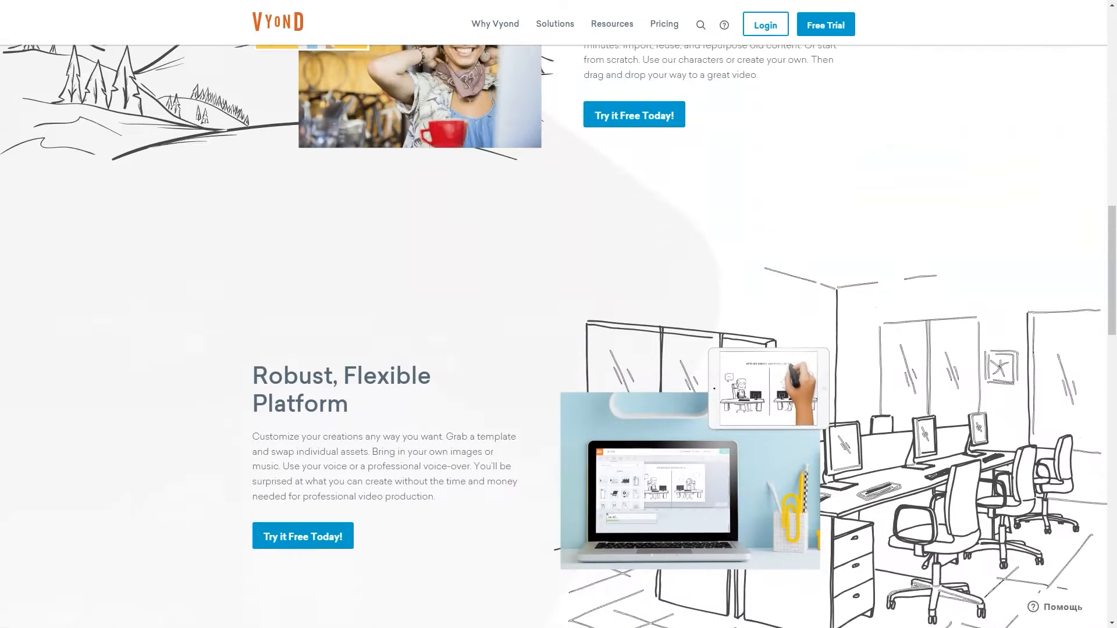
pyautogui.scroll(-3)
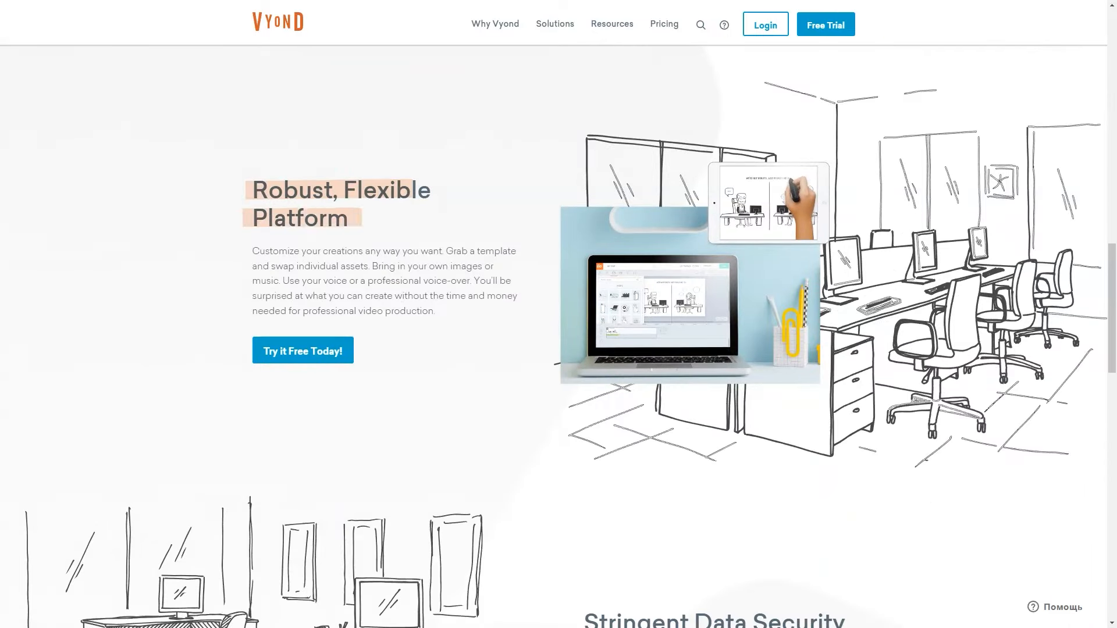
pyautogui.scroll(-3)
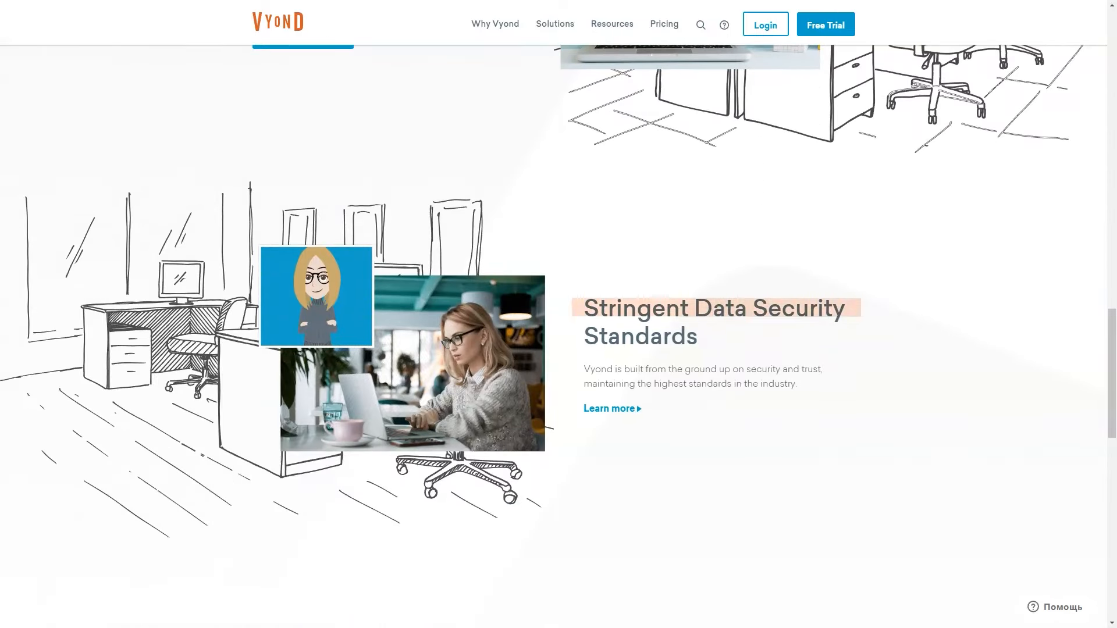
pyautogui.scroll(-3)
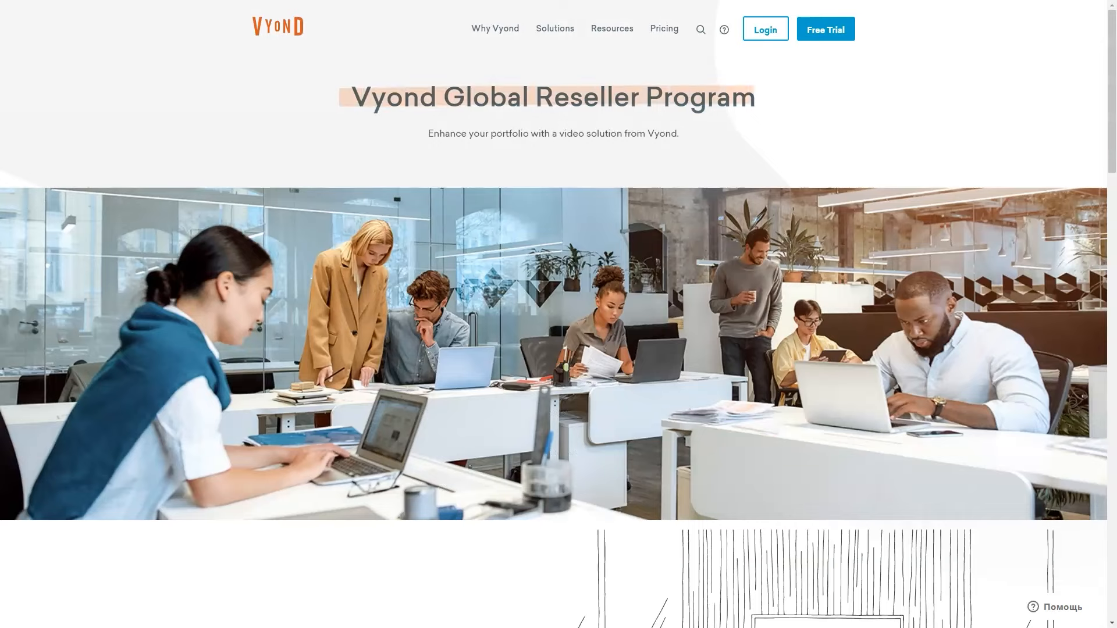
# Scroll the Reseller Program page through the results and Program Benefits sections.
pyautogui.scroll(-3)
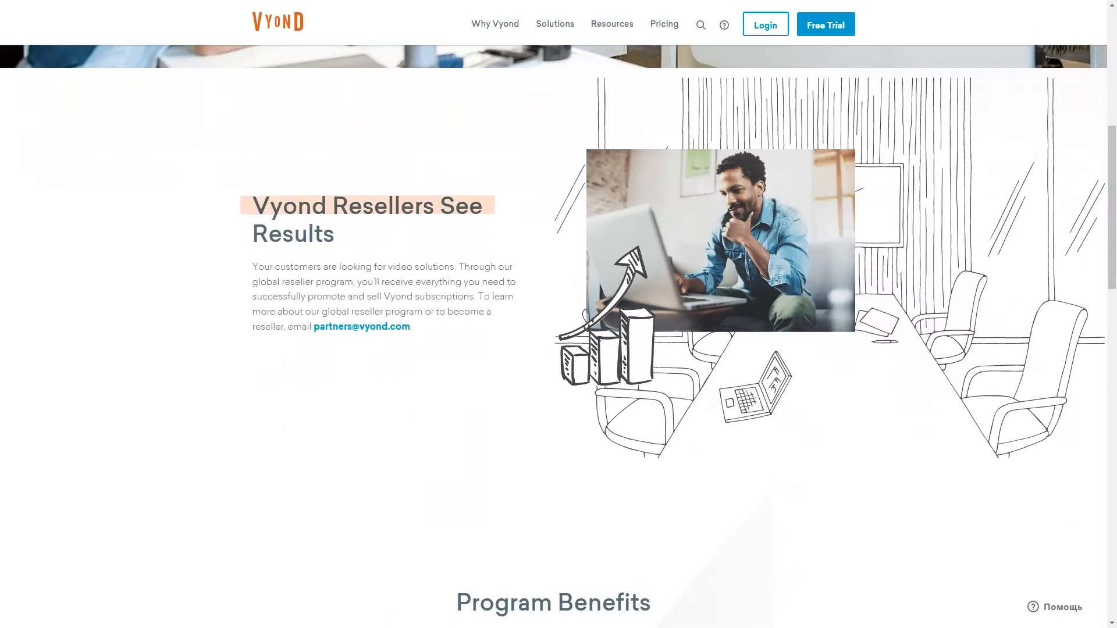
pyautogui.scroll(-3)
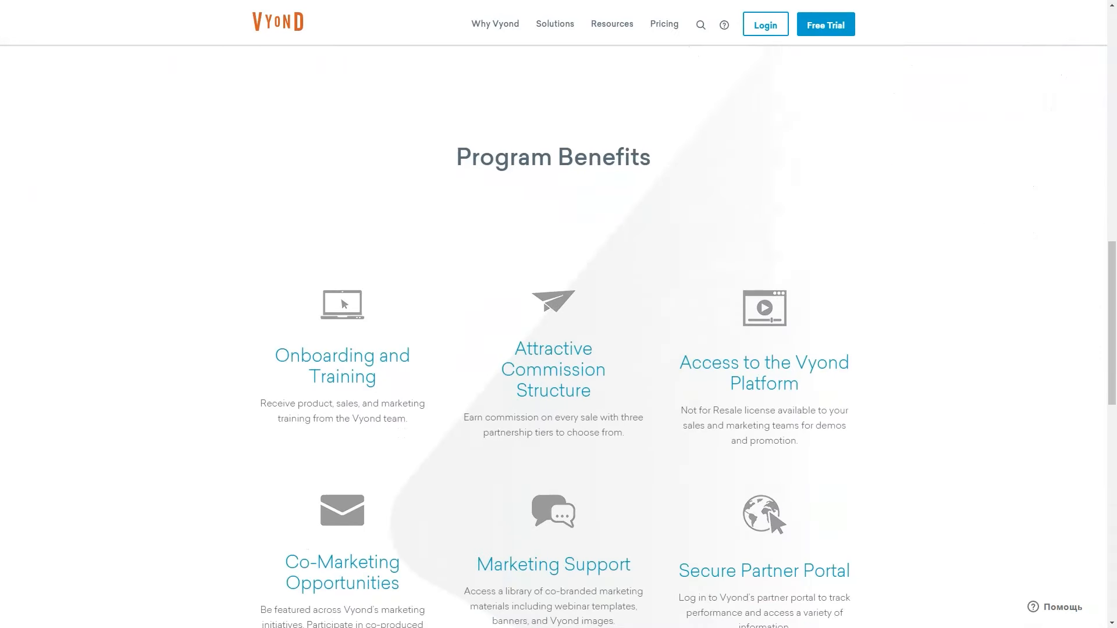
pyautogui.scroll(-3)
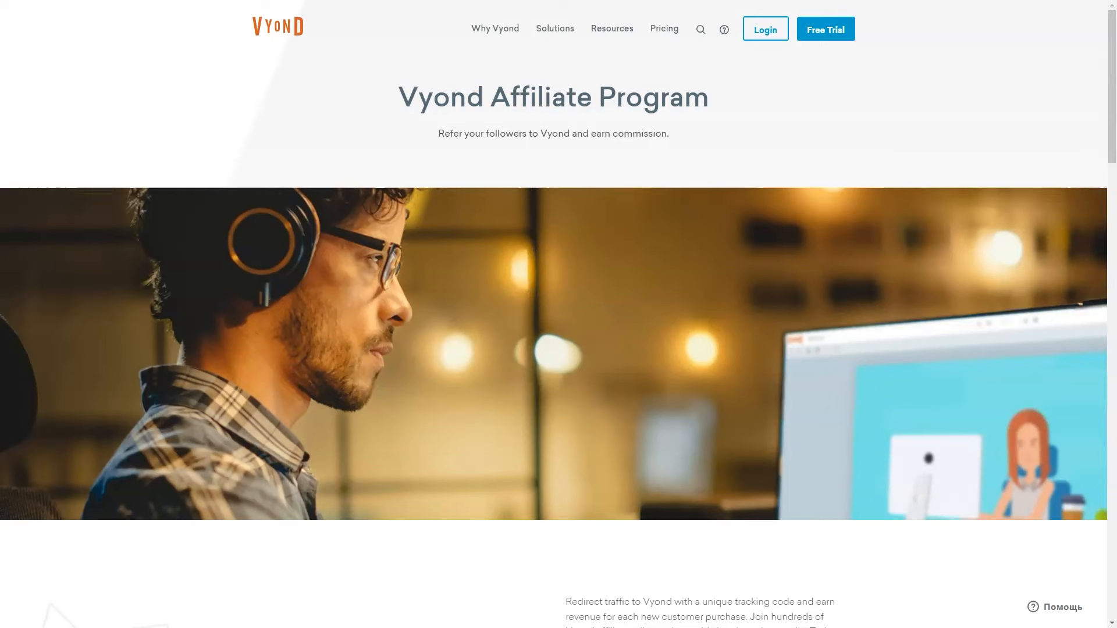
# Scroll through the Affiliate Program benefits sections.
pyautogui.scroll(-3)
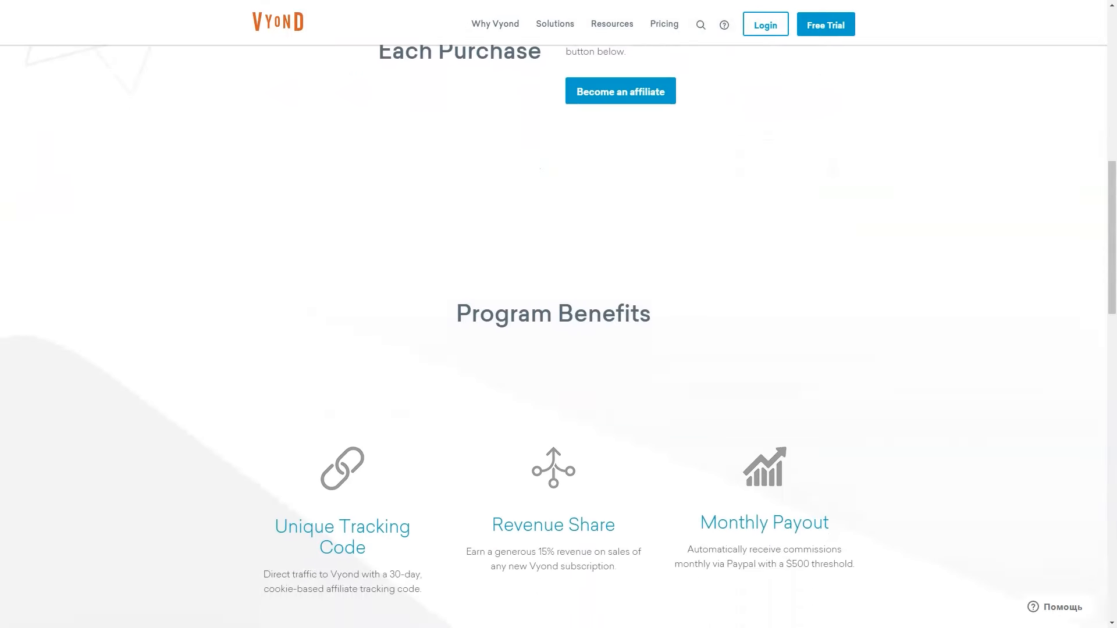
pyautogui.scroll(-3)
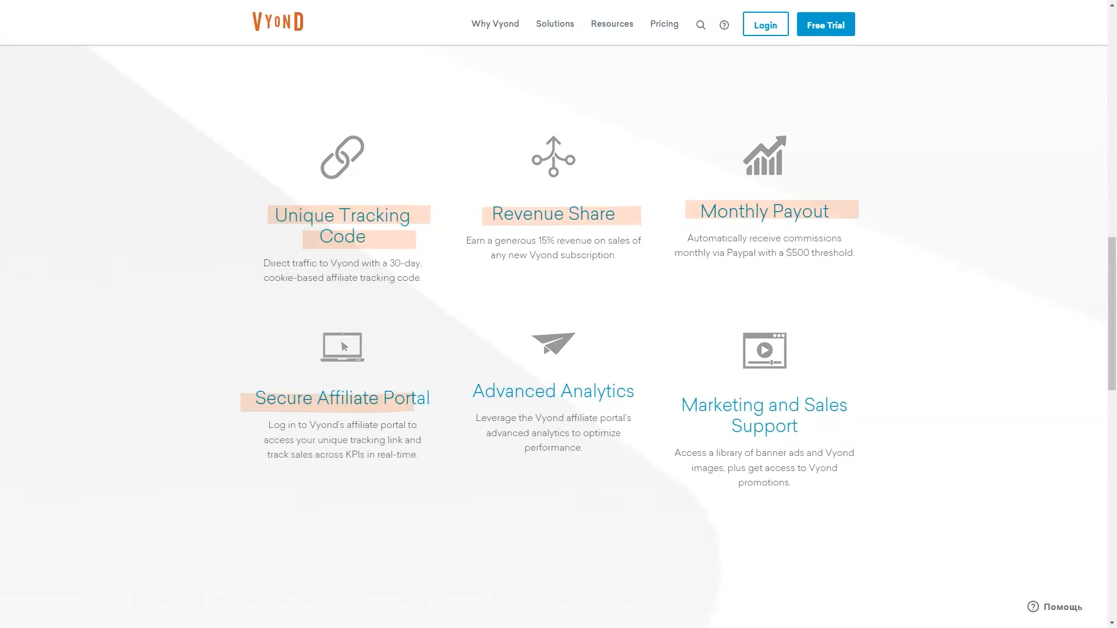
pyautogui.scroll(-3)
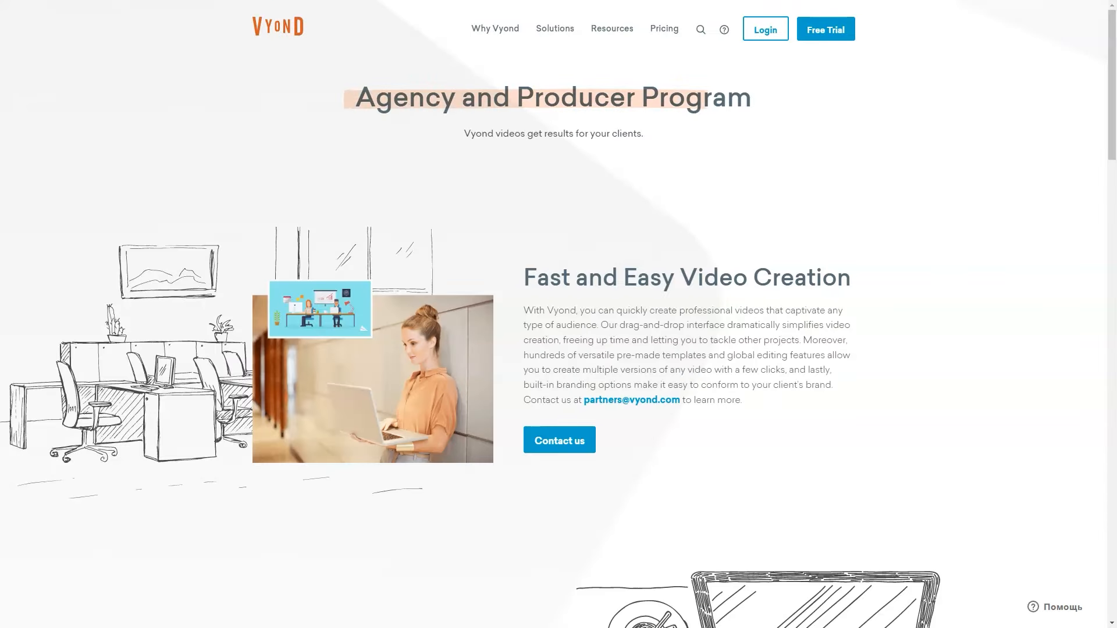
# Scroll through the Agency and Producer Program page sections.
pyautogui.scroll(-3)
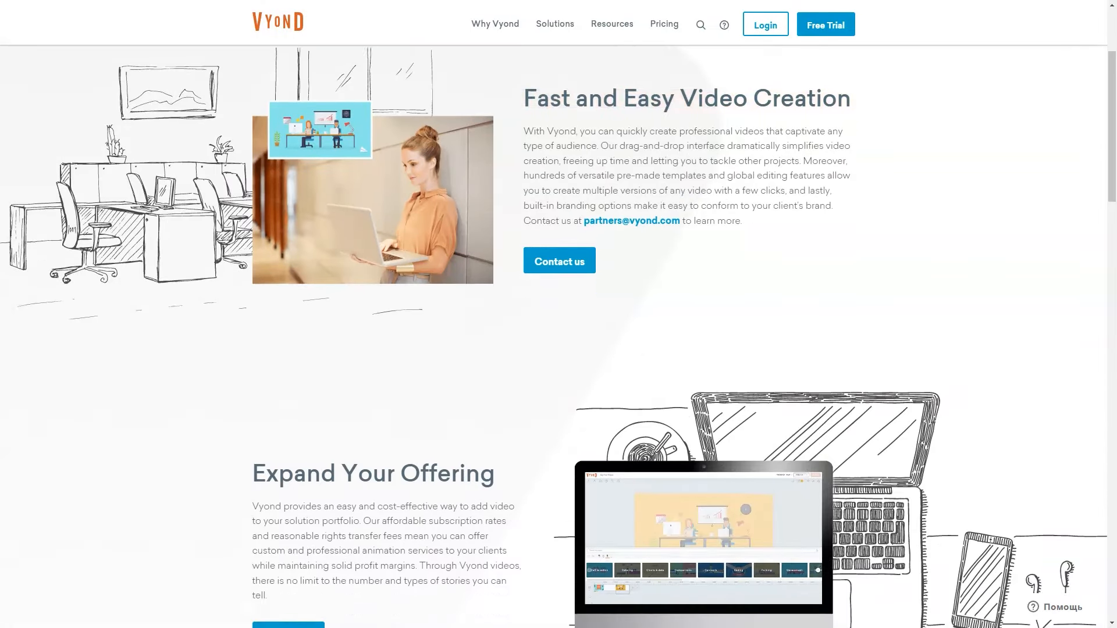
pyautogui.scroll(-3)
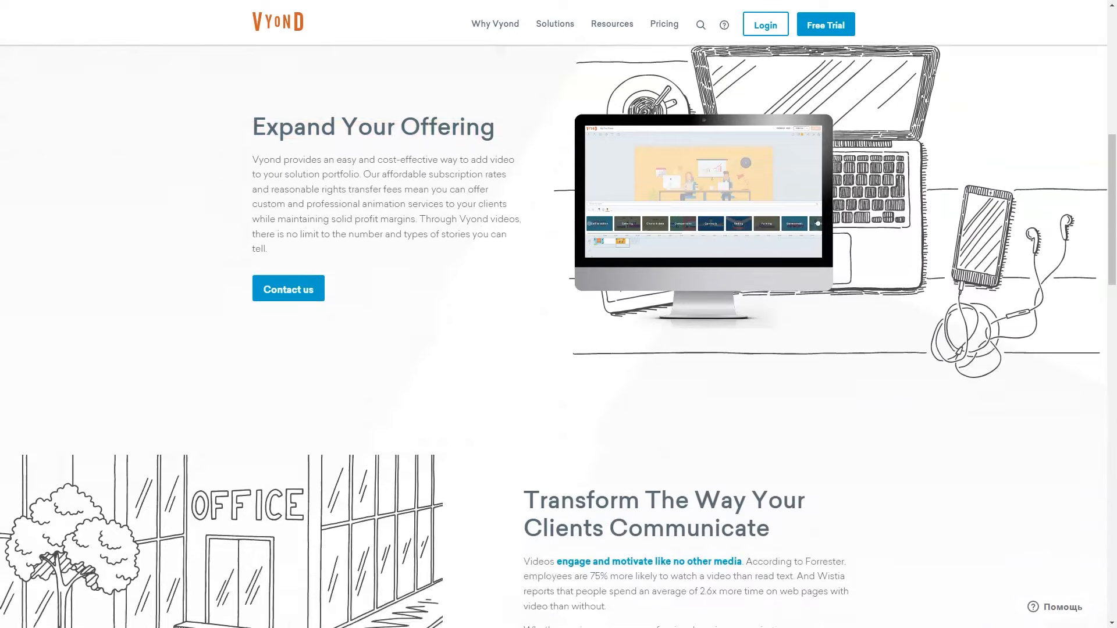
pyautogui.scroll(-3)
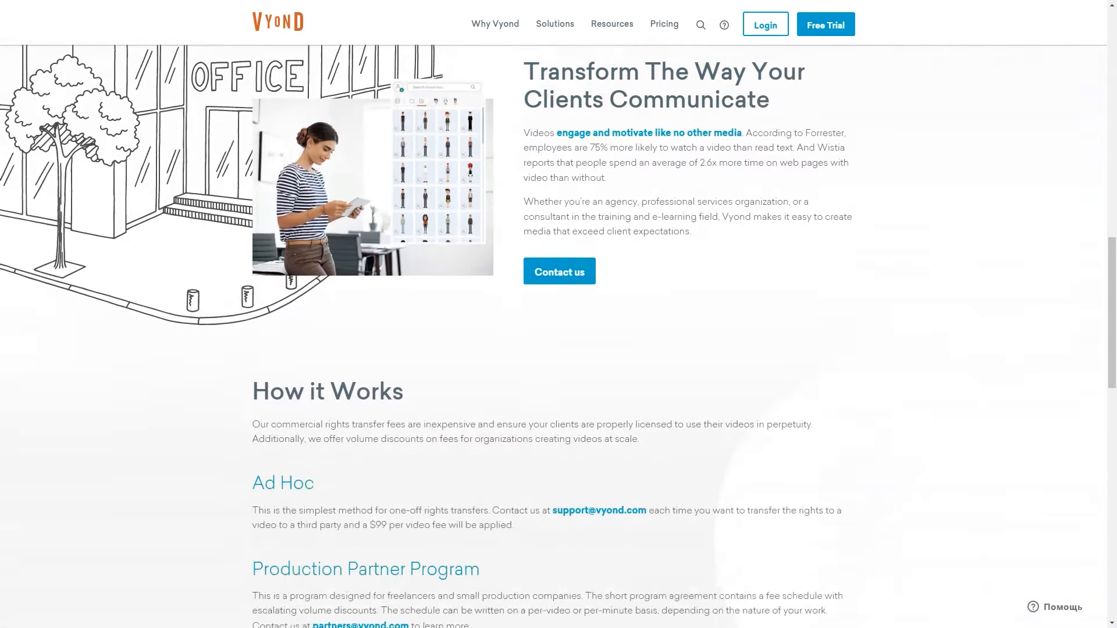
pyautogui.scroll(-3)
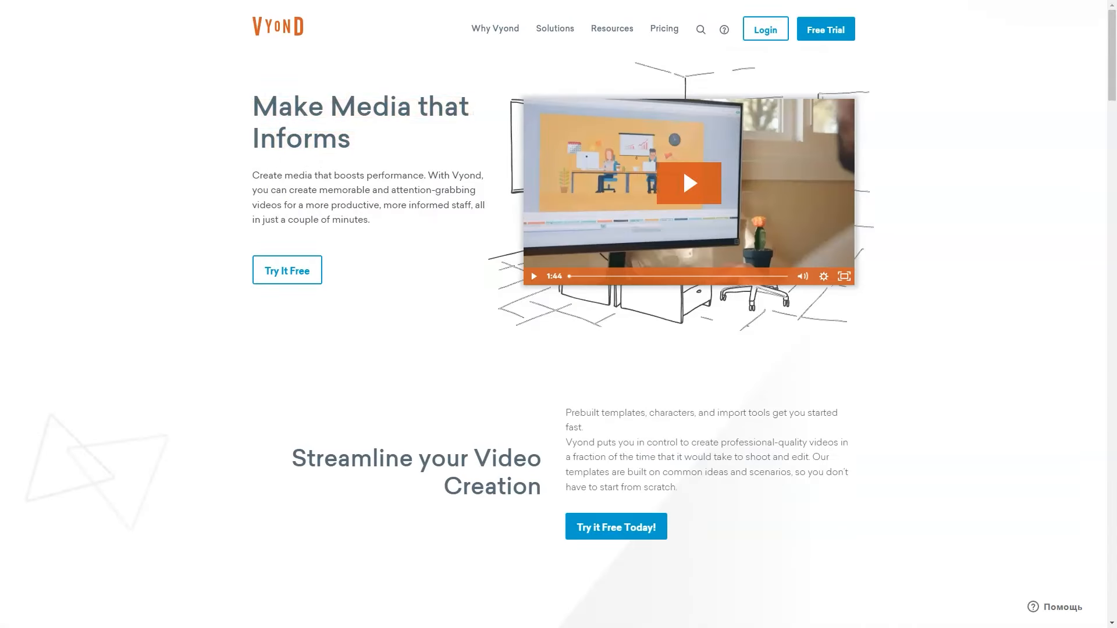
# Scroll the Make Media that Informs page through the culture and engagement sections.
pyautogui.scroll(-3)
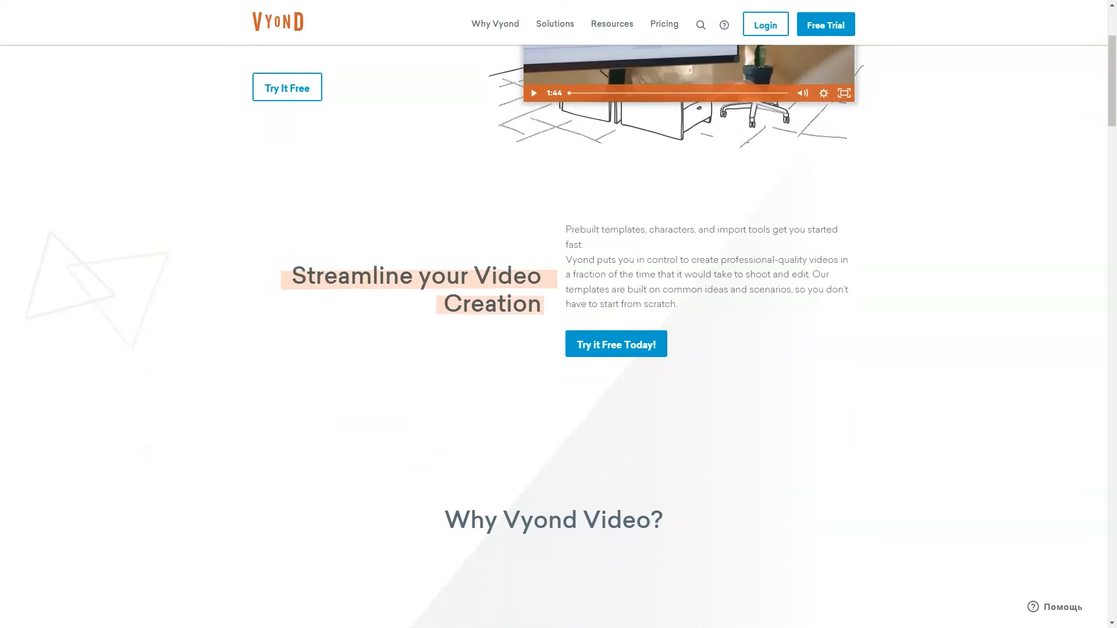
pyautogui.scroll(-3)
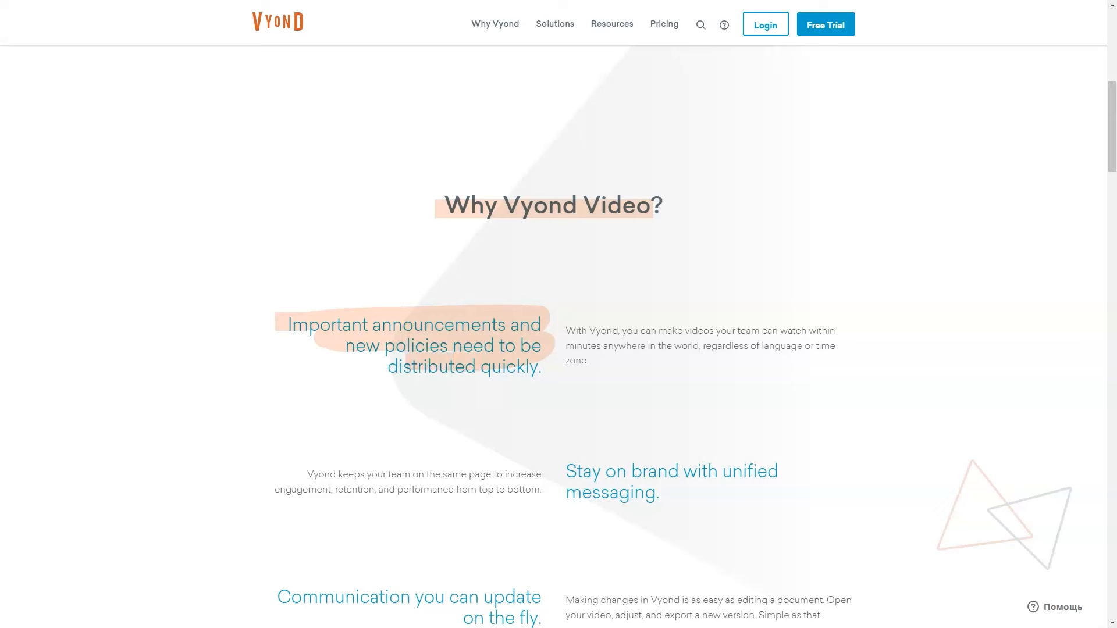
pyautogui.scroll(-3)
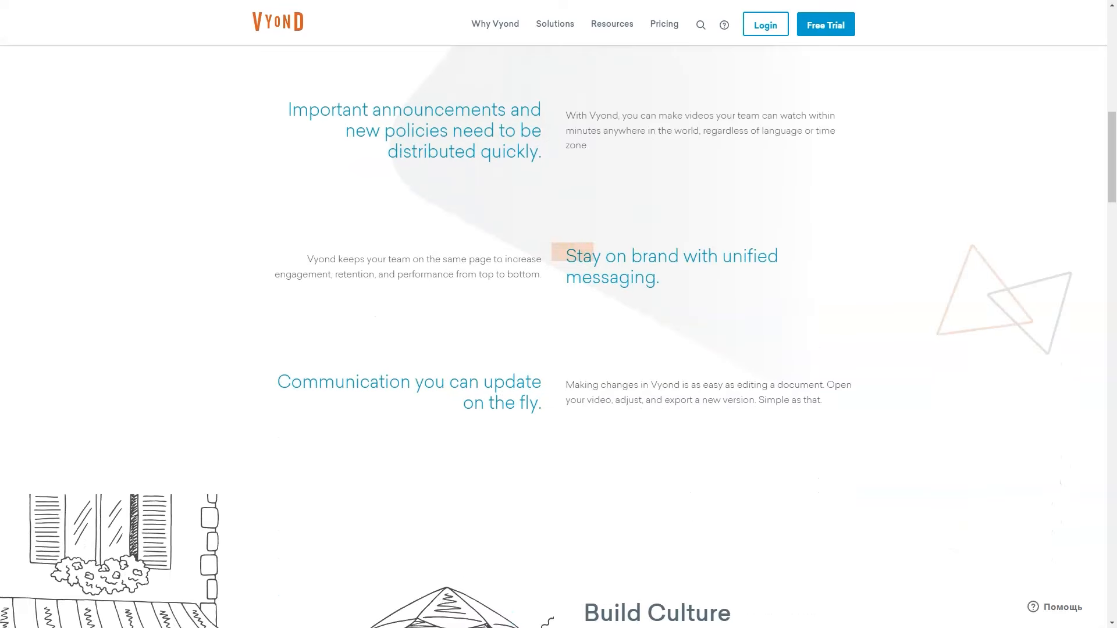
pyautogui.scroll(-3)
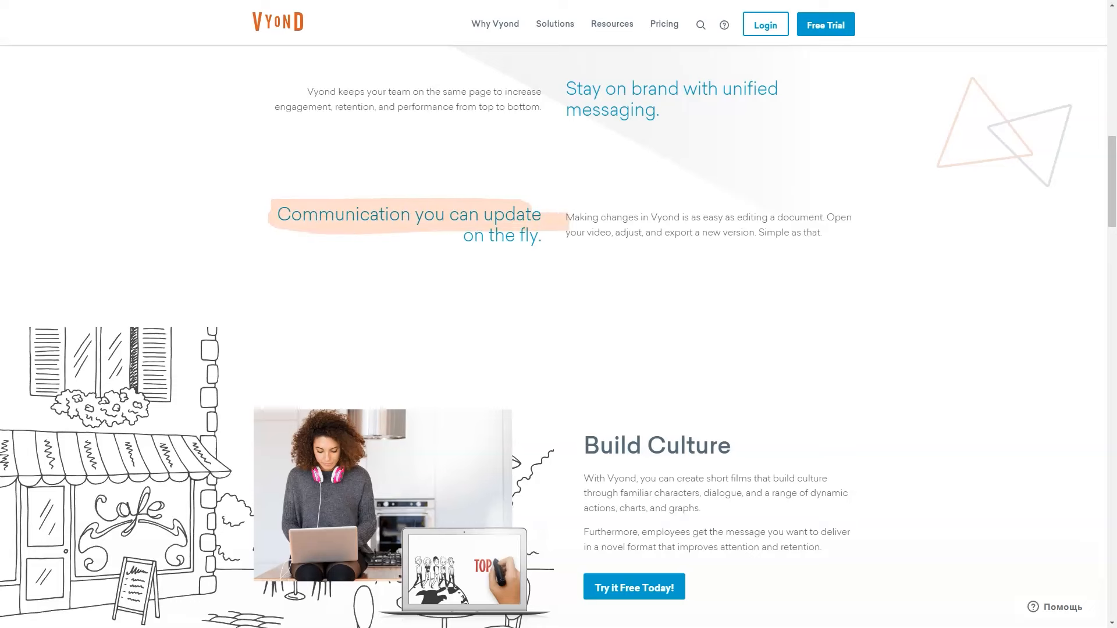
# Continue down to Unify a Distributed Workforce and the testimonials.
pyautogui.scroll(-3)
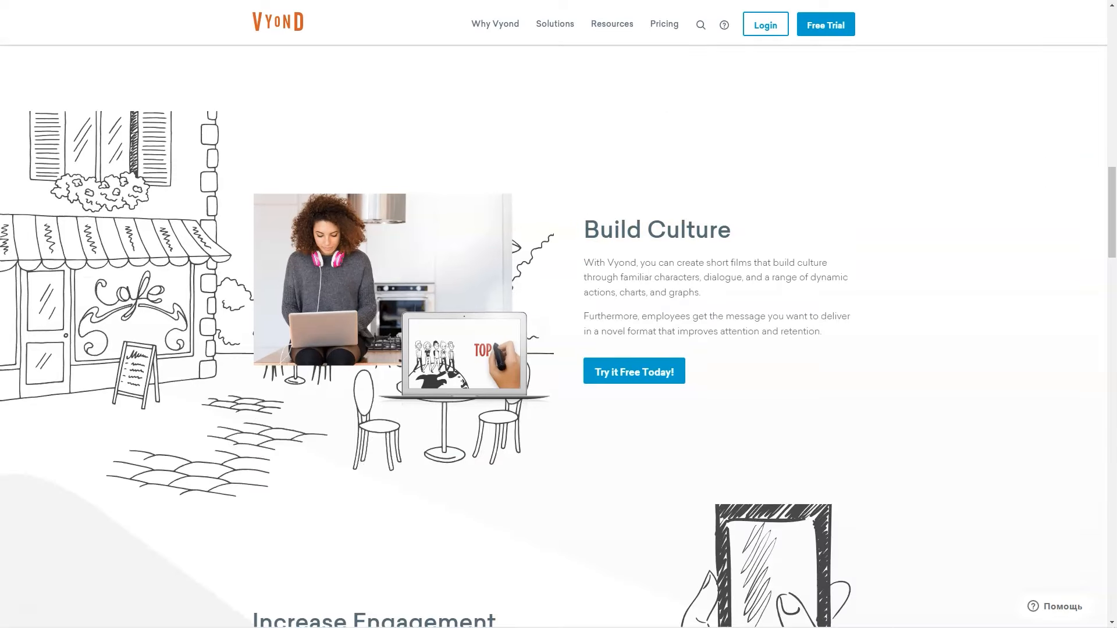
pyautogui.scroll(-3)
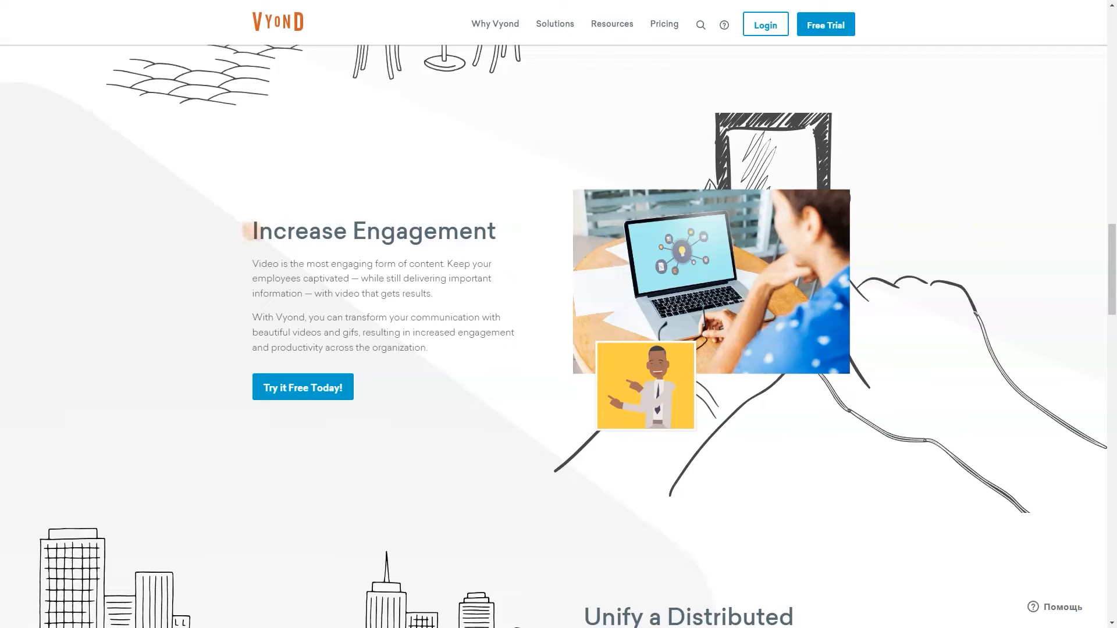
pyautogui.scroll(-3)
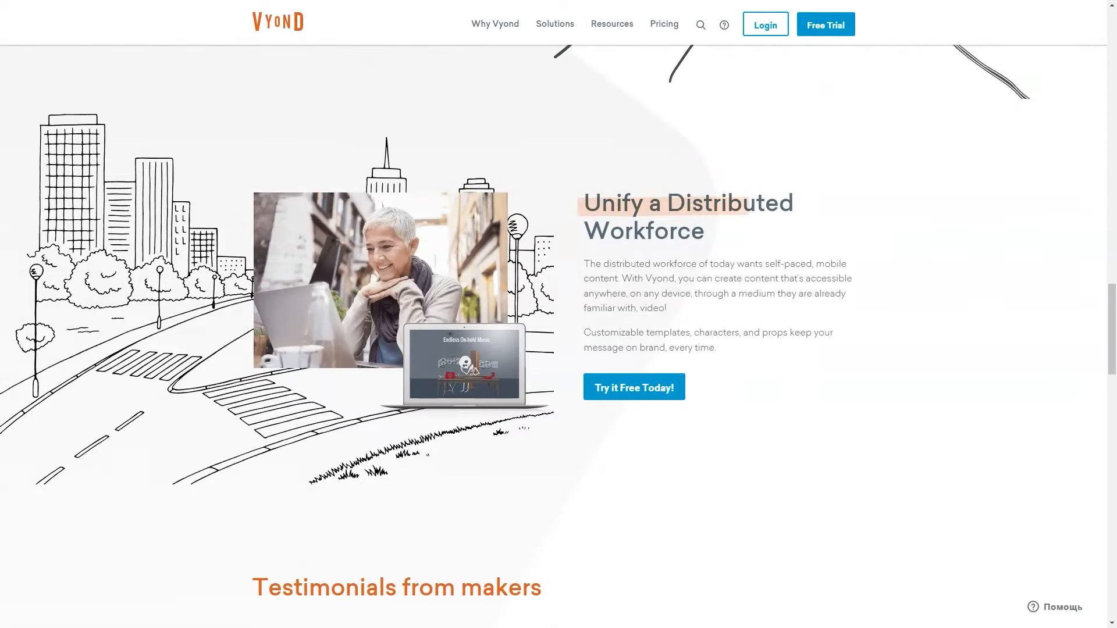
pyautogui.scroll(-3)
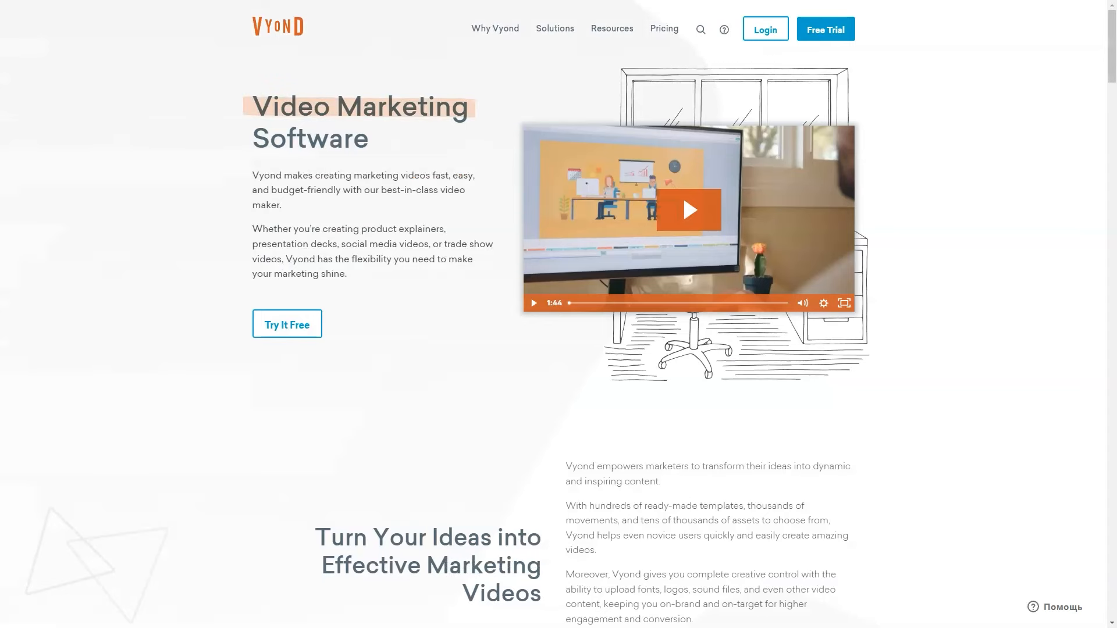
# Scroll down the Video Marketing Software page's opening feature sections.
pyautogui.scroll(-3)
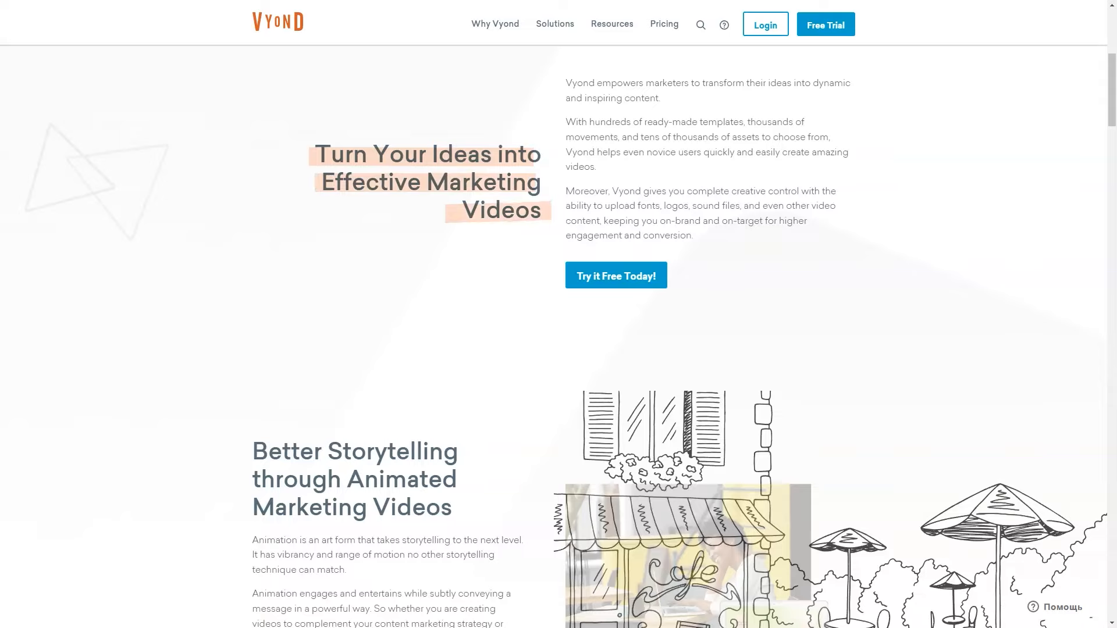
pyautogui.scroll(-3)
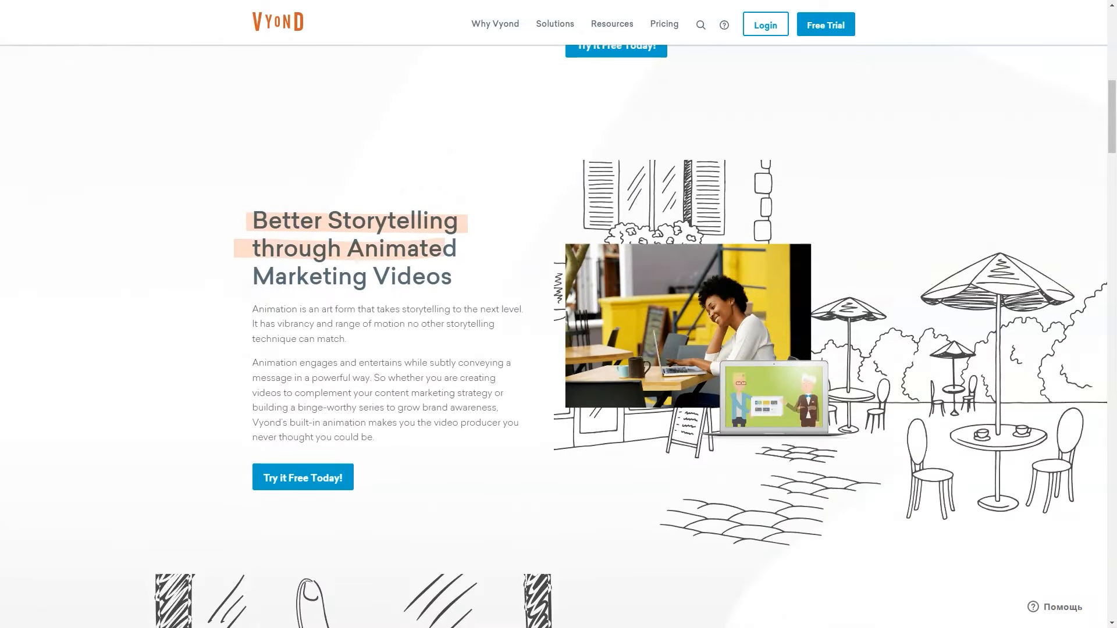
pyautogui.scroll(-3)
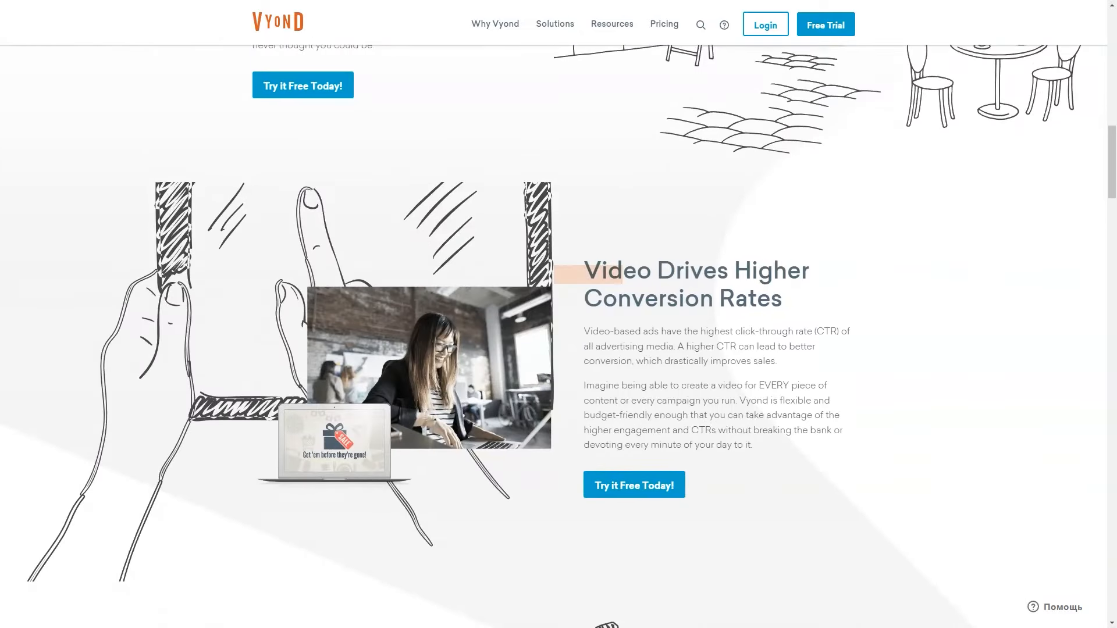
pyautogui.scroll(-3)
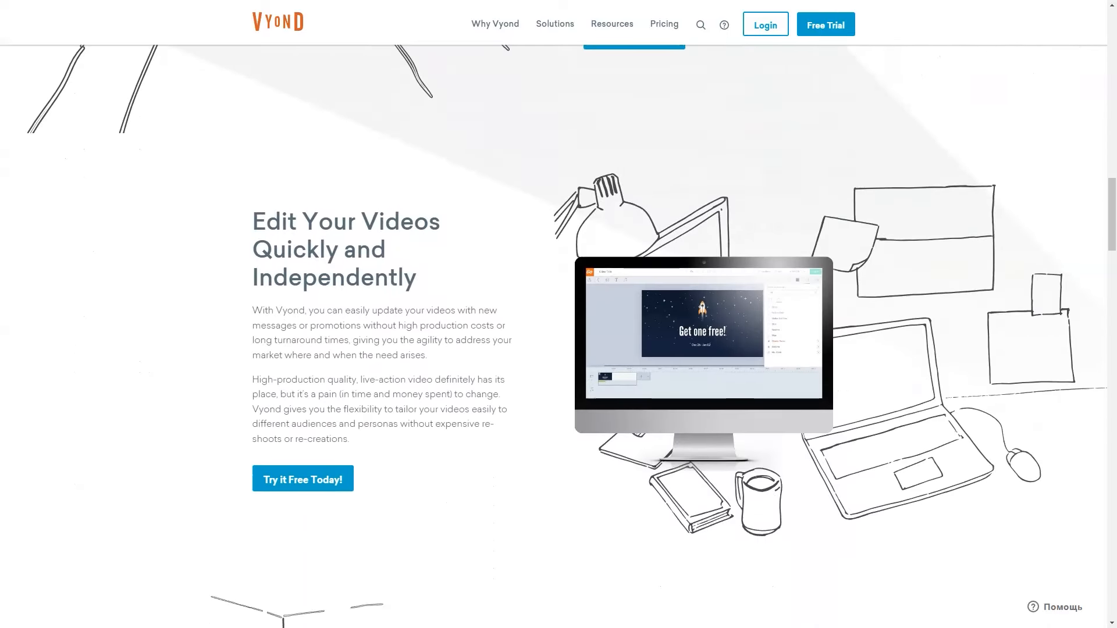
# Continue scrolling until the Improve ROI with Video section is visible.
pyautogui.scroll(-3)
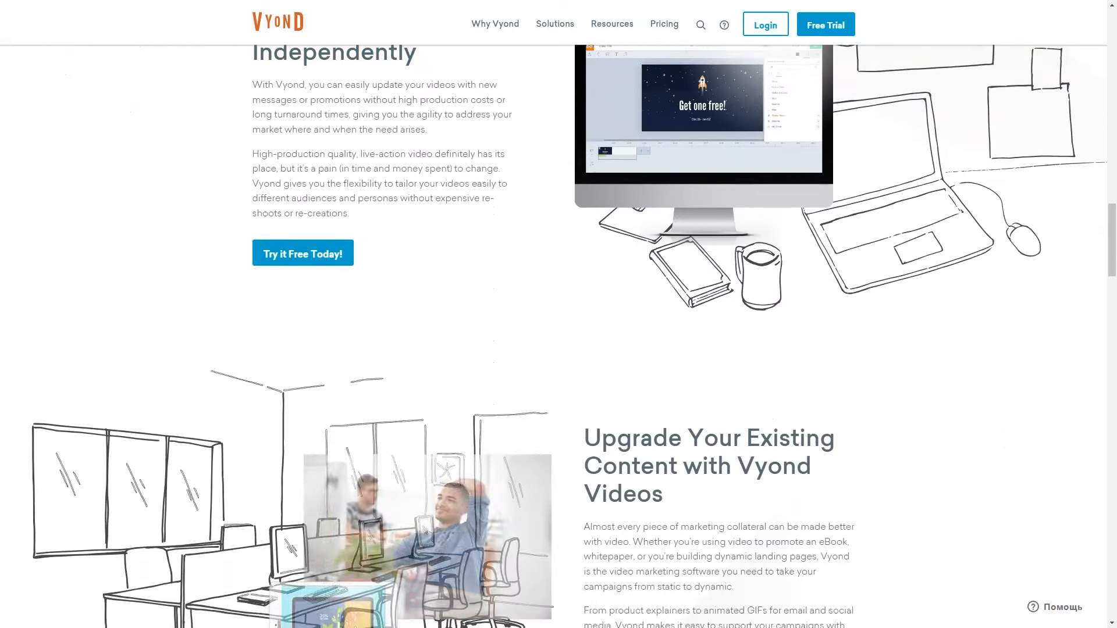
pyautogui.scroll(-3)
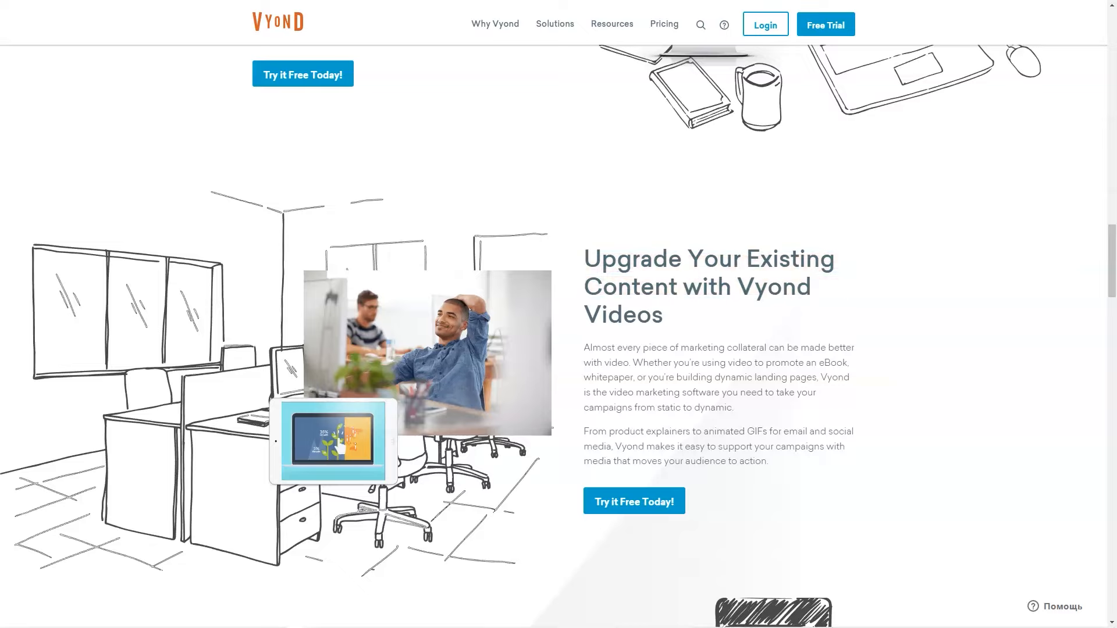
pyautogui.scroll(-3)
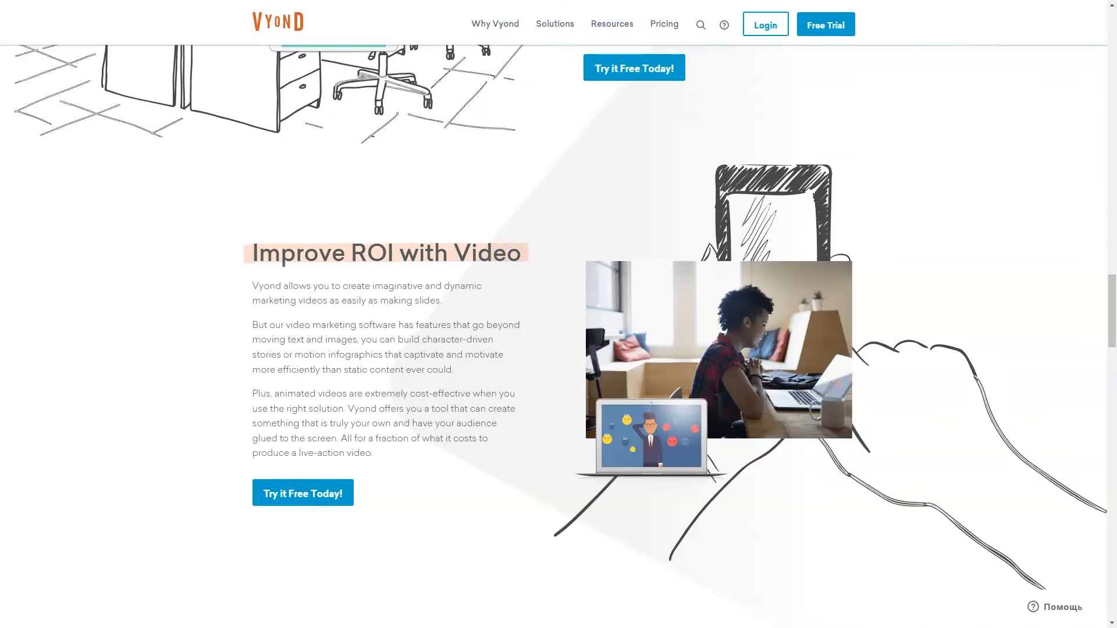
pyautogui.scroll(-3)
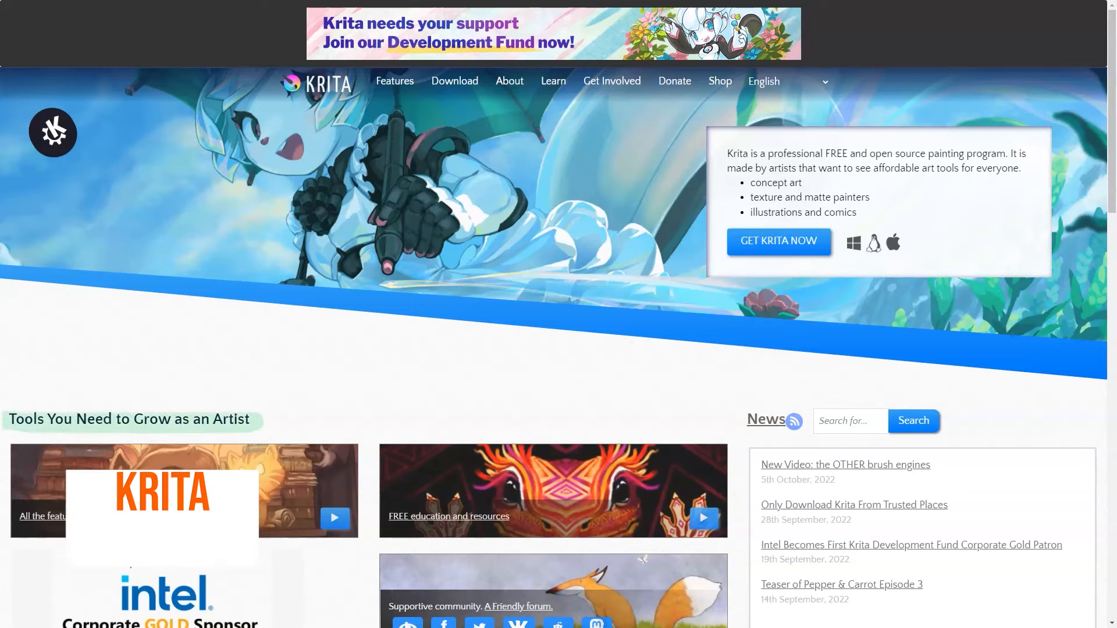
# Scroll the Krita homepage through its animation and productivity feature sections.
pyautogui.scroll(-3)
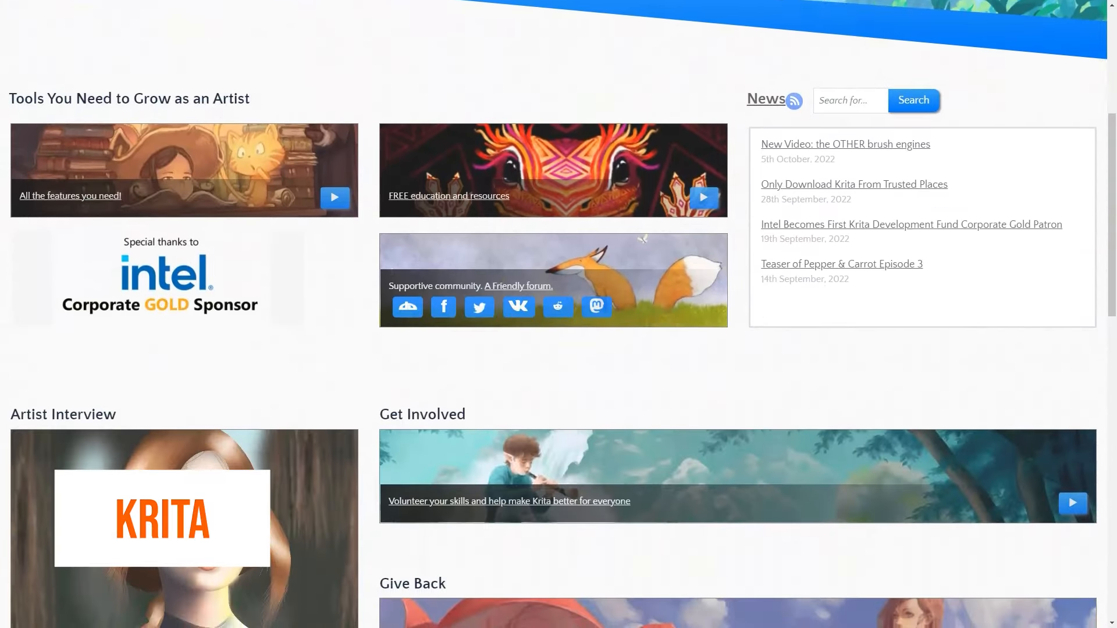
pyautogui.scroll(-3)
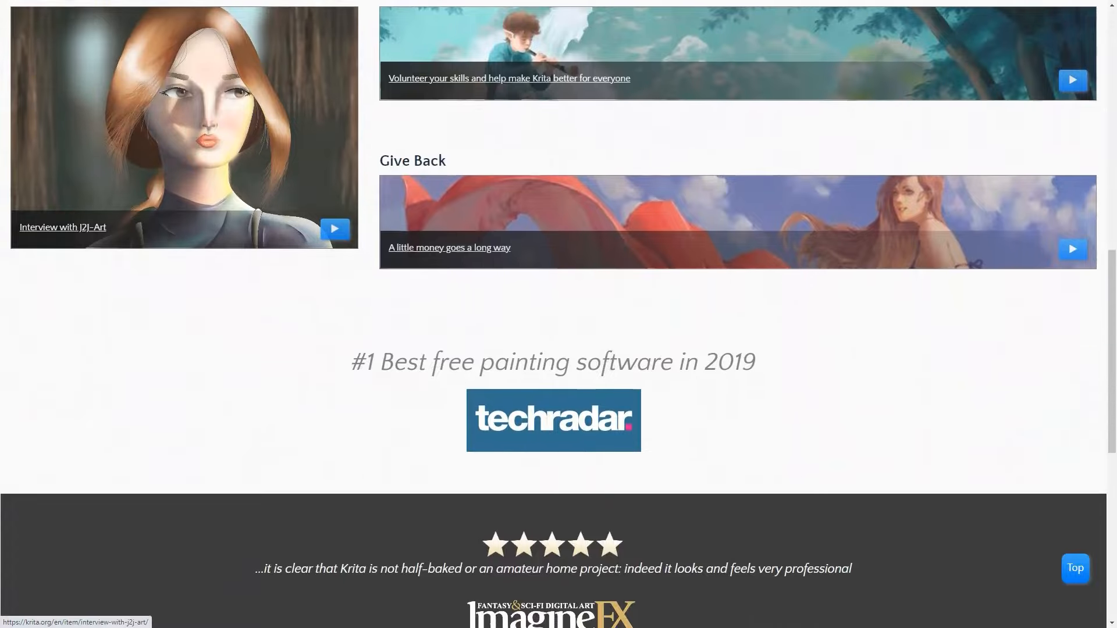
pyautogui.scroll(-3)
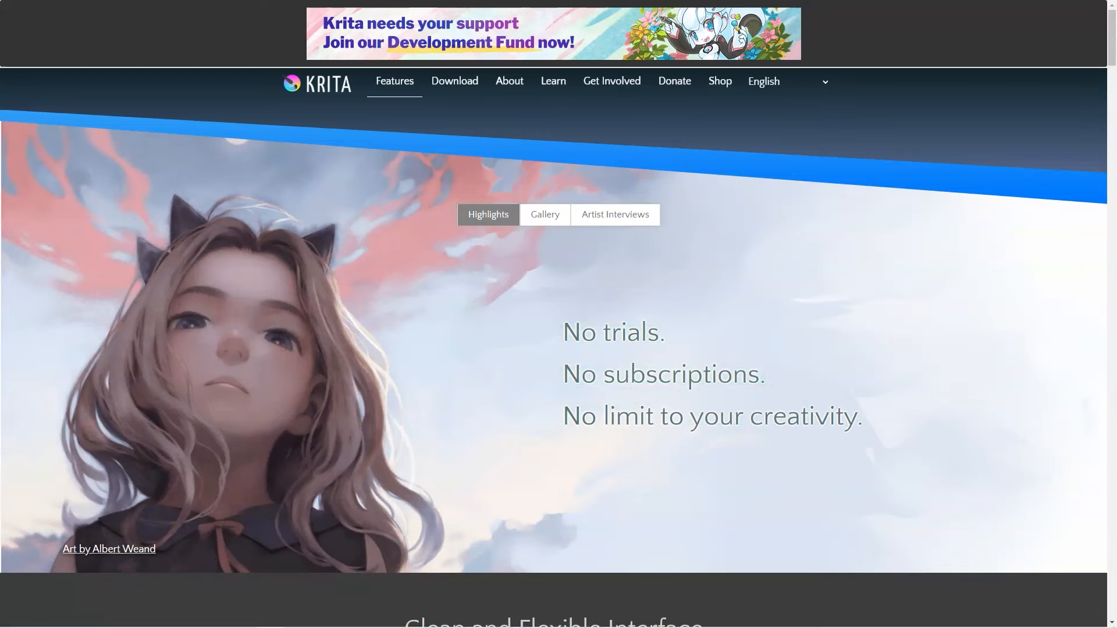
pyautogui.scroll(-3)
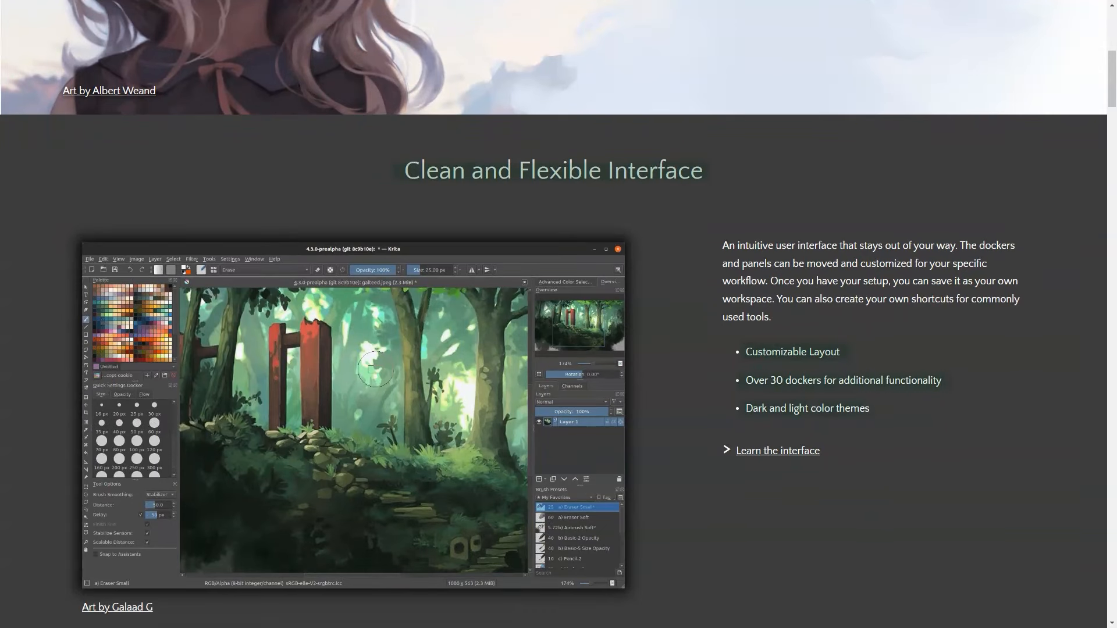
pyautogui.scroll(-3)
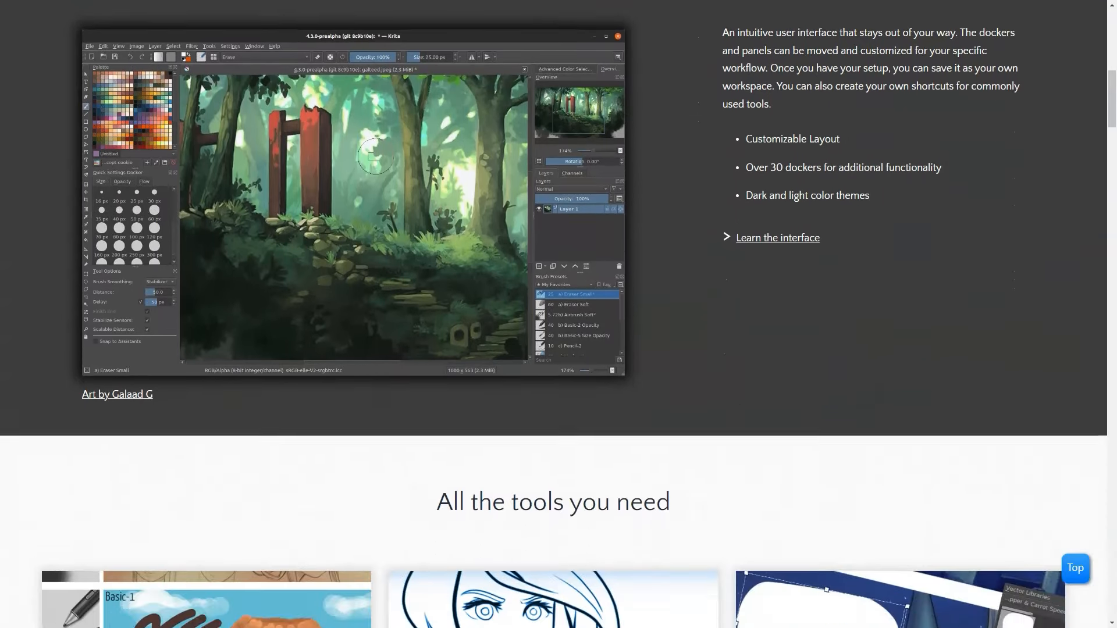
pyautogui.scroll(-3)
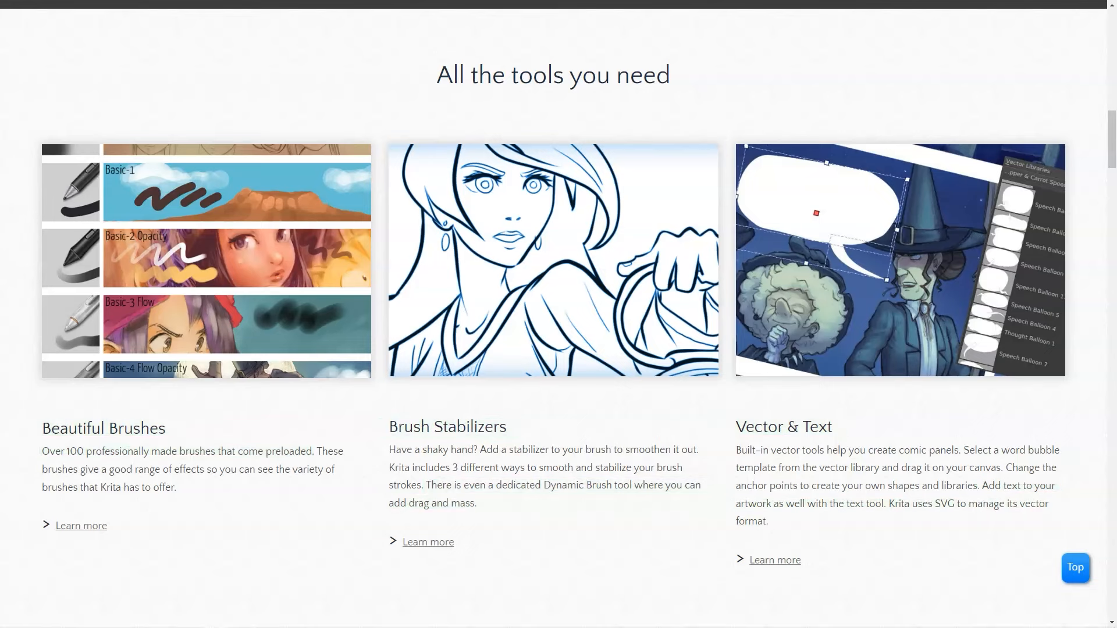
pyautogui.scroll(-3)
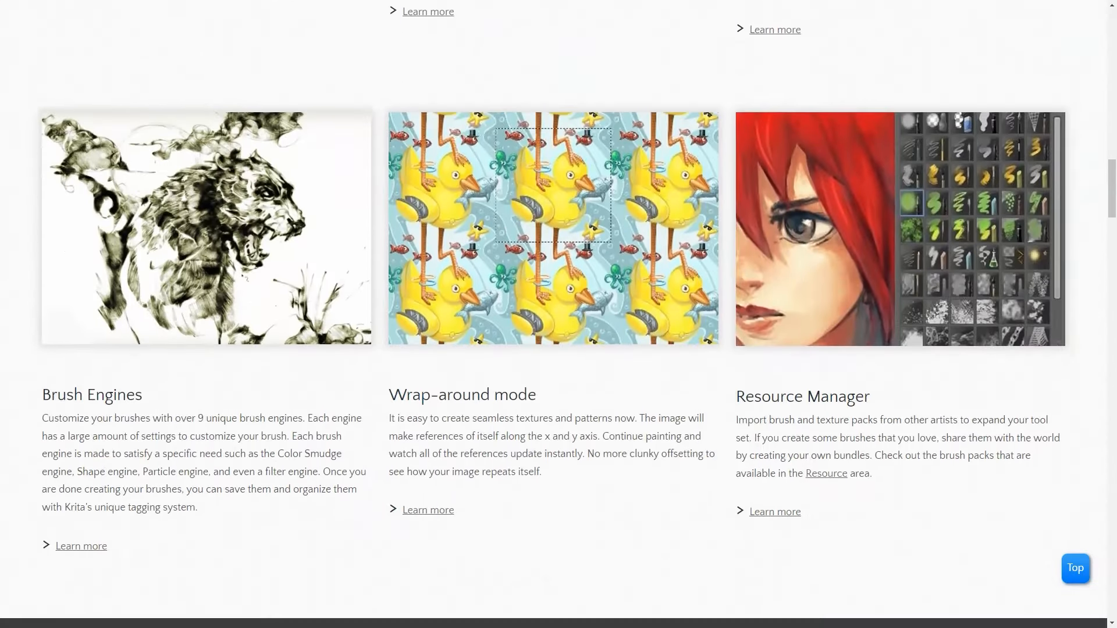
pyautogui.doubleClick(91, 394)
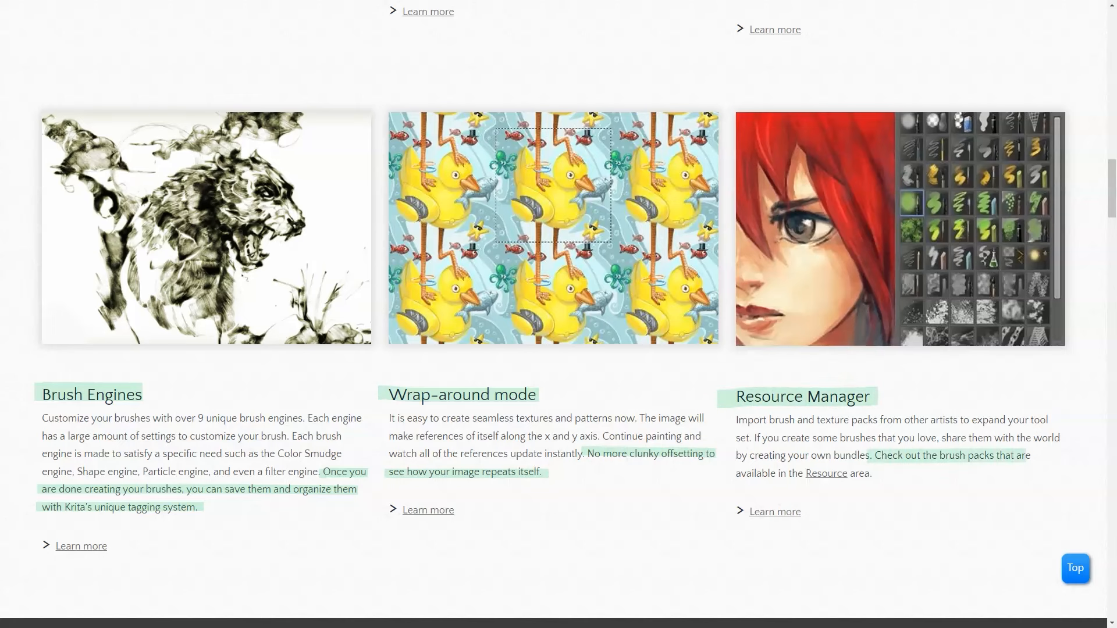
# Reach Drawing Assistants and go to the manual's Painting with Assistants page.
pyautogui.scroll(-3)
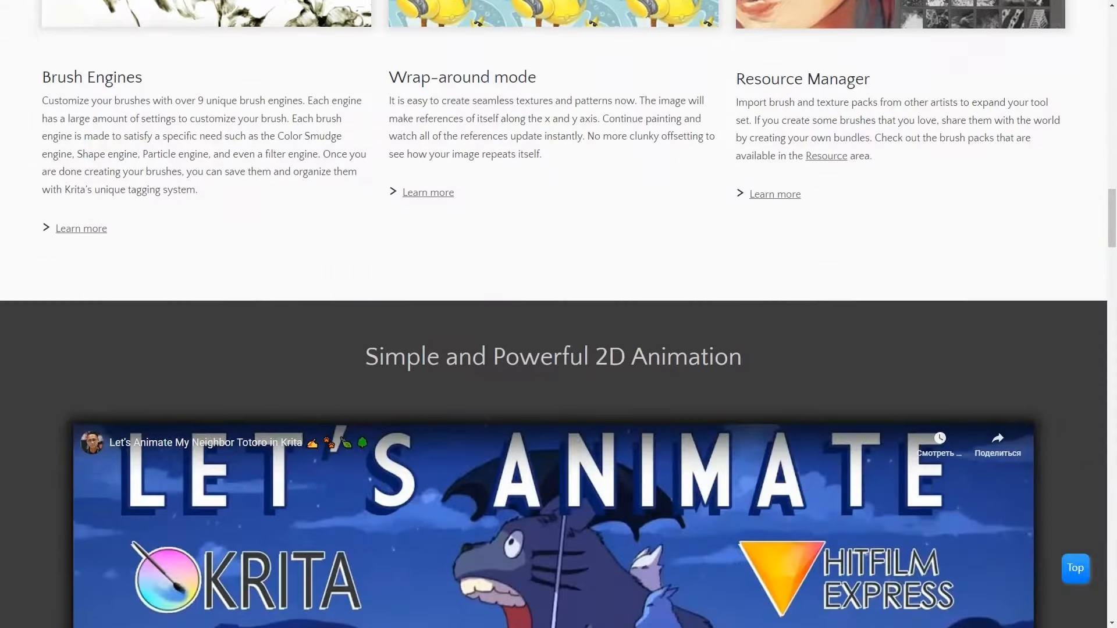
pyautogui.scroll(-3)
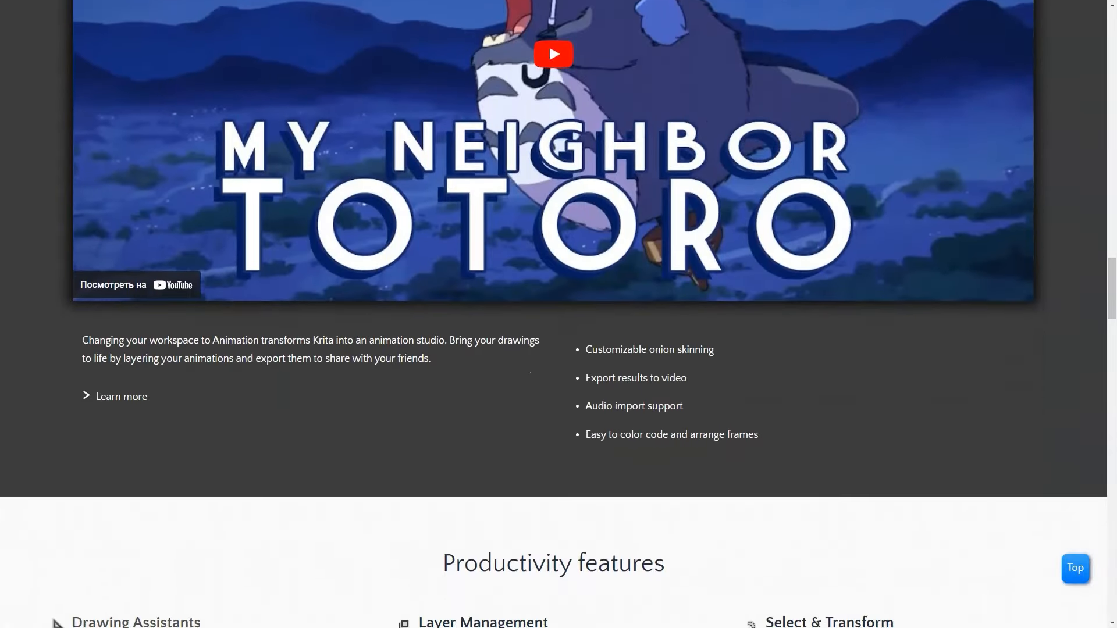
pyautogui.scroll(-3)
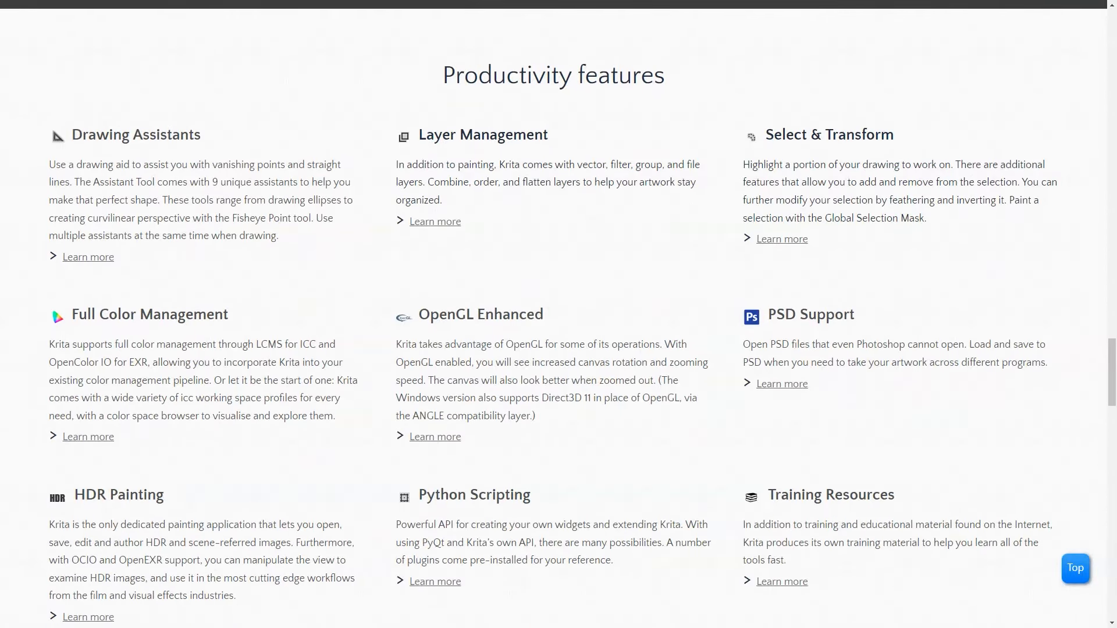
pyautogui.moveTo(442, 75); pyautogui.dragTo(201, 135)
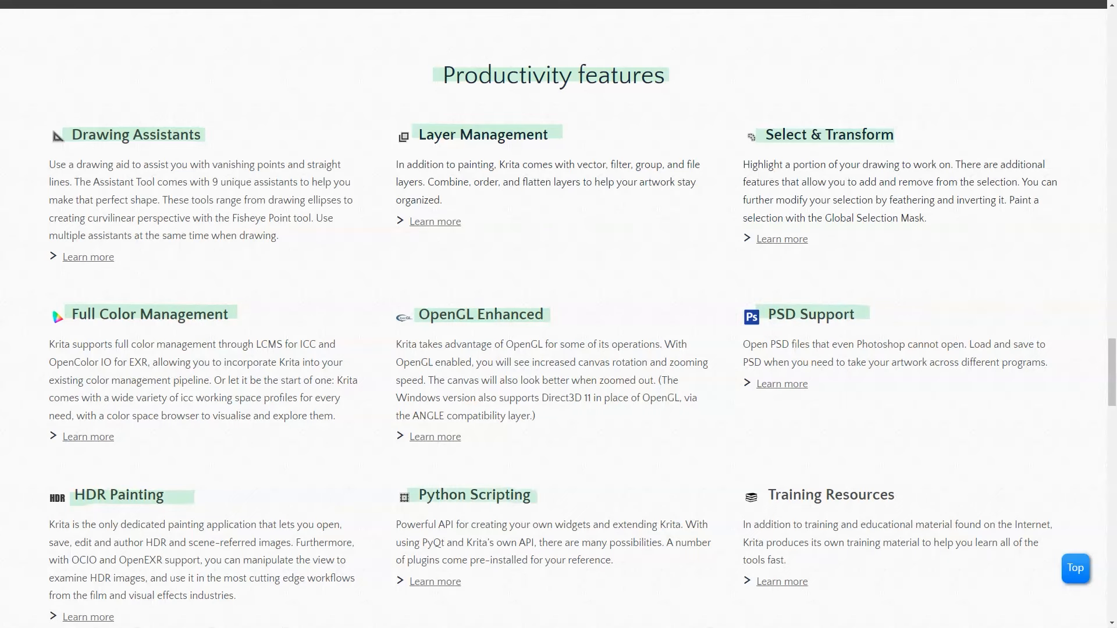
pyautogui.scroll(-3)
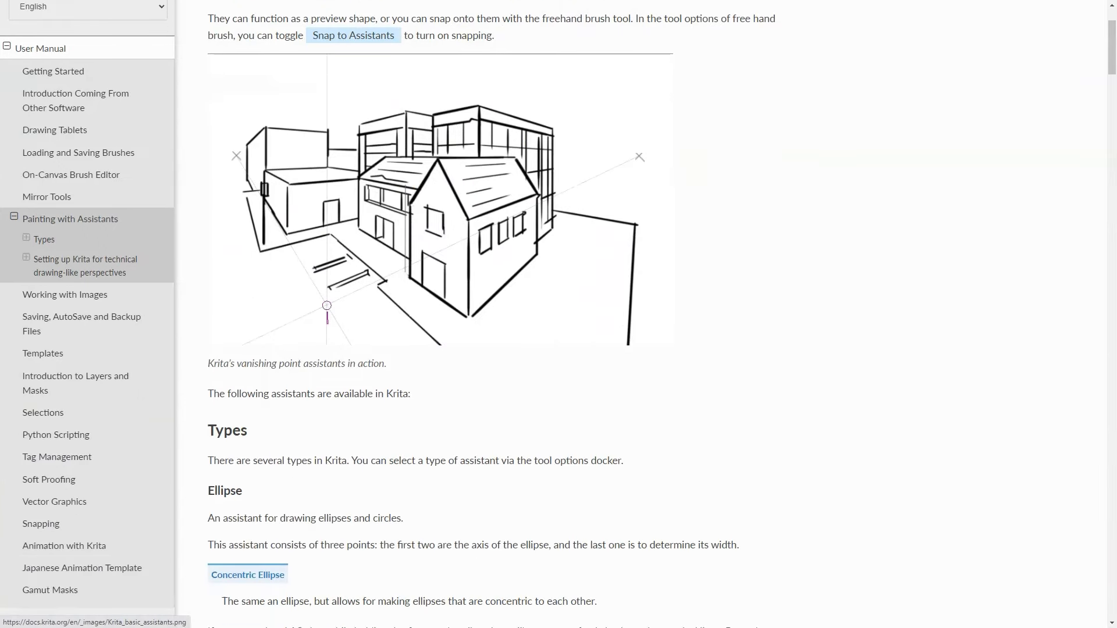
# Read the assistants page to Ruler, then the Introduction to Layers and Masks page.
pyautogui.scroll(-3)
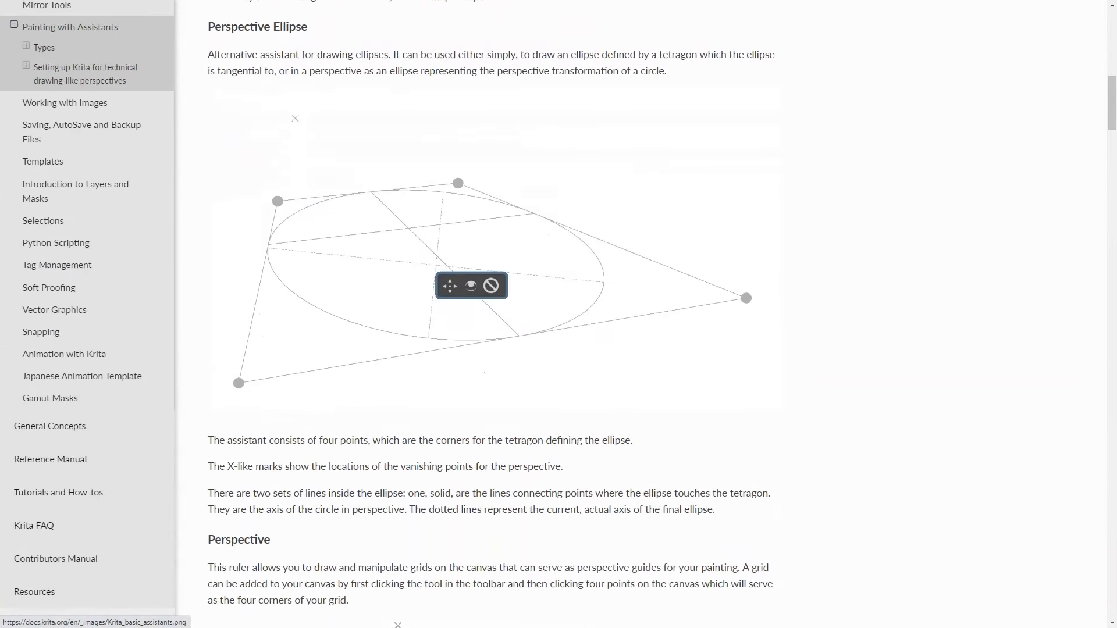
pyautogui.scroll(-3)
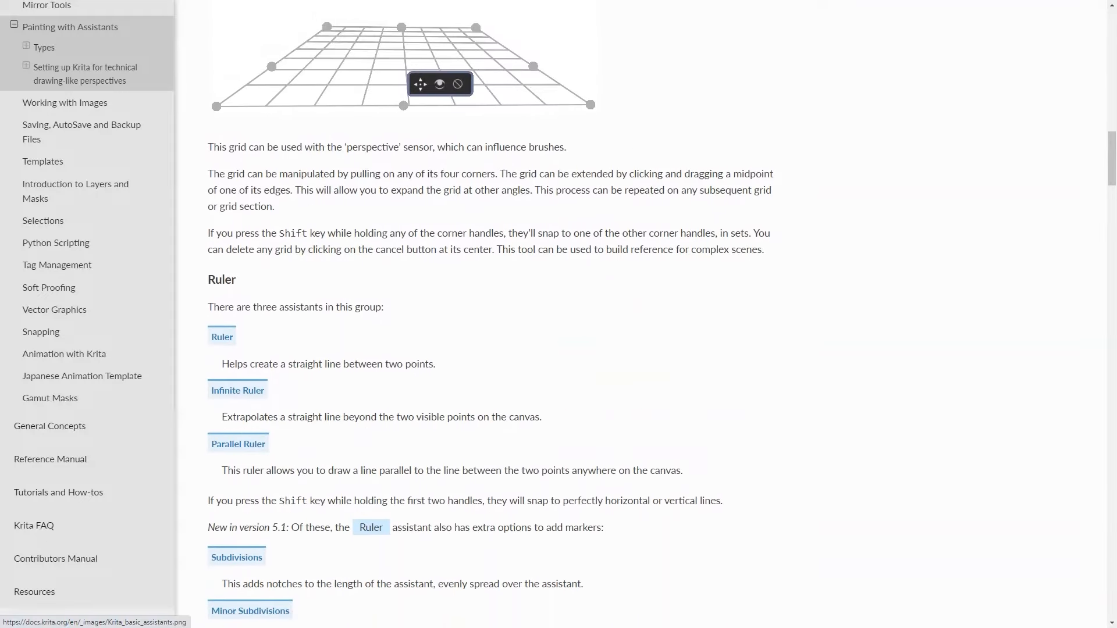
pyautogui.click(74, 191)
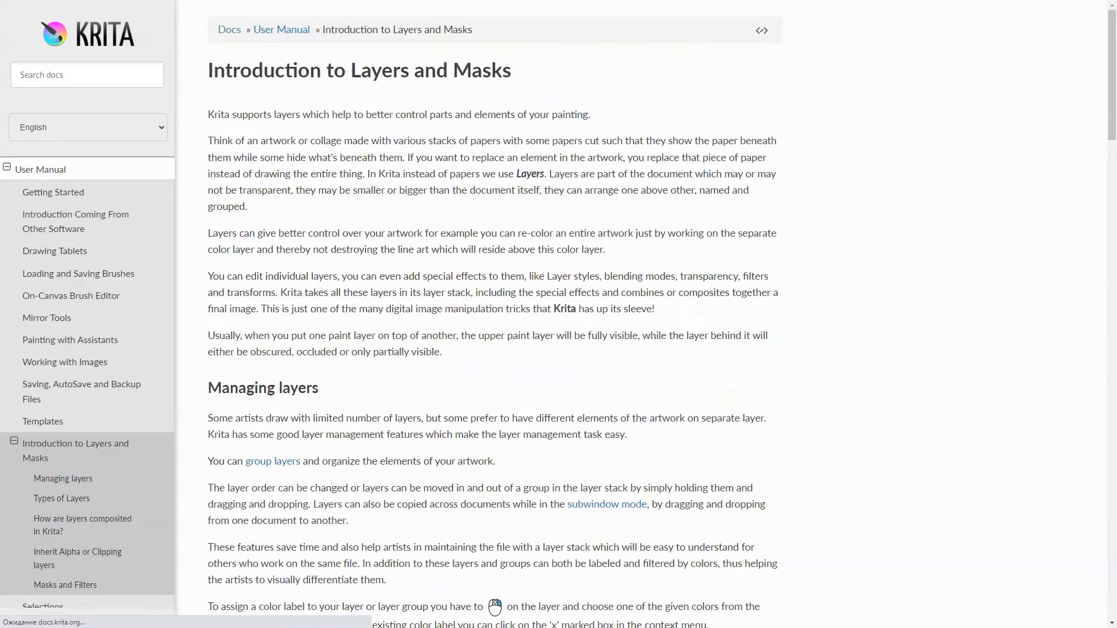
pyautogui.scroll(-3)
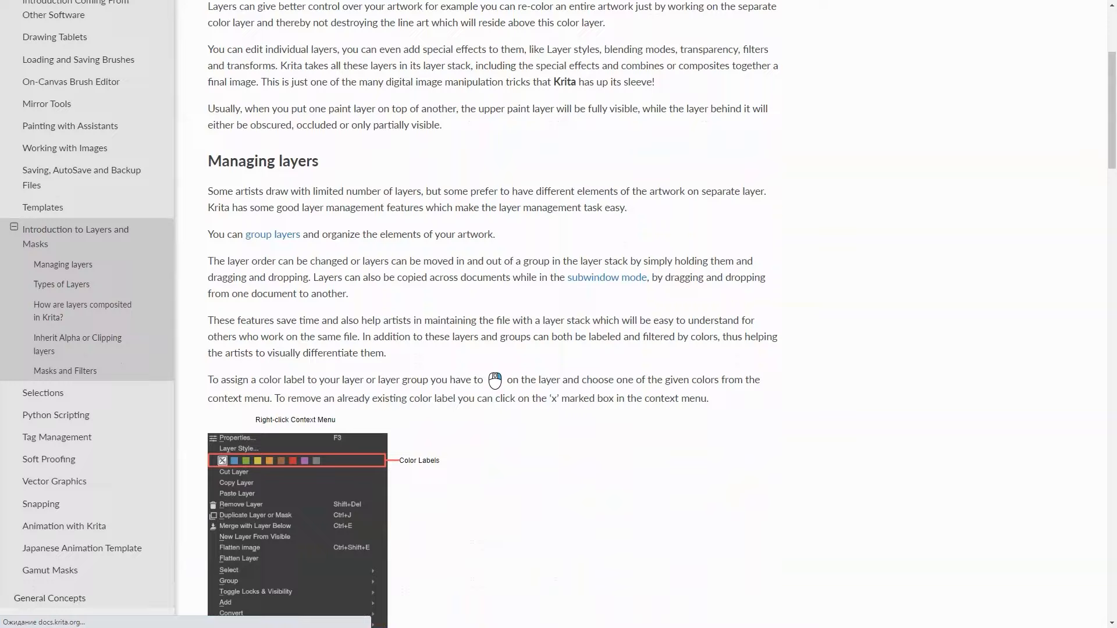
pyautogui.scroll(-3)
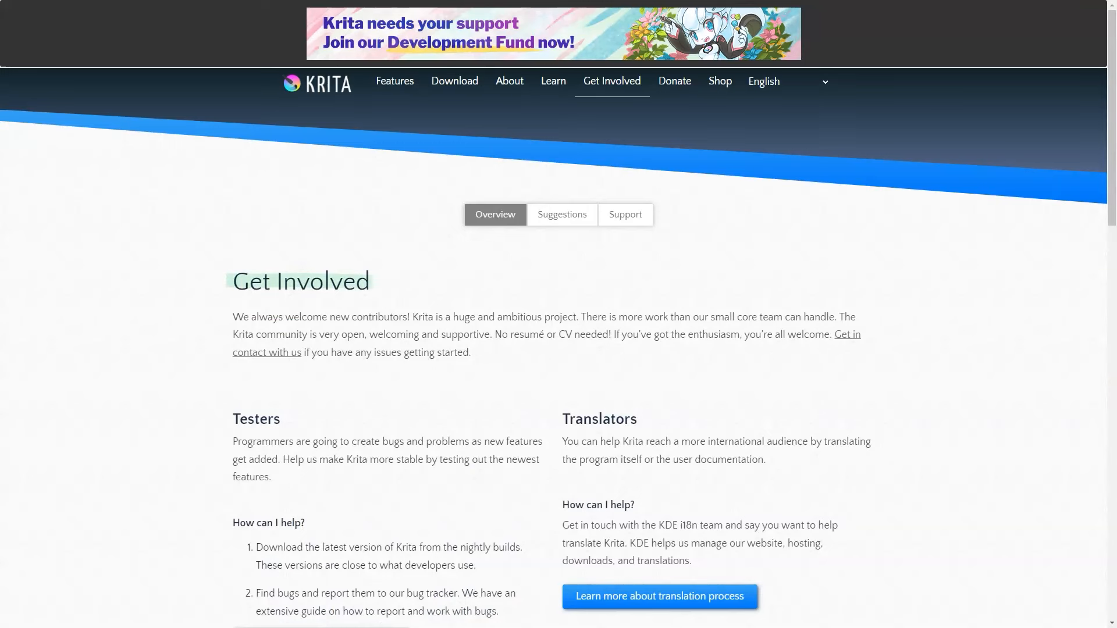
# Scroll Krita's Get Involved page down to the Artwork section.
pyautogui.scroll(-3)
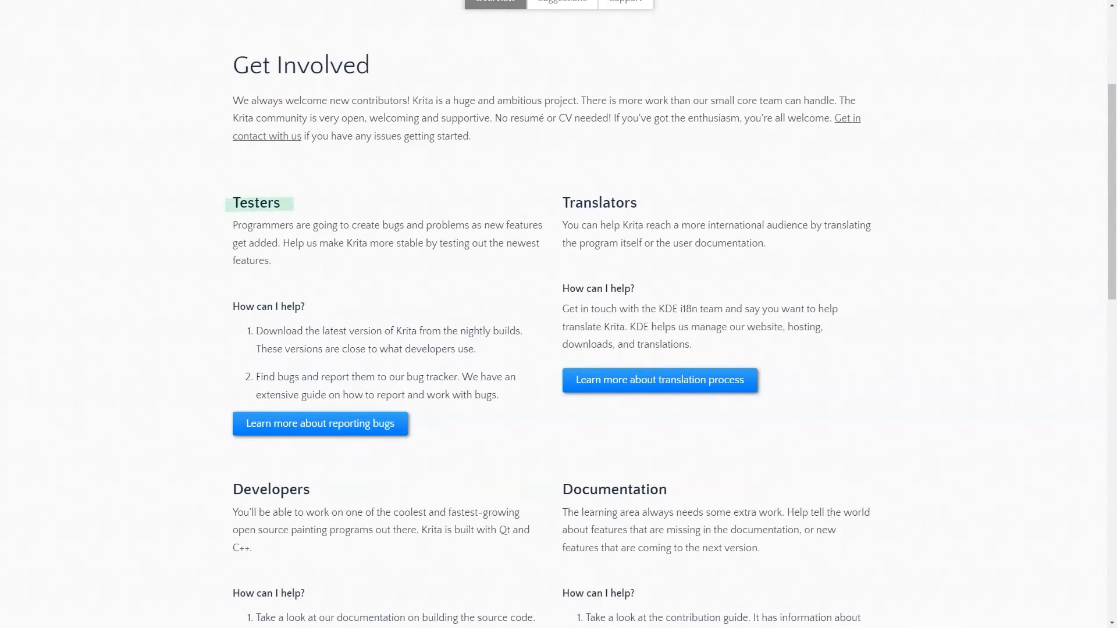
pyautogui.scroll(-3)
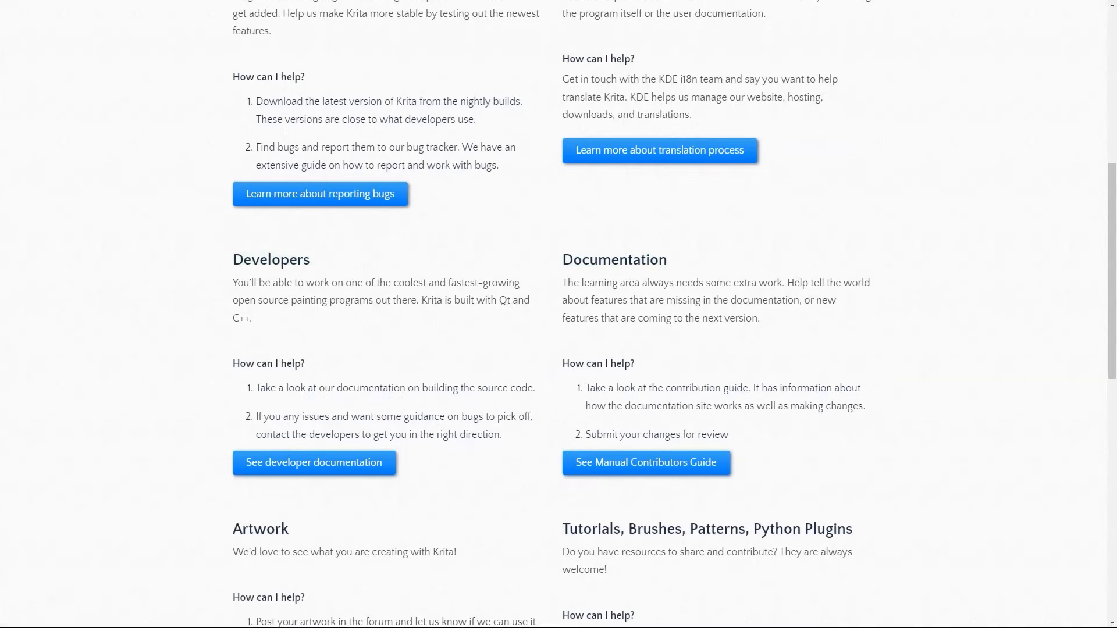
pyautogui.scroll(-3)
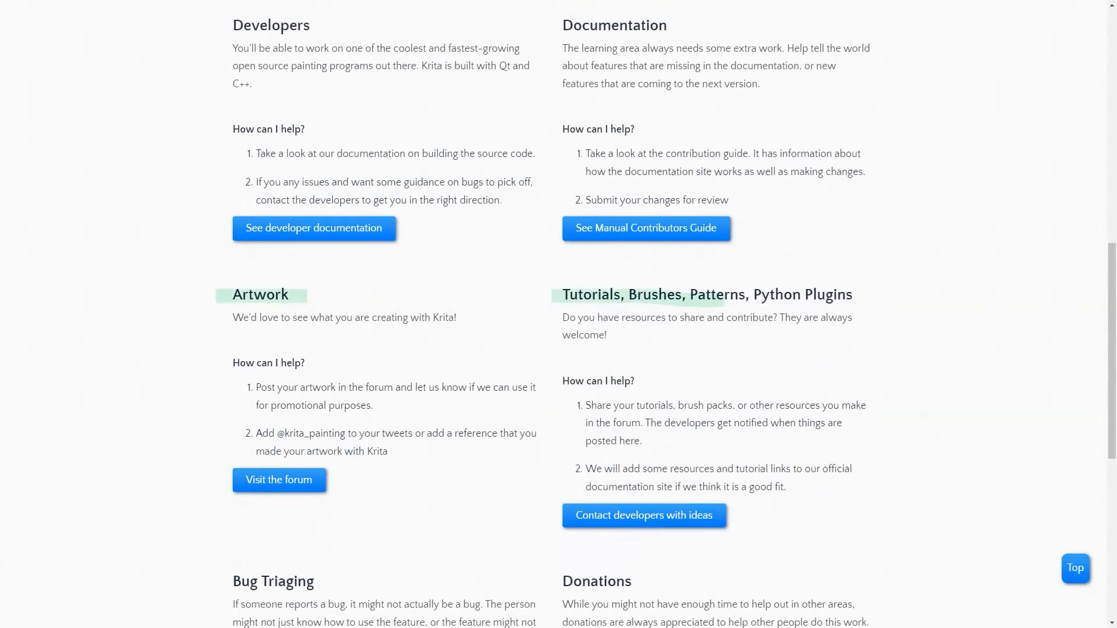
pyautogui.scroll(-3)
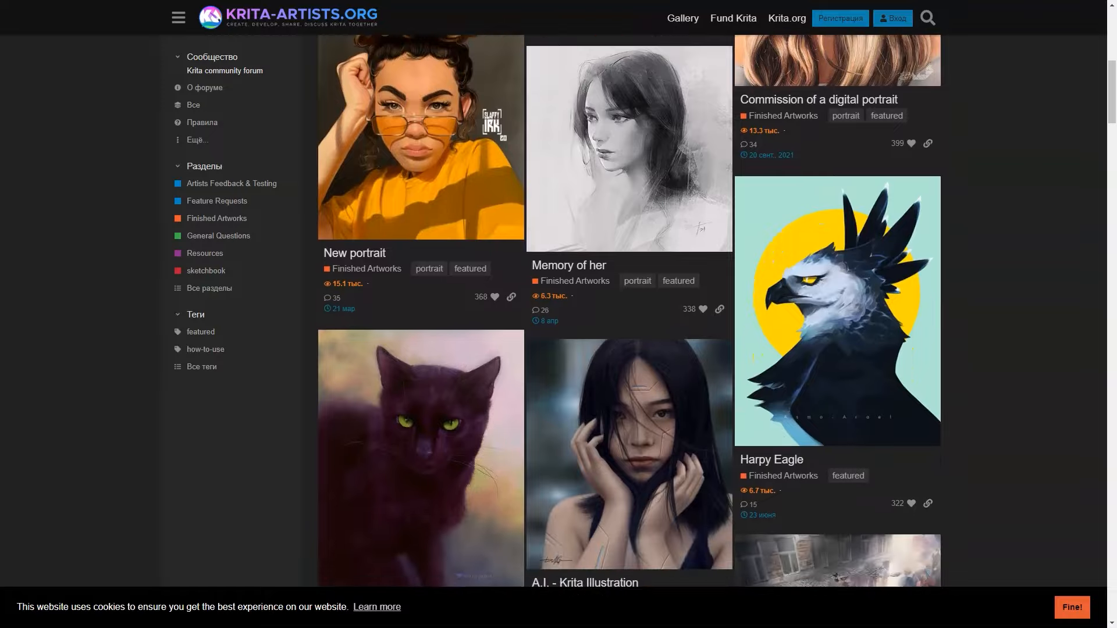
# Browse the krita-artists forum gallery and Krita's Trustpilot reviews.
pyautogui.scroll(-3)
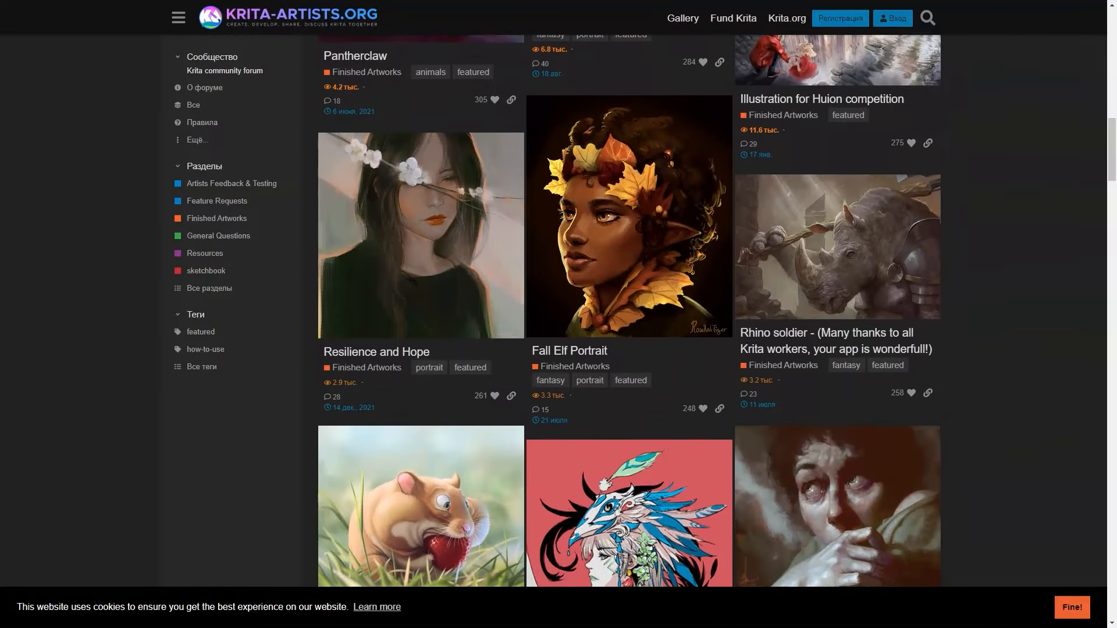
pyautogui.scroll(-3)
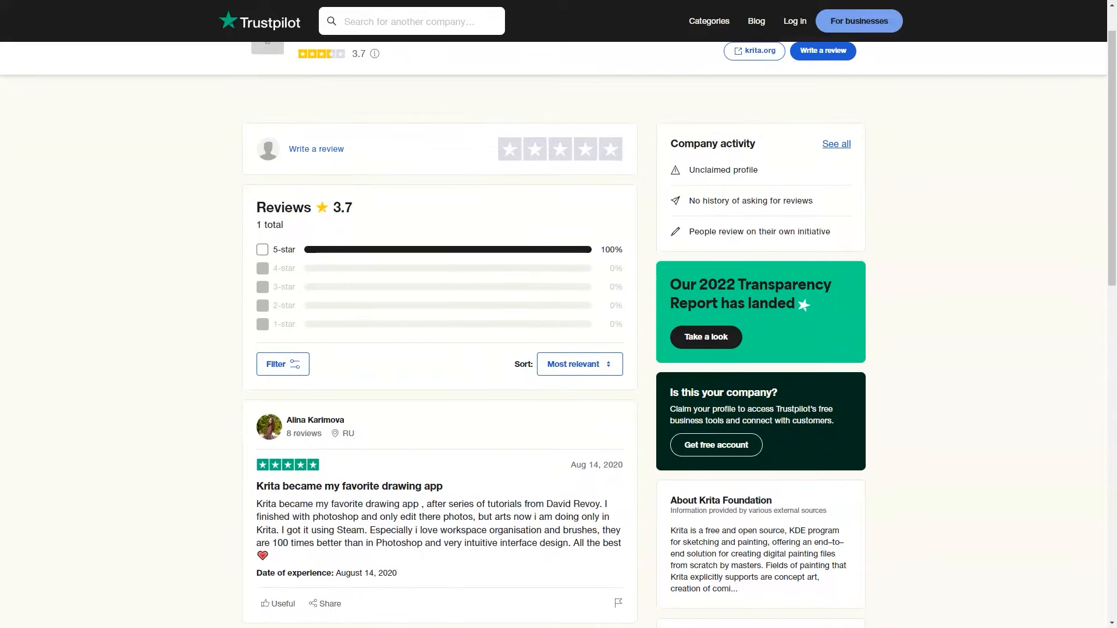
pyautogui.scroll(-3)
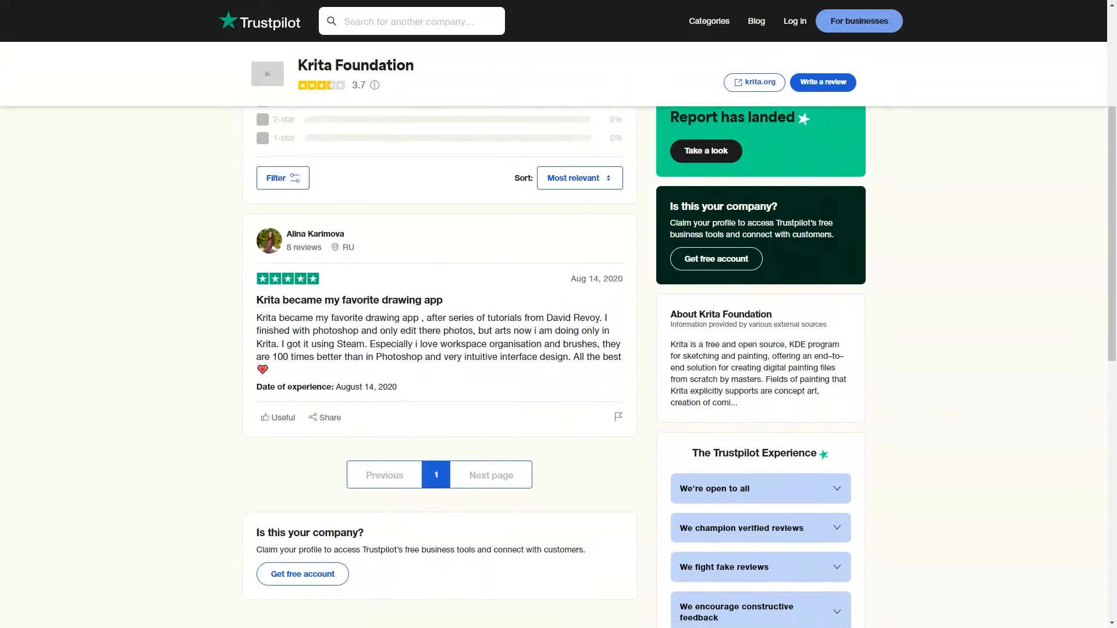
pyautogui.scroll(-3)
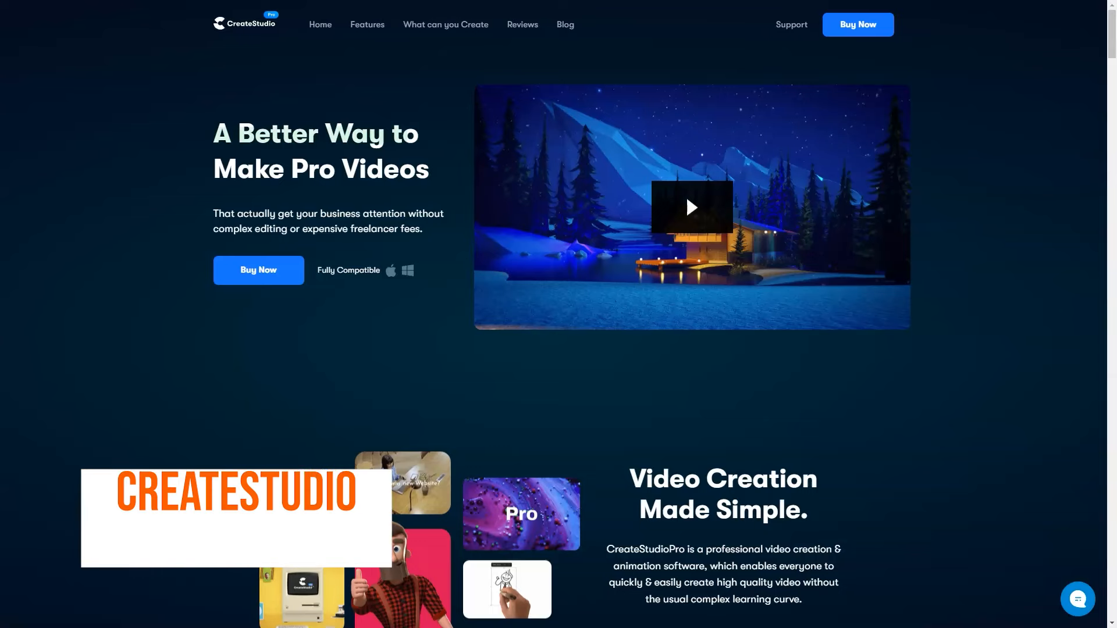
# Scroll the CreateStudio homepage through Pro video making and cycle the example business videos.
pyautogui.scroll(-3)
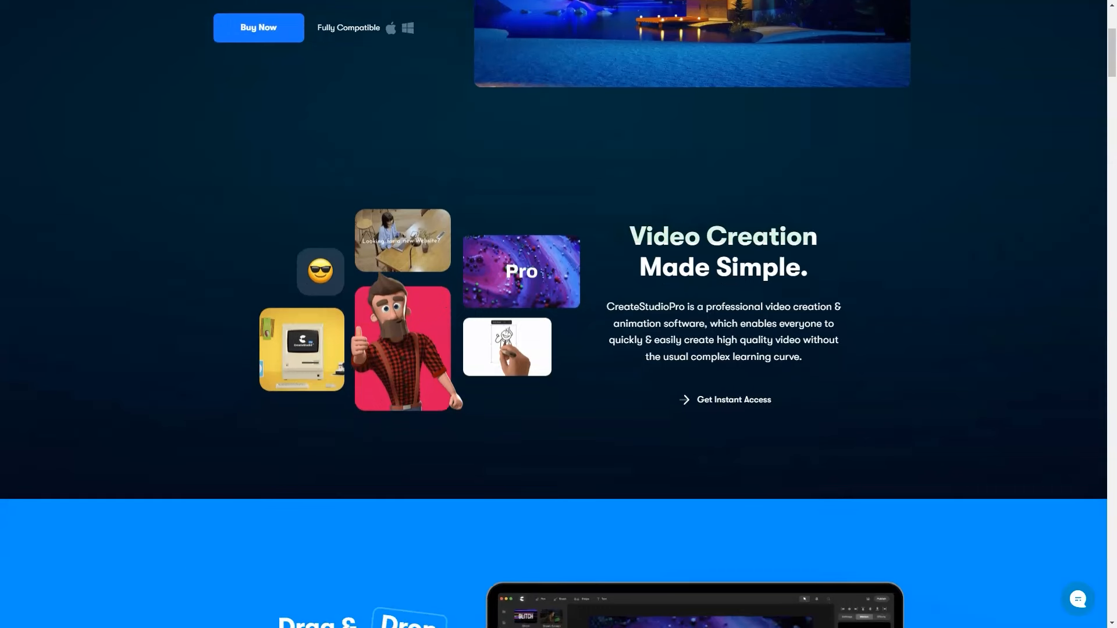
pyautogui.scroll(-3)
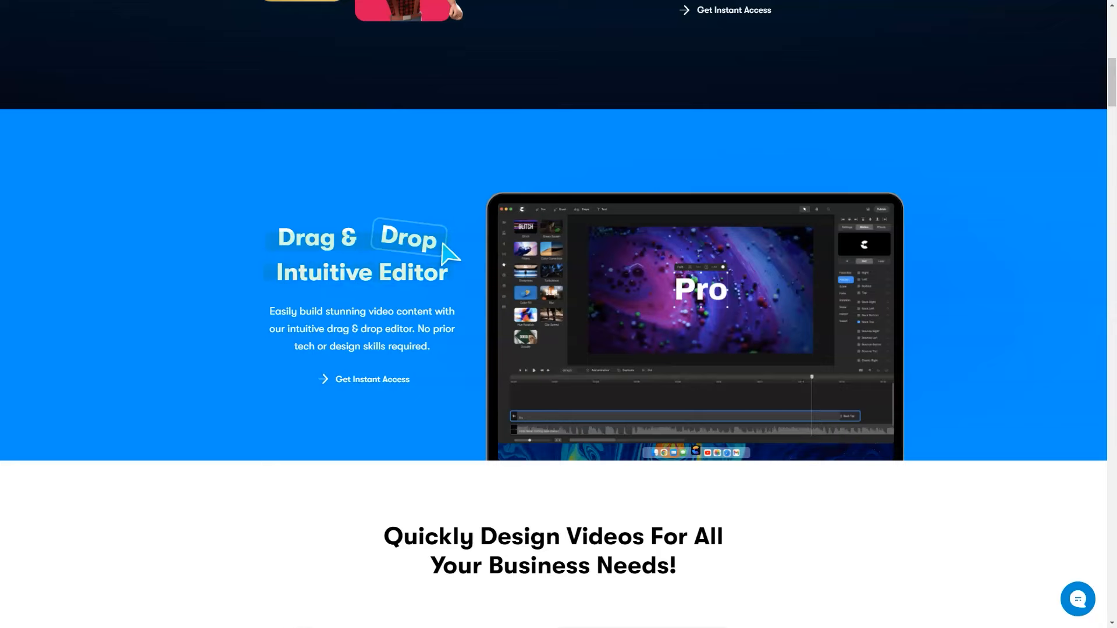
pyautogui.scroll(-3)
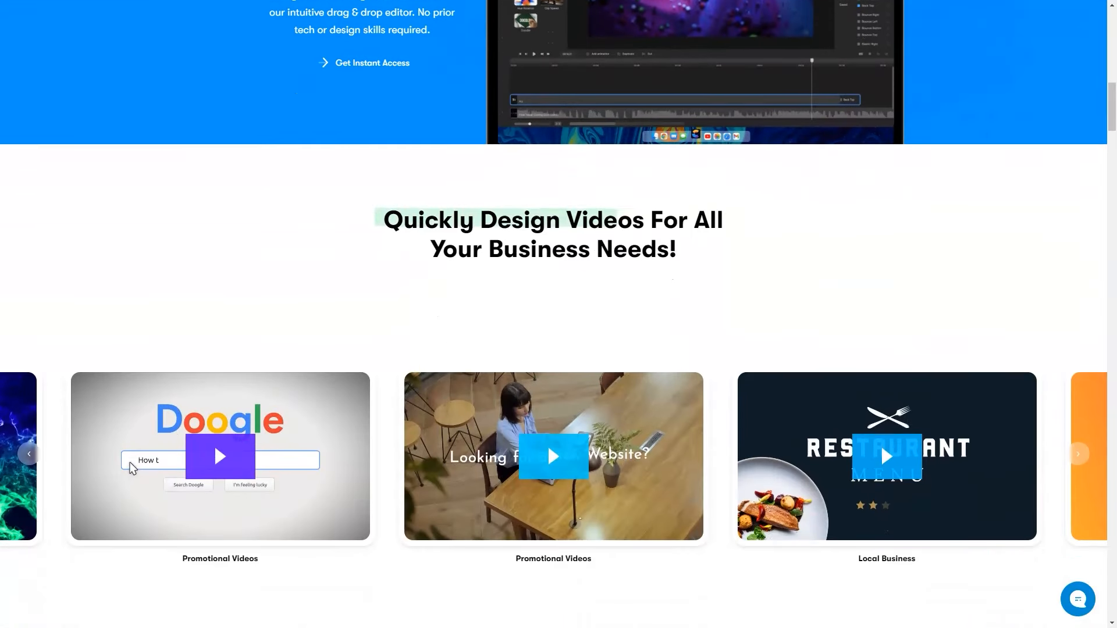
pyautogui.scroll(-3)
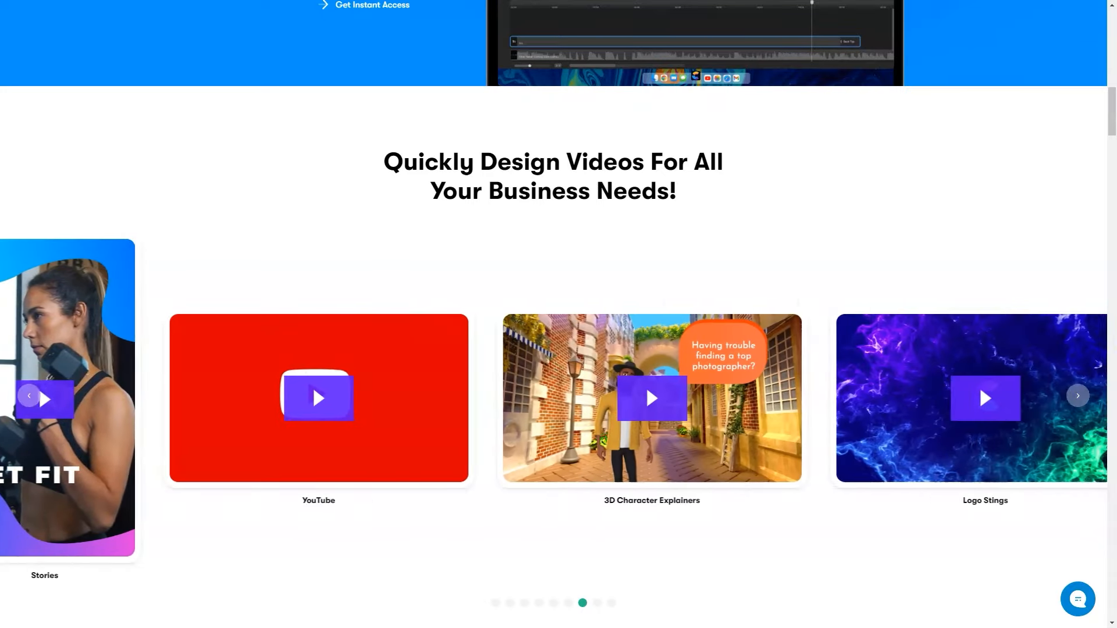
pyautogui.click(1076, 395)
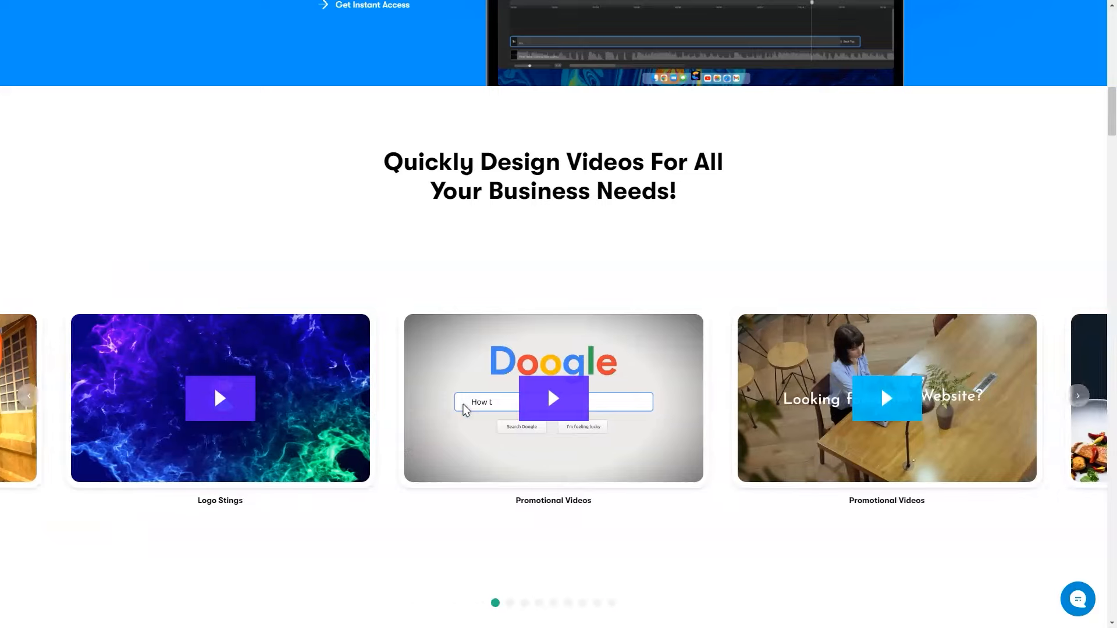
pyautogui.scroll(-3)
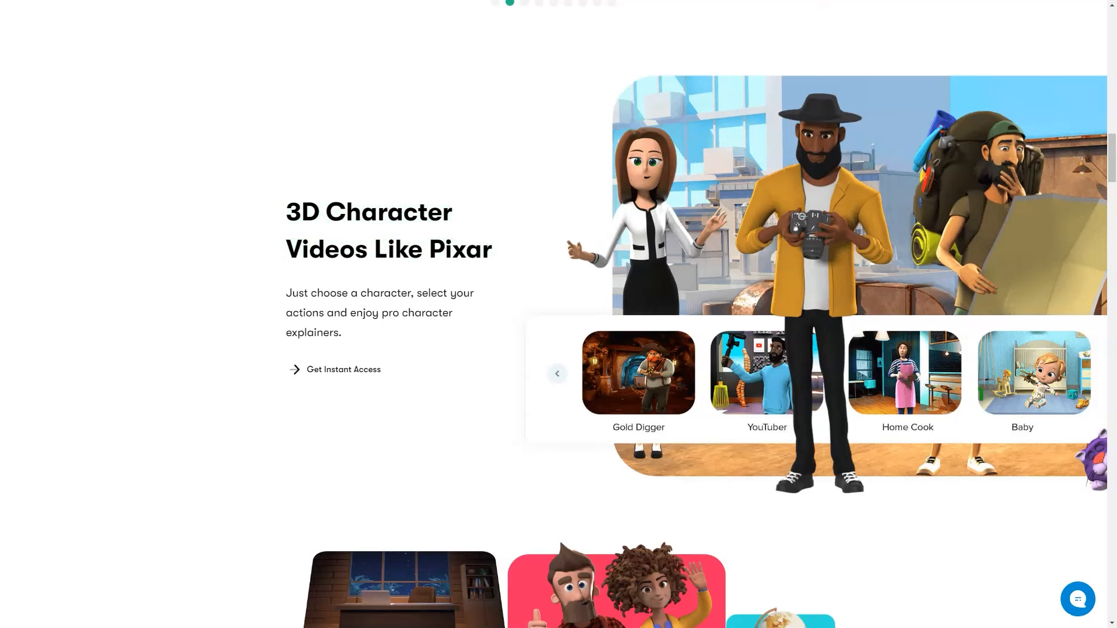
pyautogui.scroll(-3)
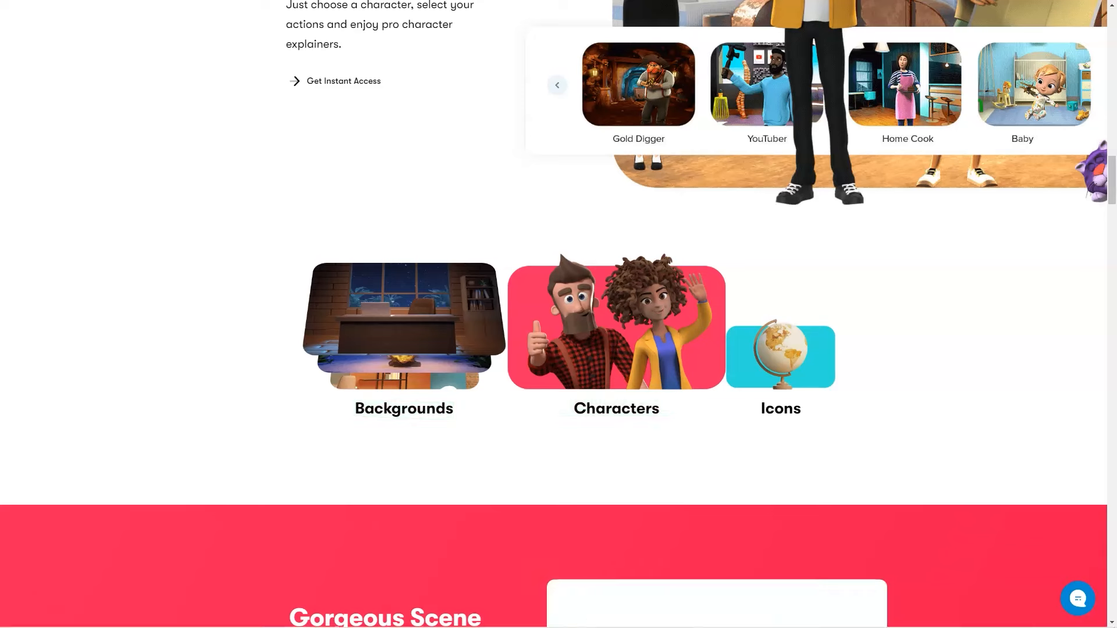
# Browse the Doodle sketch videos and features grid, revealing the Carousels description and more drawing hand styles.
pyautogui.scroll(-3)
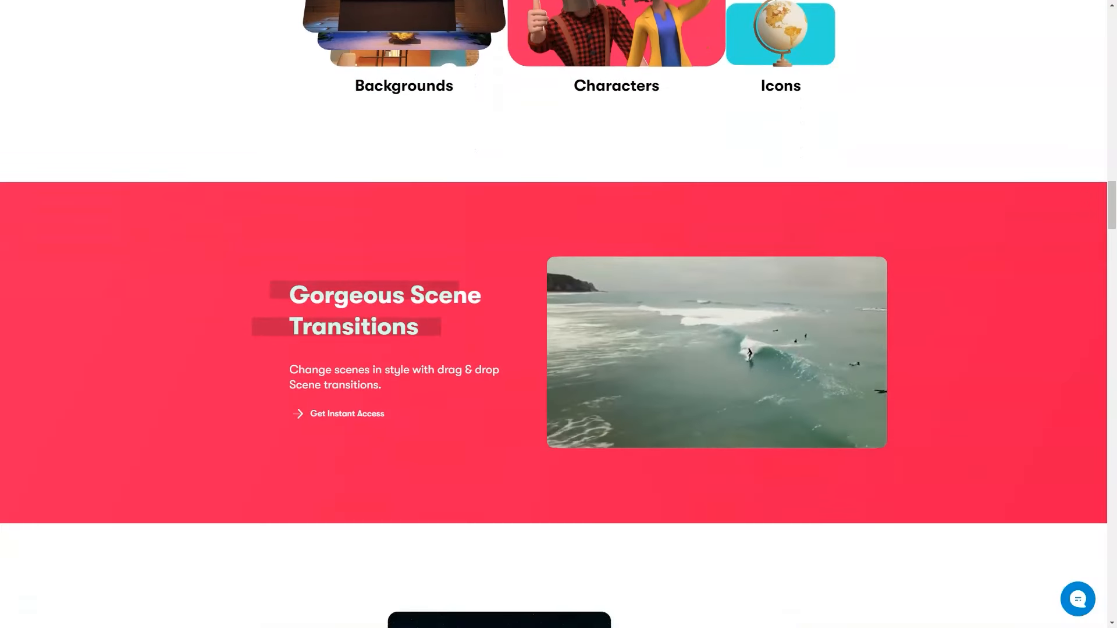
pyautogui.scroll(-3)
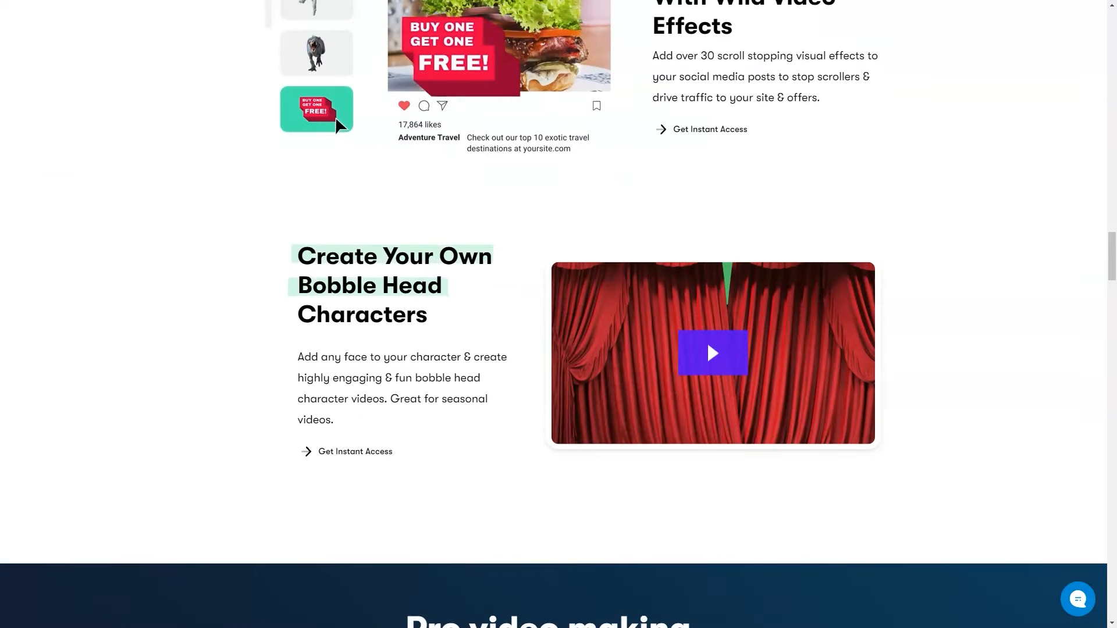
pyautogui.scroll(-3)
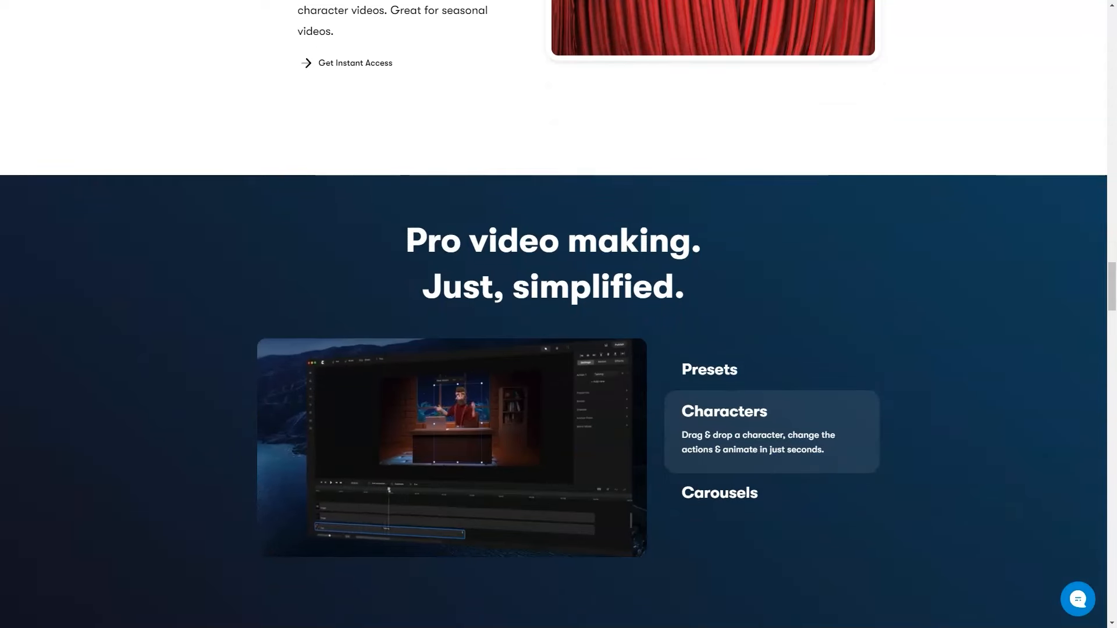
pyautogui.click(719, 492)
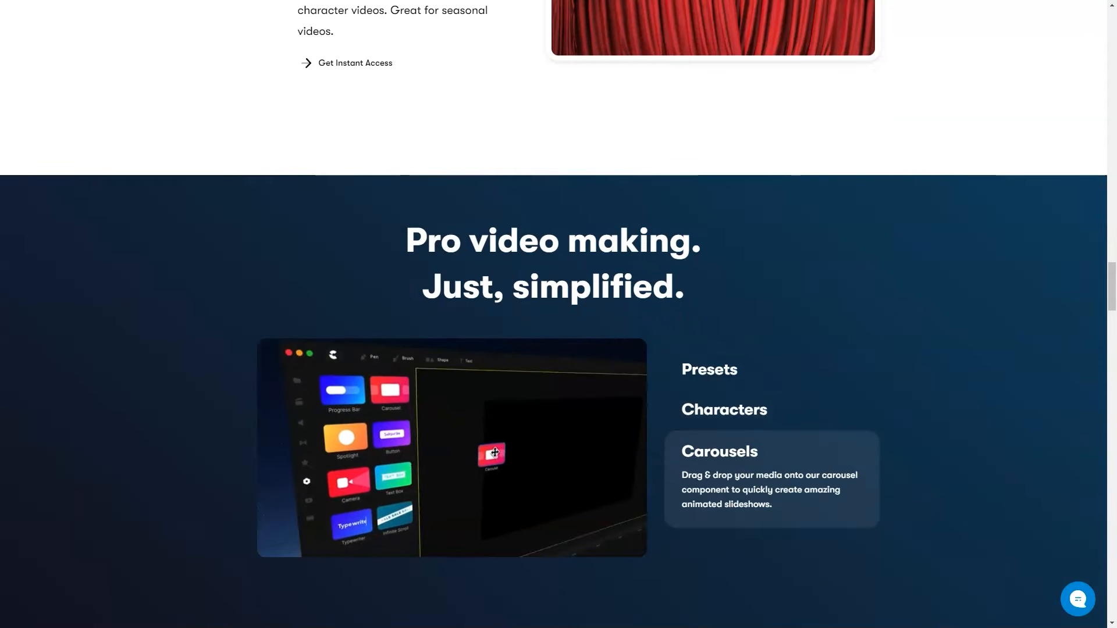
pyautogui.scroll(-3)
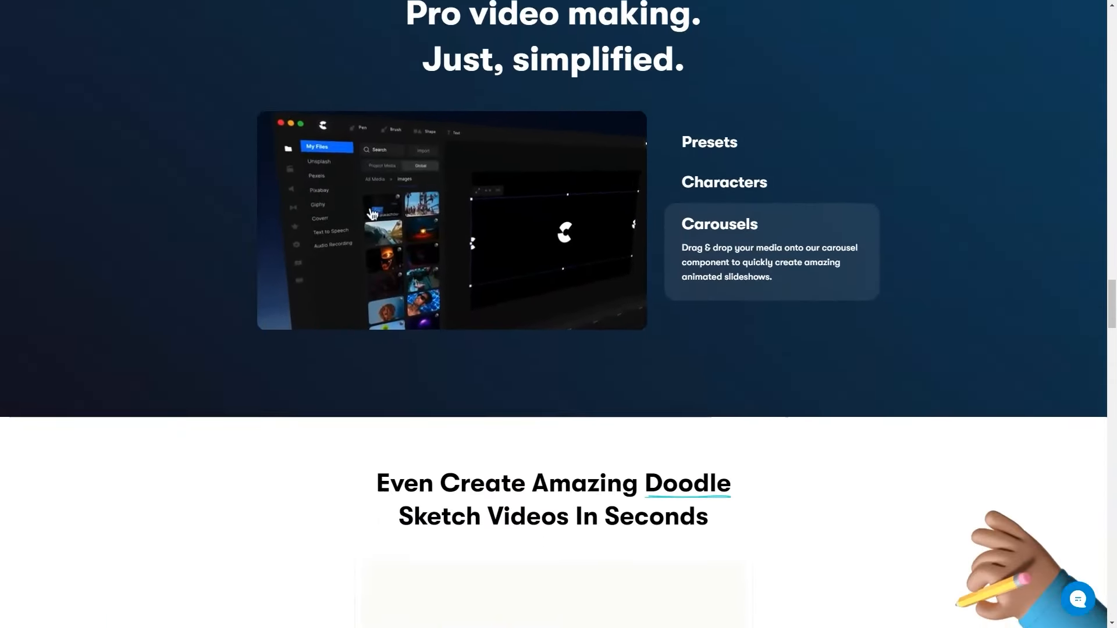
pyautogui.scroll(-3)
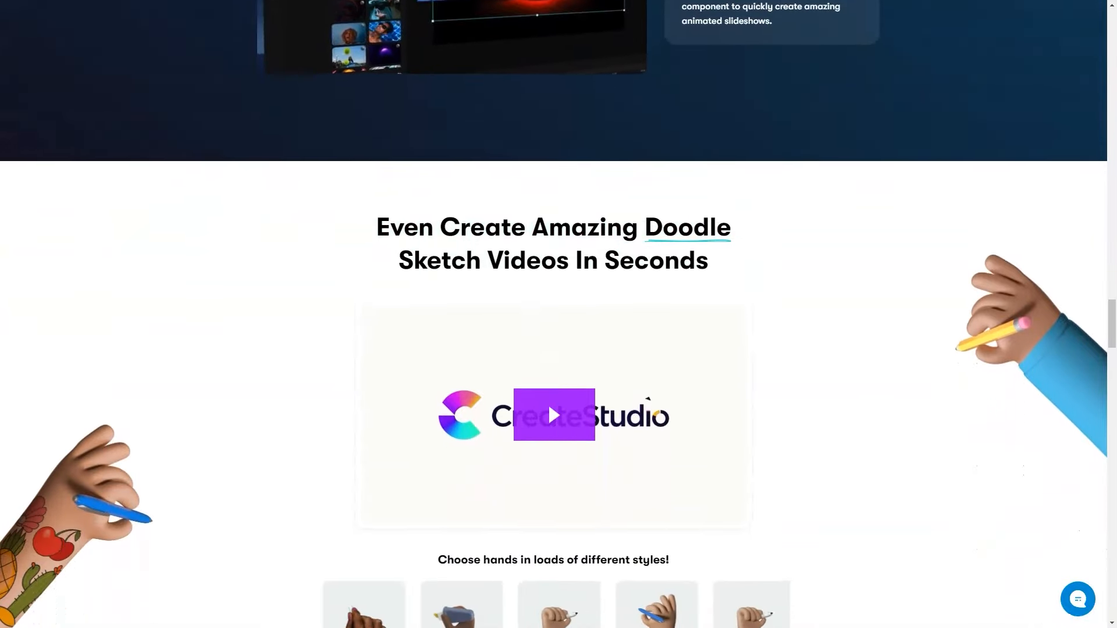
pyautogui.scroll(-3)
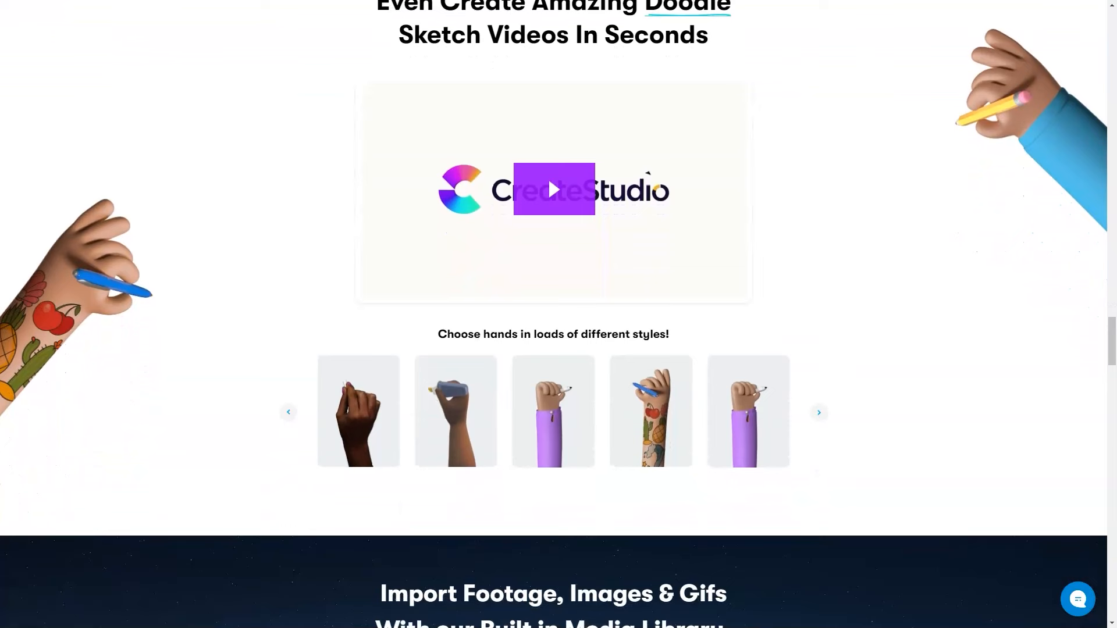
pyautogui.click(818, 412)
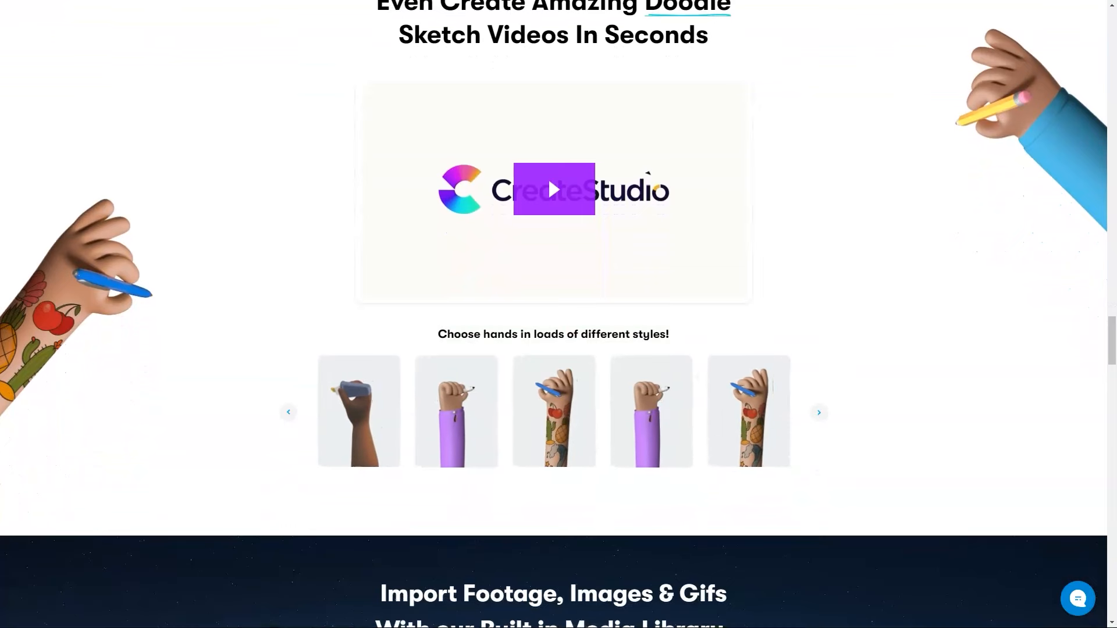
# Scroll through What will you Create, the happy creators testimonials and the closing Pro videos call to action.
pyautogui.scroll(-3)
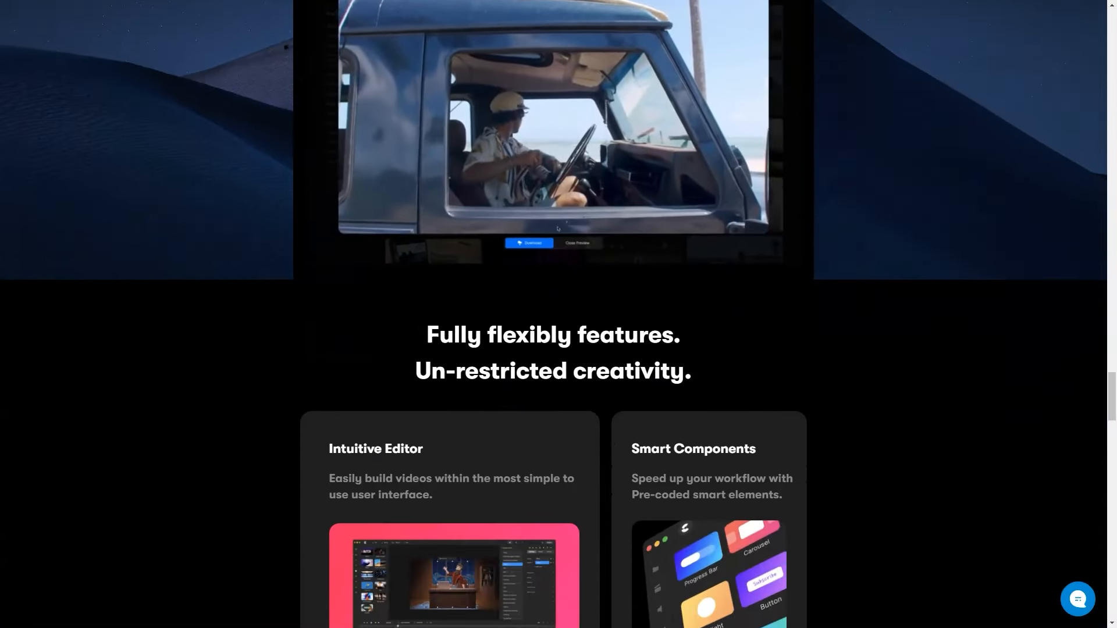
pyautogui.scroll(-3)
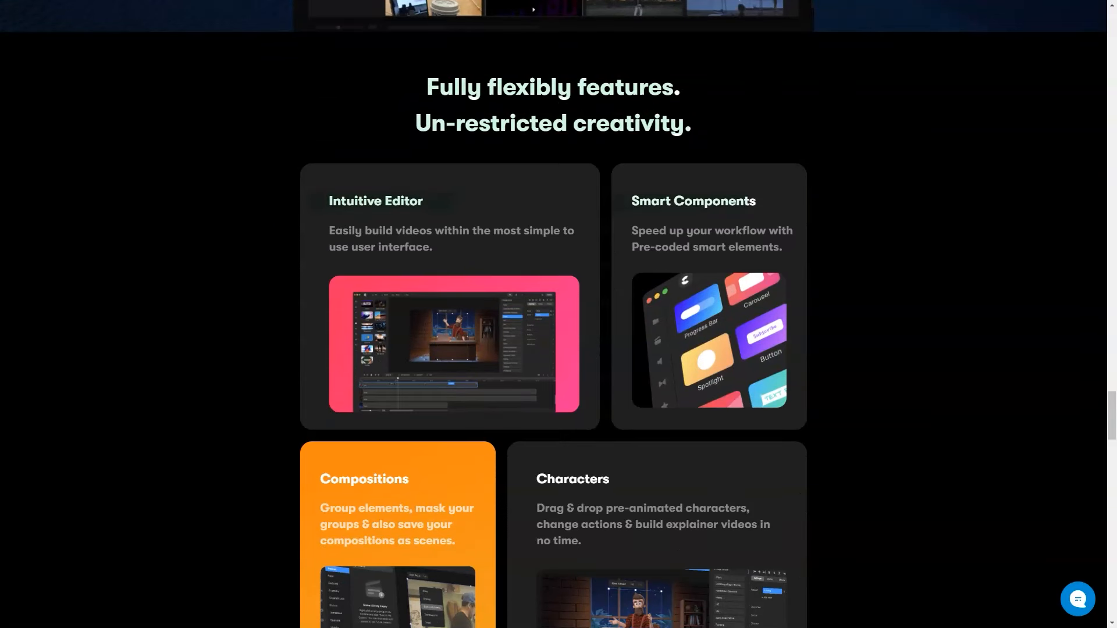
pyautogui.scroll(-3)
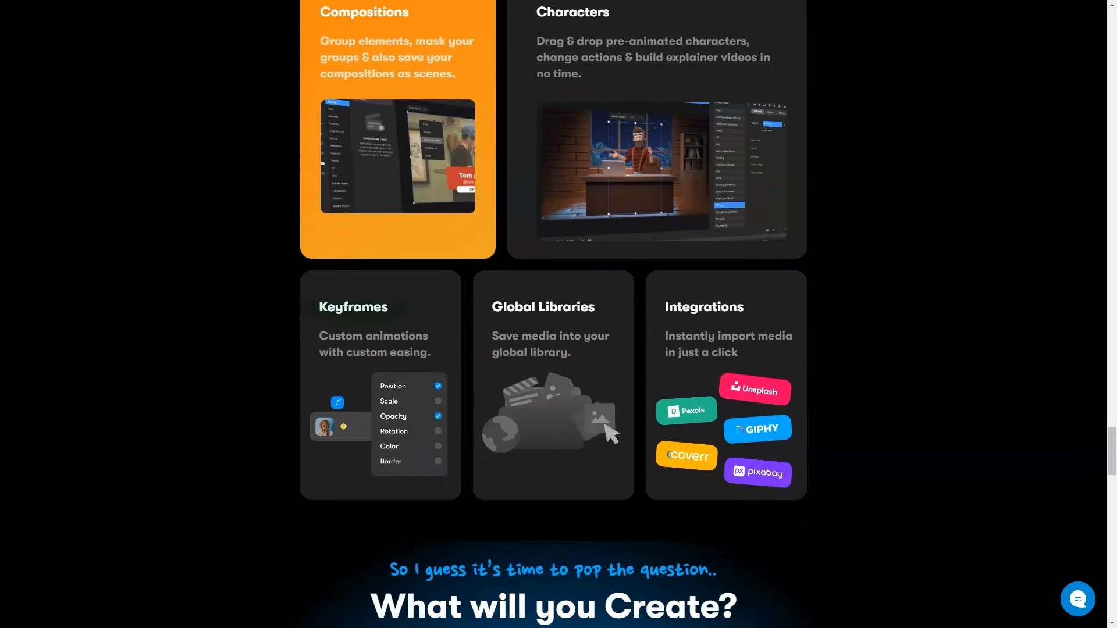
pyautogui.scroll(-3)
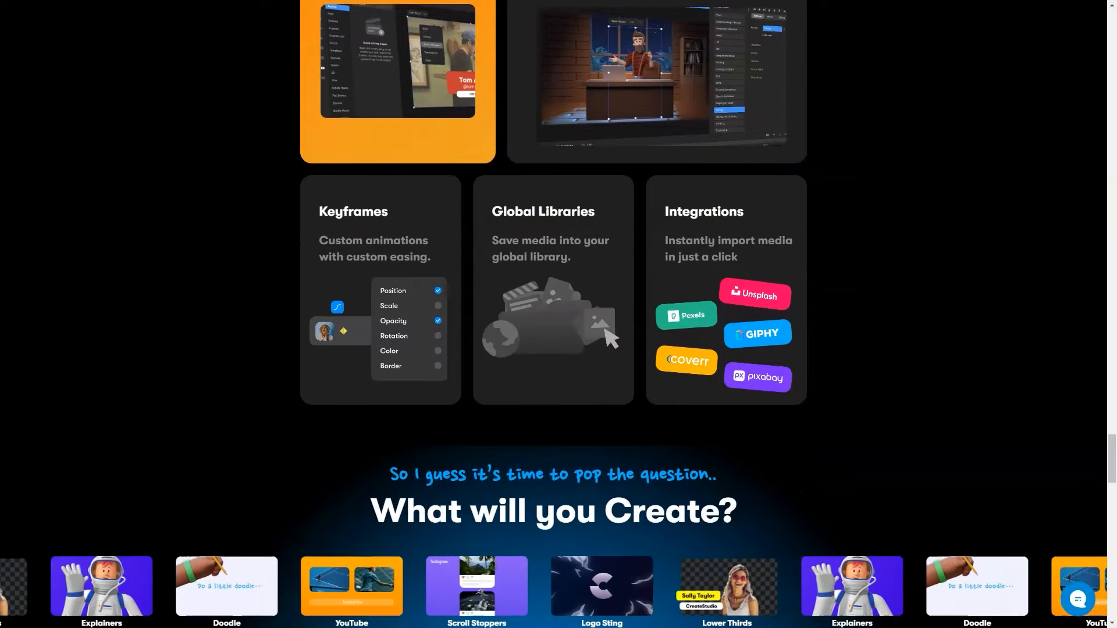
pyautogui.scroll(-3)
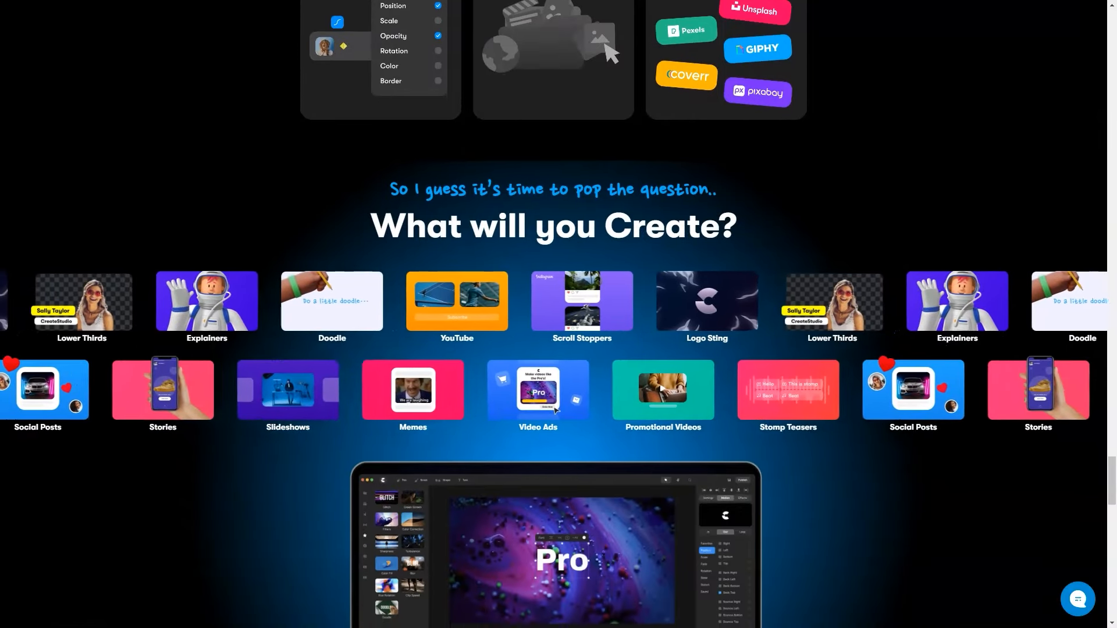
pyautogui.scroll(-3)
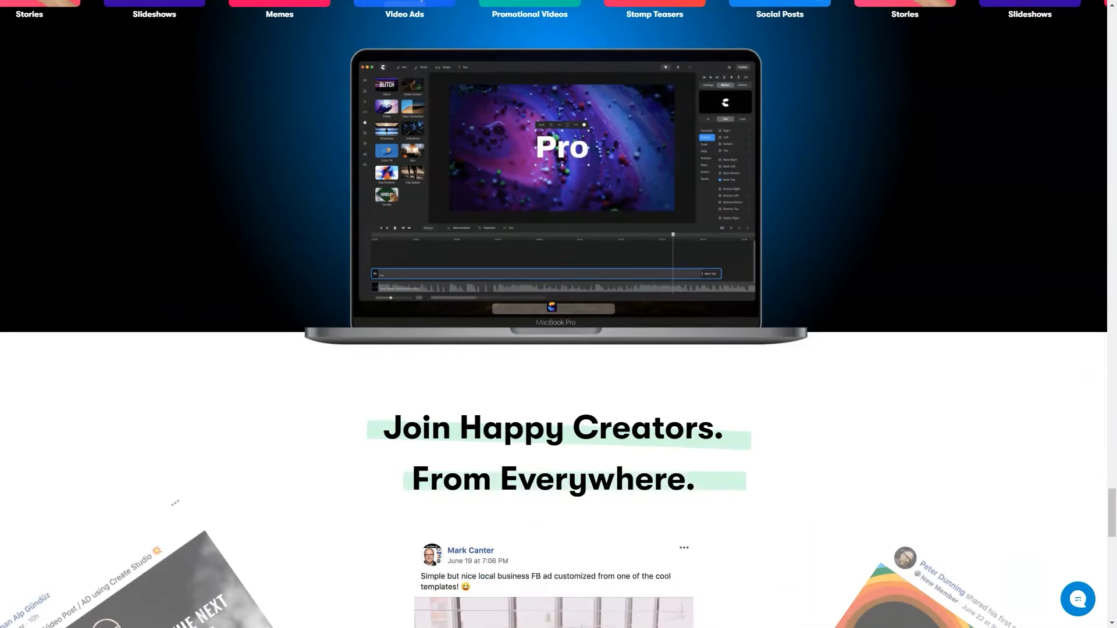
pyautogui.scroll(-3)
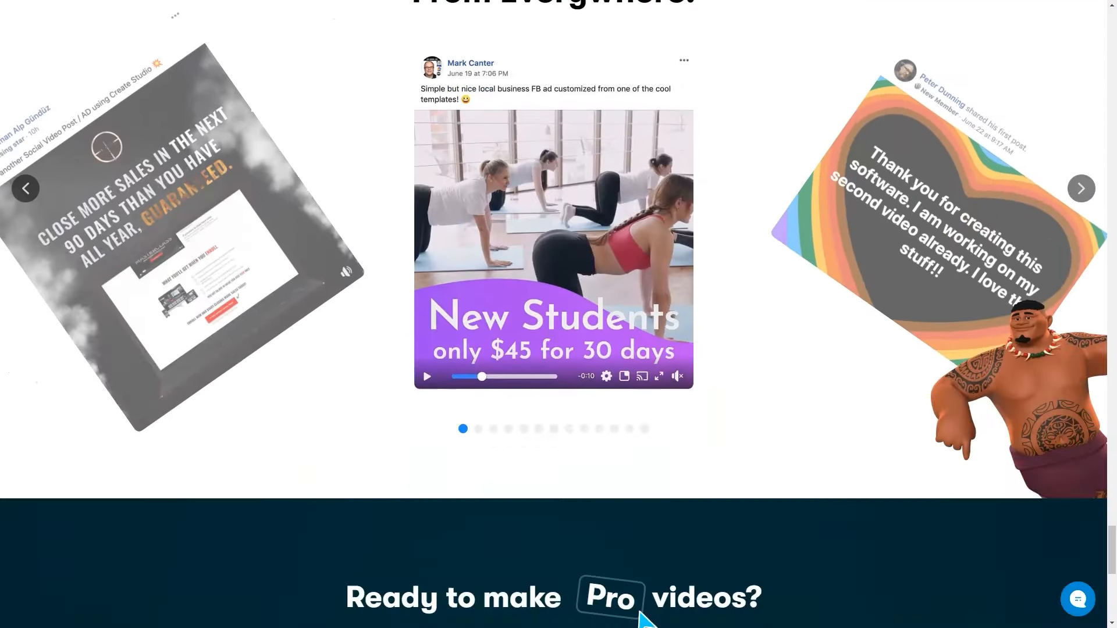
pyautogui.scroll(-3)
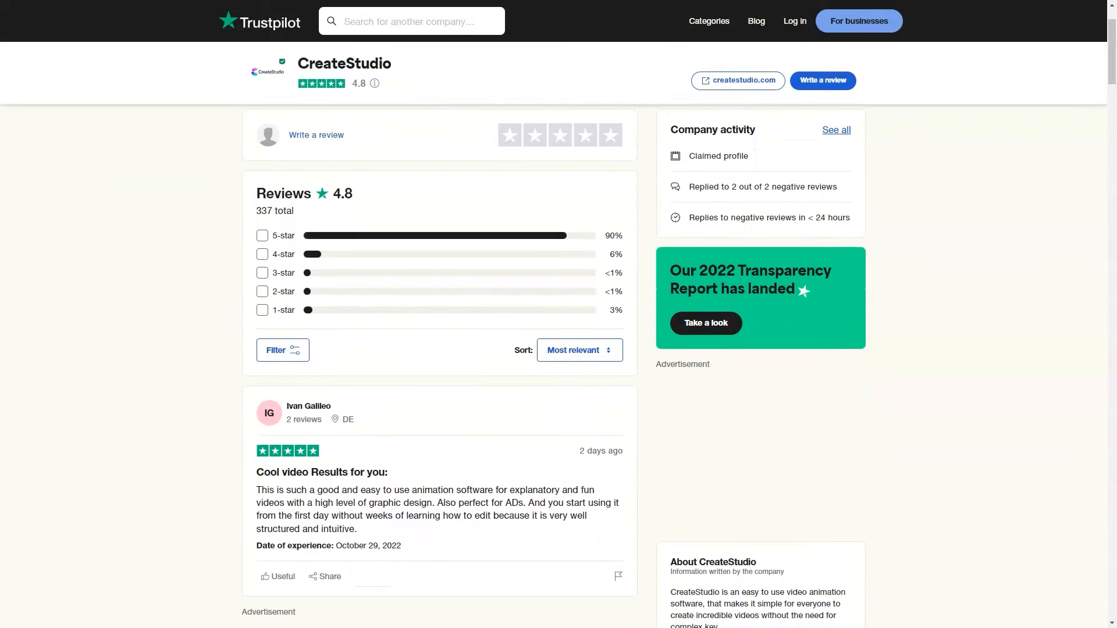
# Scroll down CreateStudio's 4.8-star Trustpilot page through several customer reviews.
pyautogui.scroll(-3)
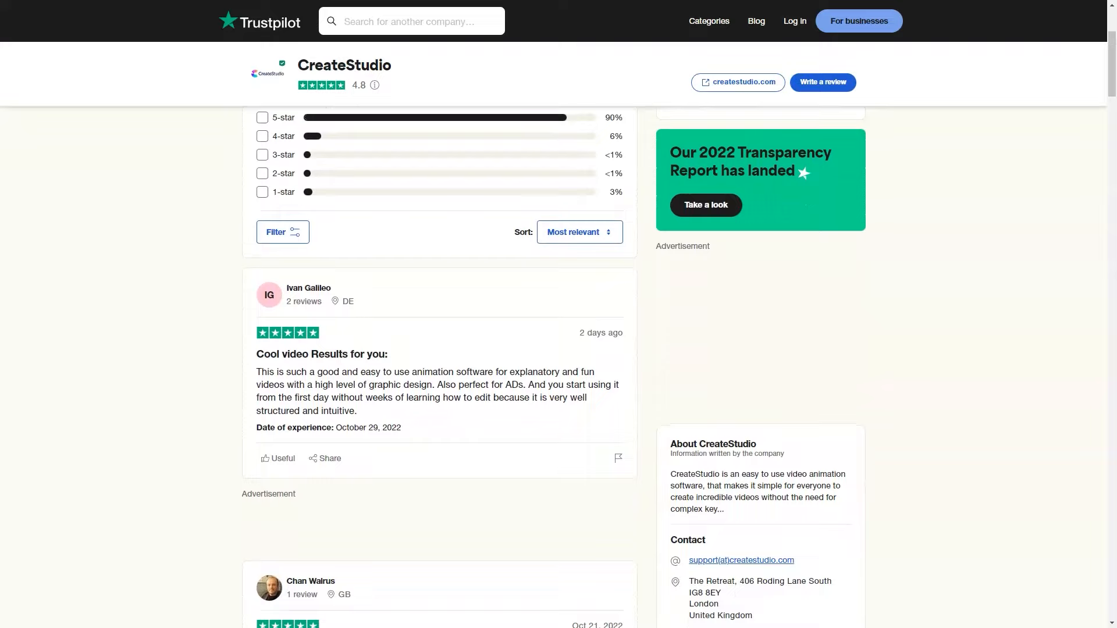
pyautogui.scroll(-3)
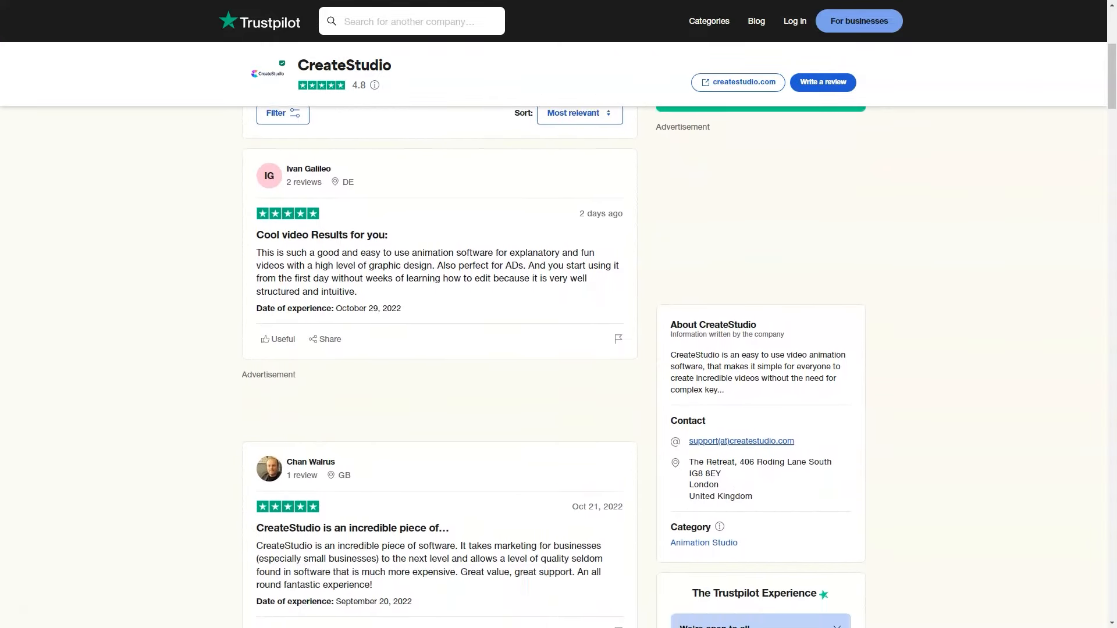
pyautogui.scroll(-3)
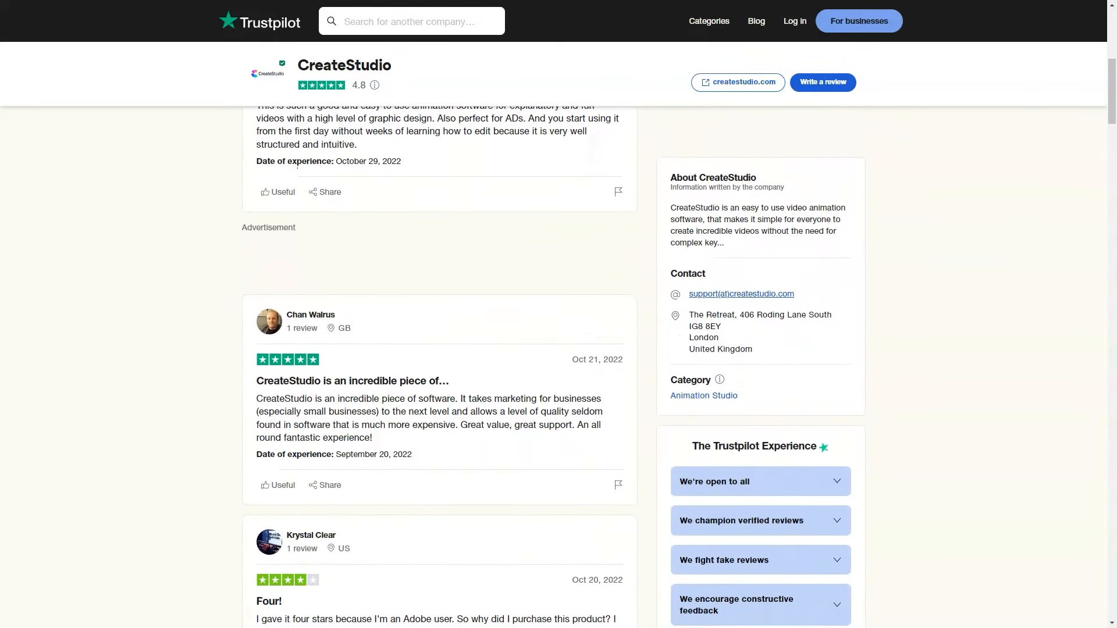
pyautogui.scroll(-3)
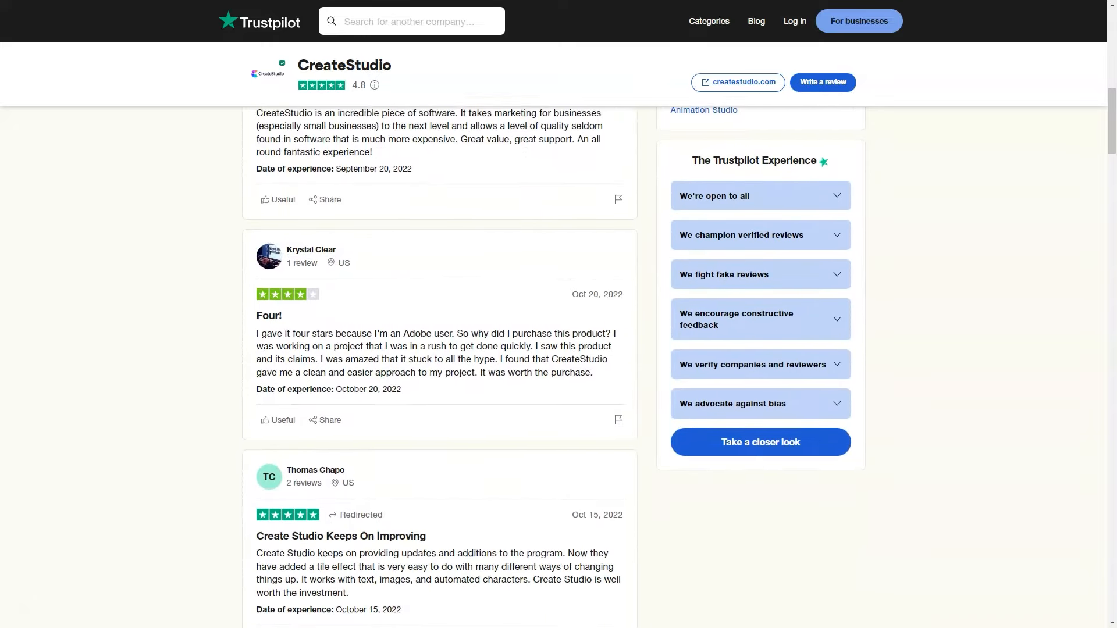
pyautogui.scroll(-3)
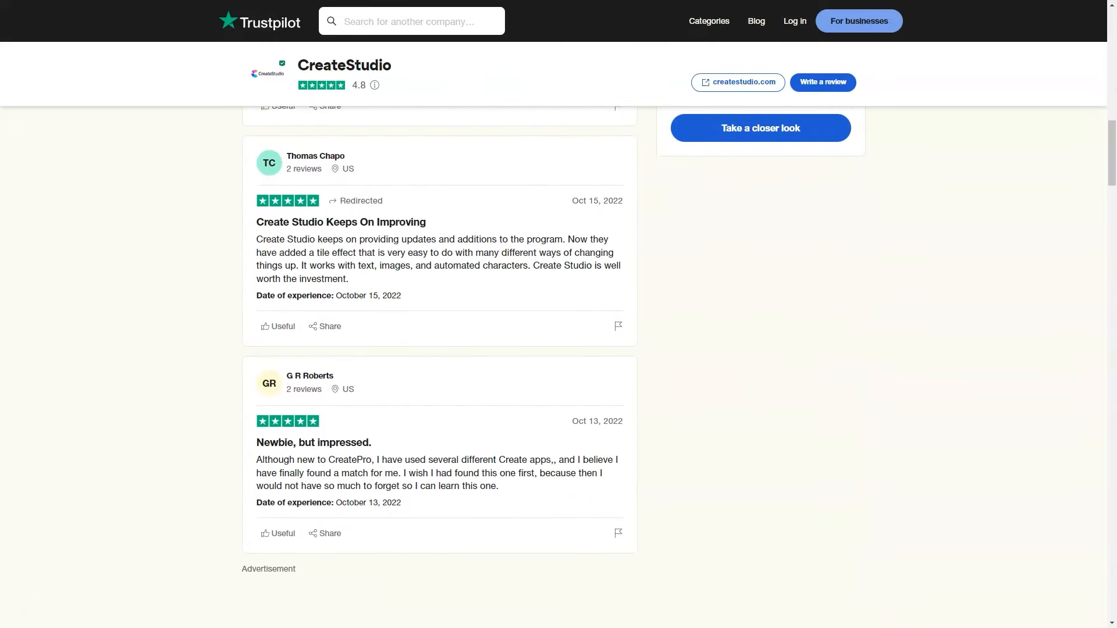
pyautogui.scroll(-3)
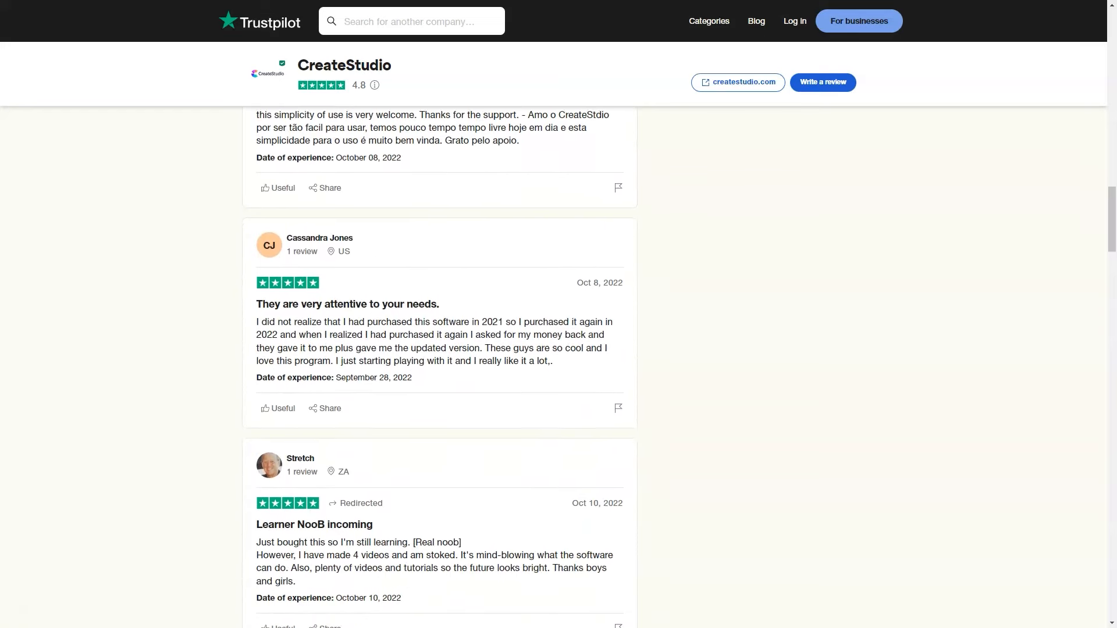
pyautogui.scroll(-3)
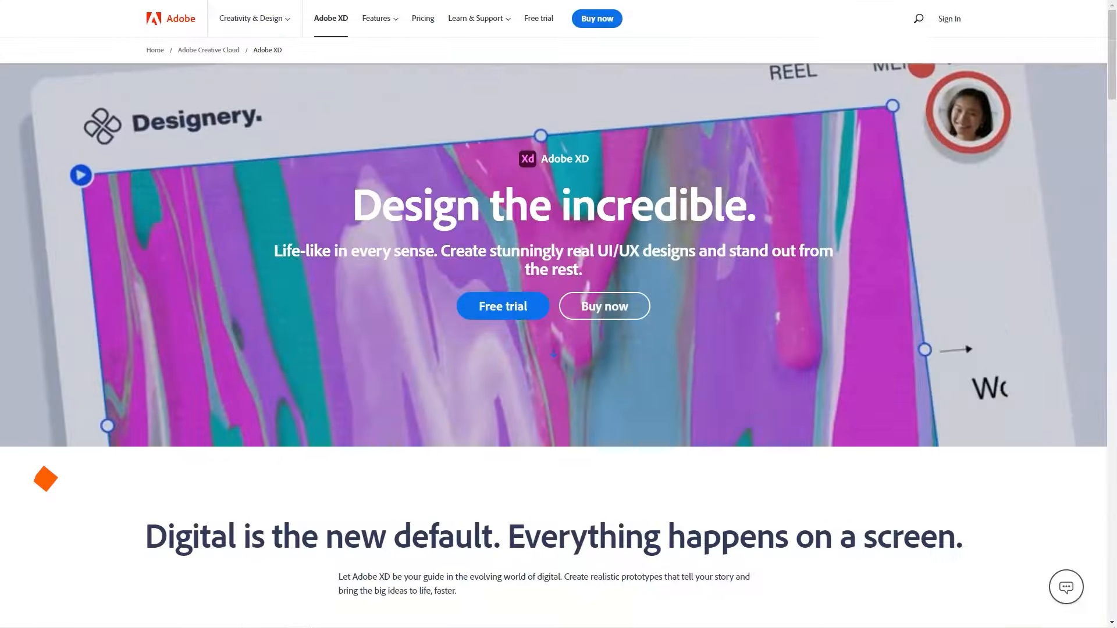
# Scroll the Adobe XD overview past pricing and view the Brand Design and Game Design examples.
pyautogui.scroll(-3)
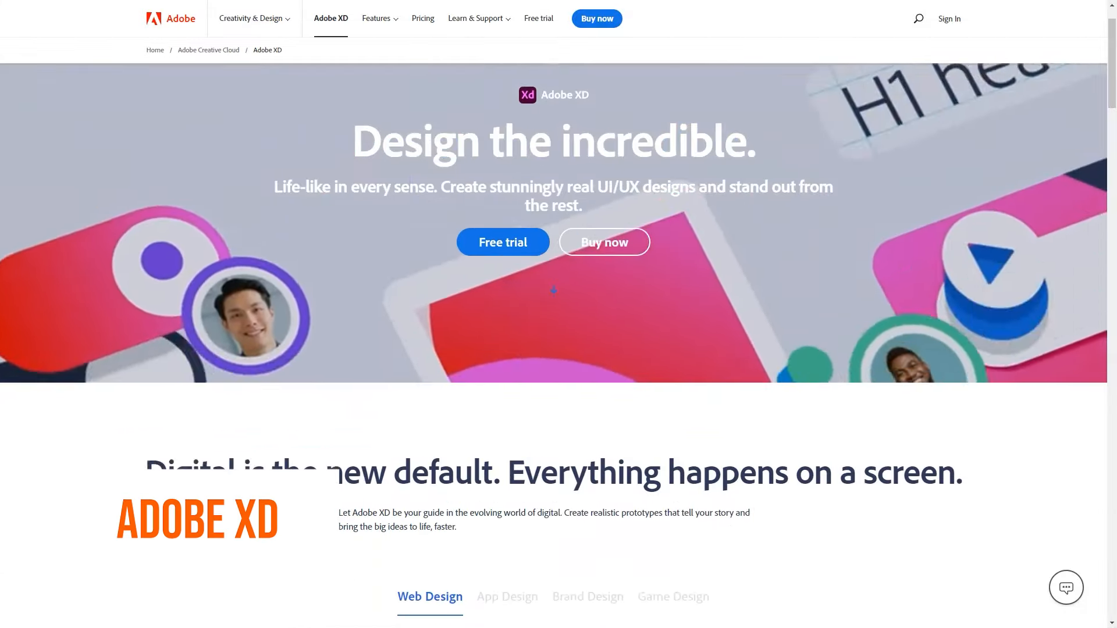
pyautogui.scroll(-3)
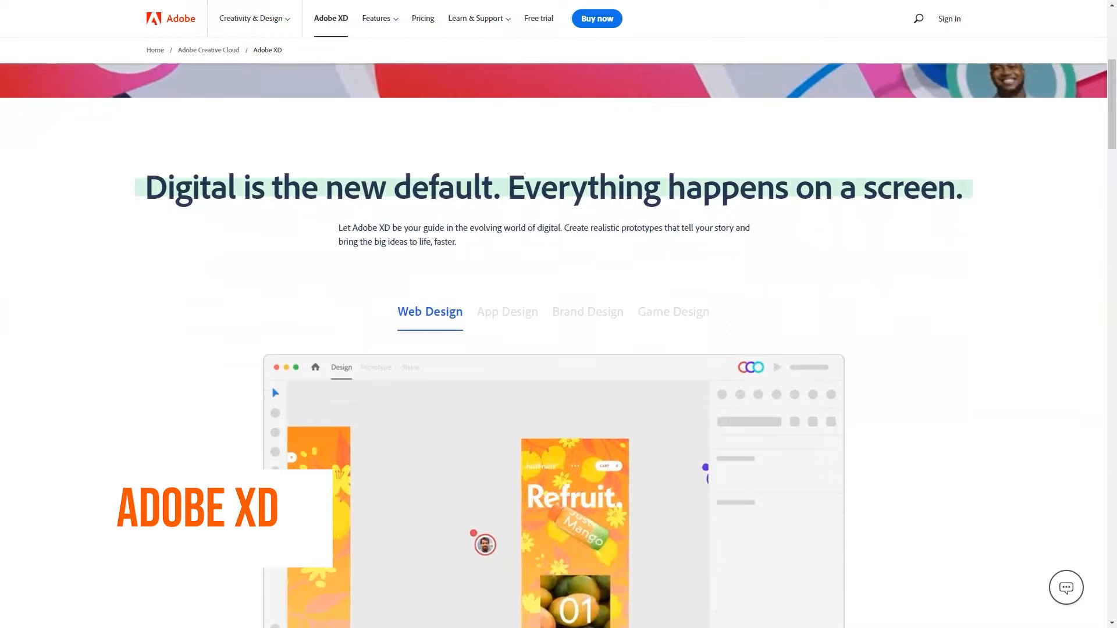
pyautogui.scroll(-3)
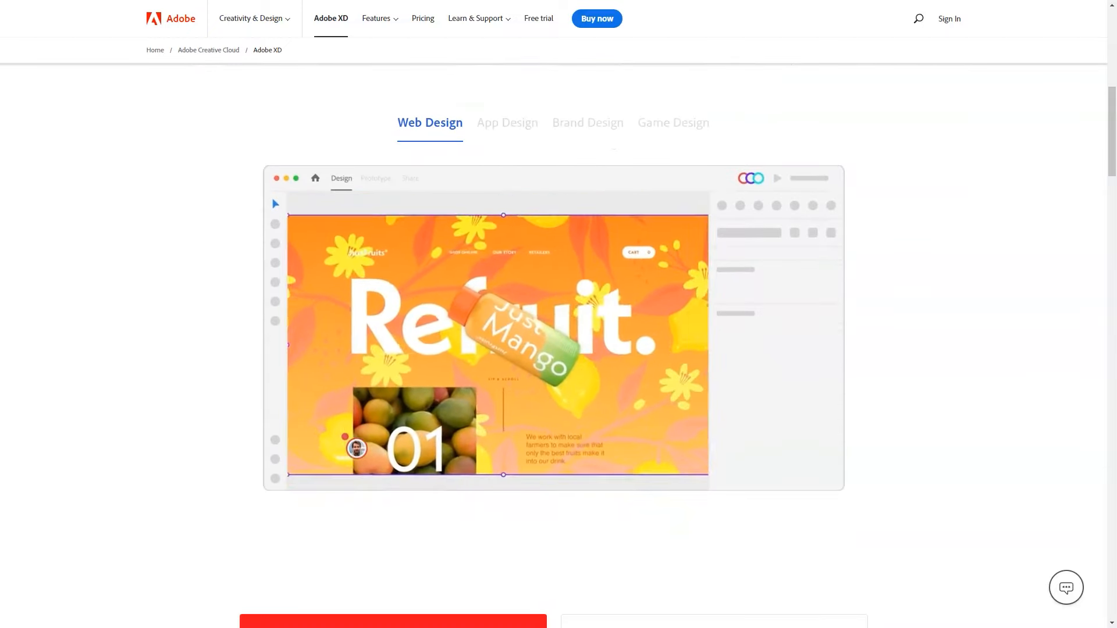
pyautogui.click(586, 123)
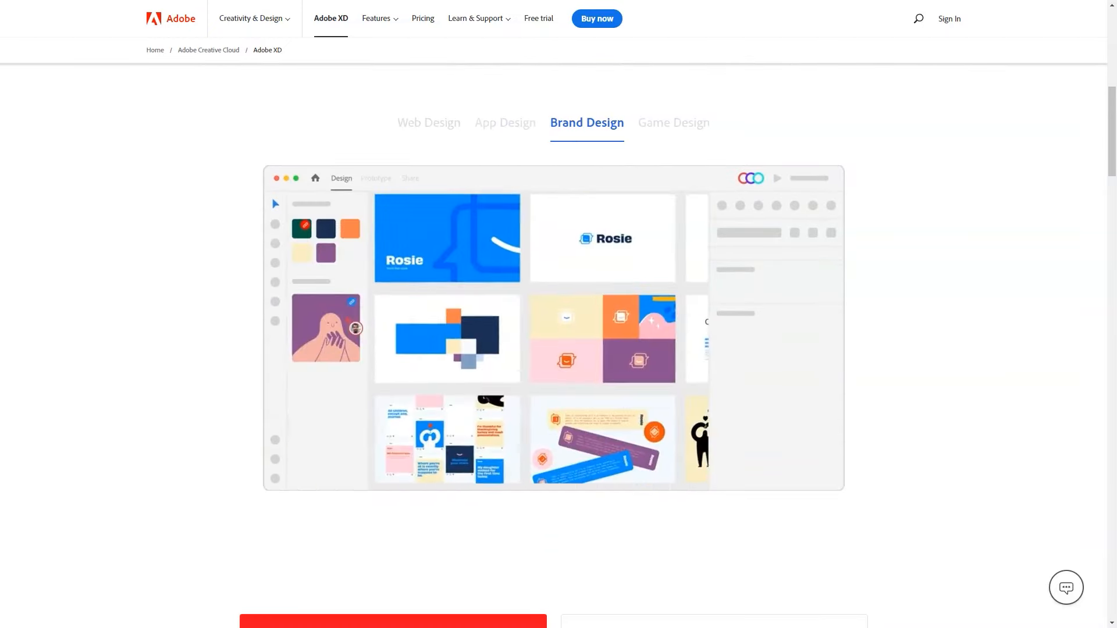
pyautogui.click(671, 122)
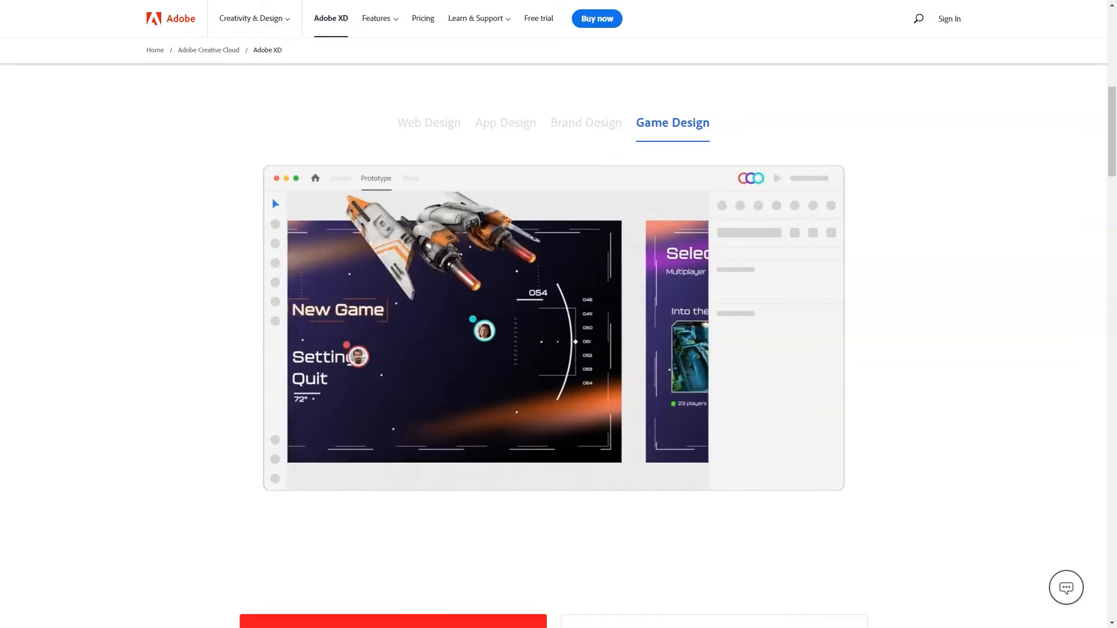
pyautogui.scroll(-3)
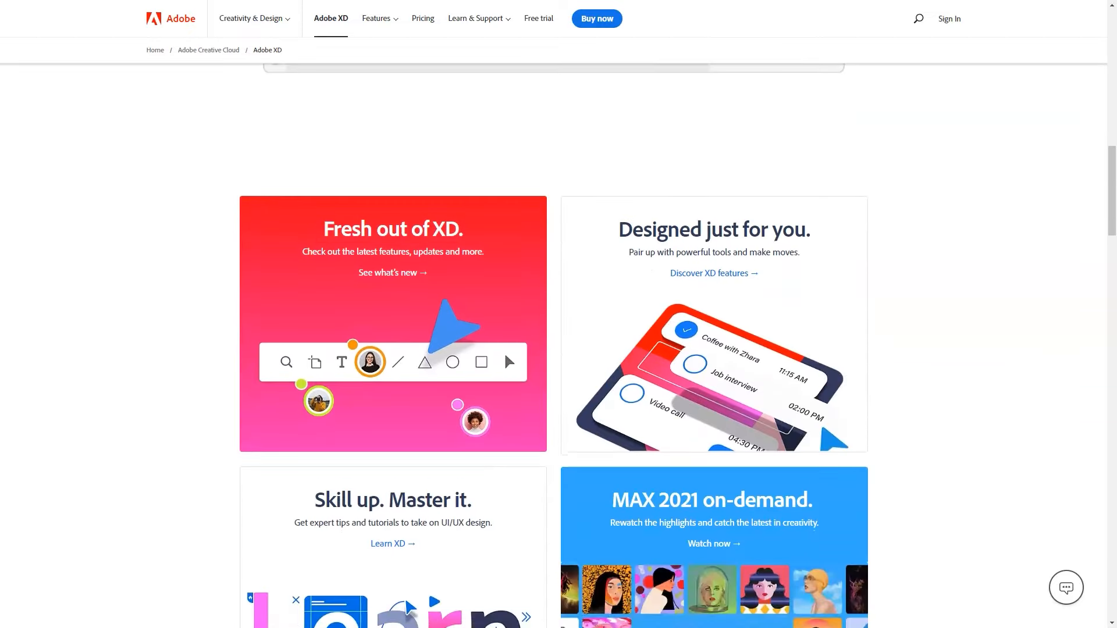
pyautogui.scroll(-3)
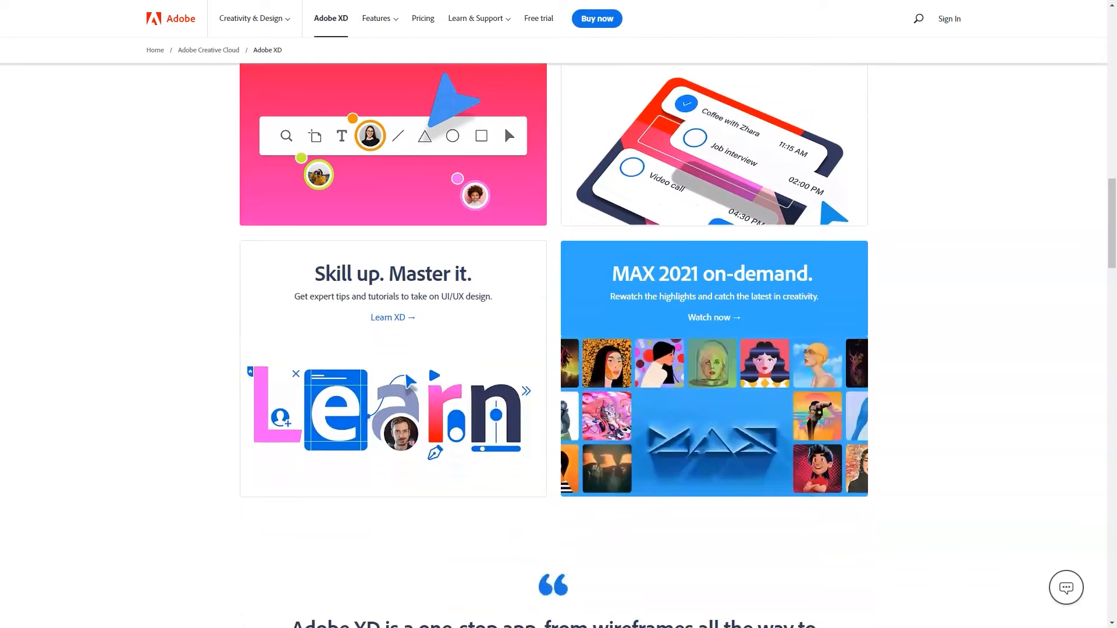
# Continue past the integrations and Behance sections to the footer, then go to the XD Features page.
pyautogui.scroll(-3)
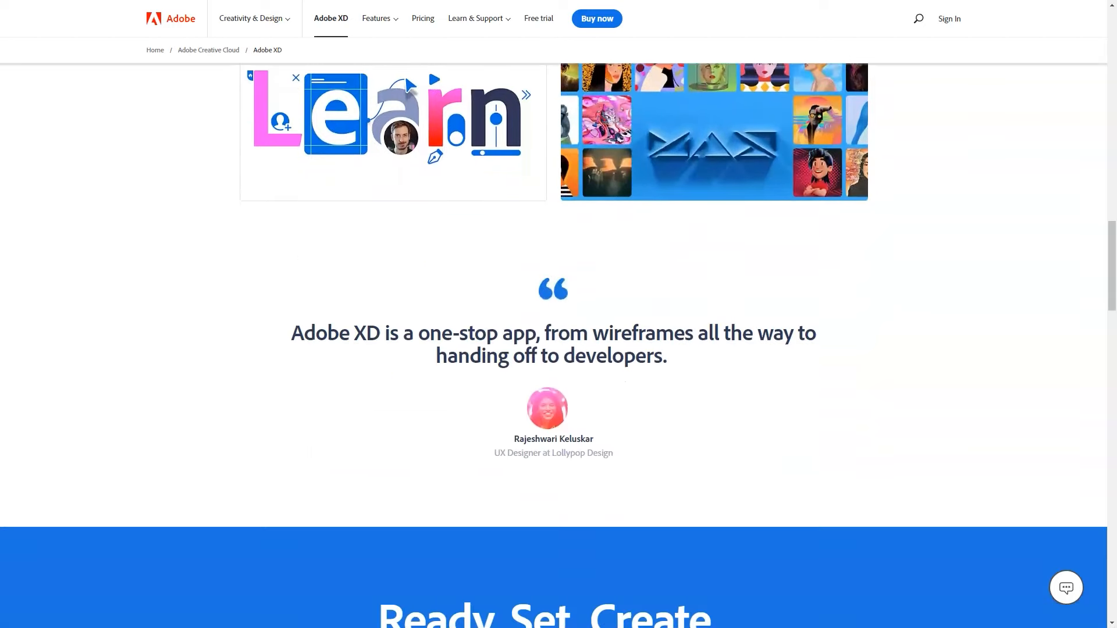
pyautogui.scroll(-3)
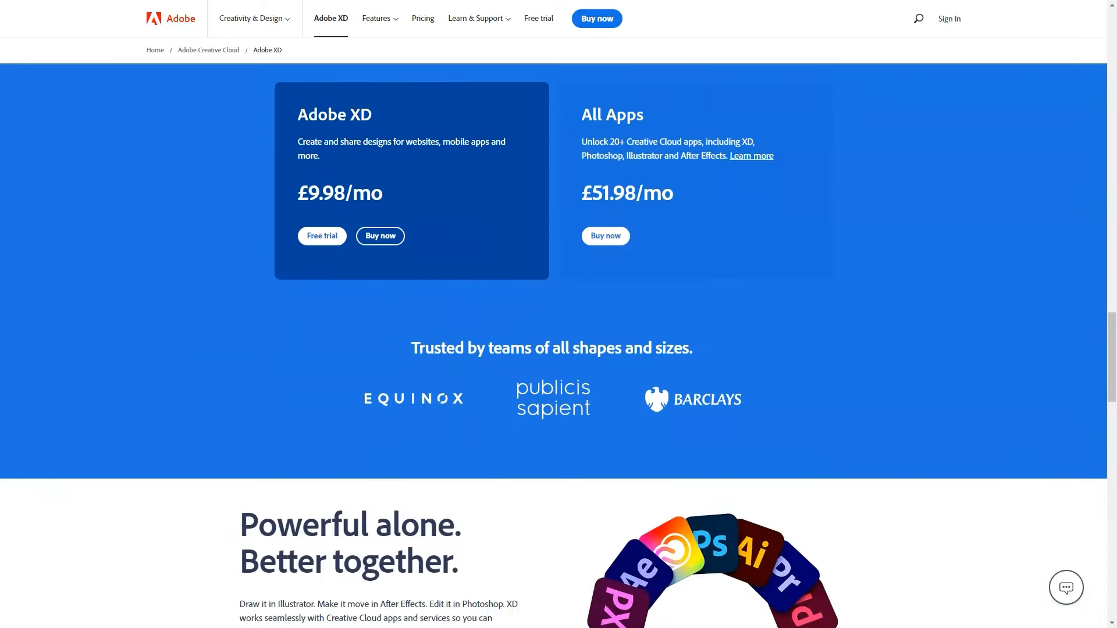
pyautogui.scroll(-3)
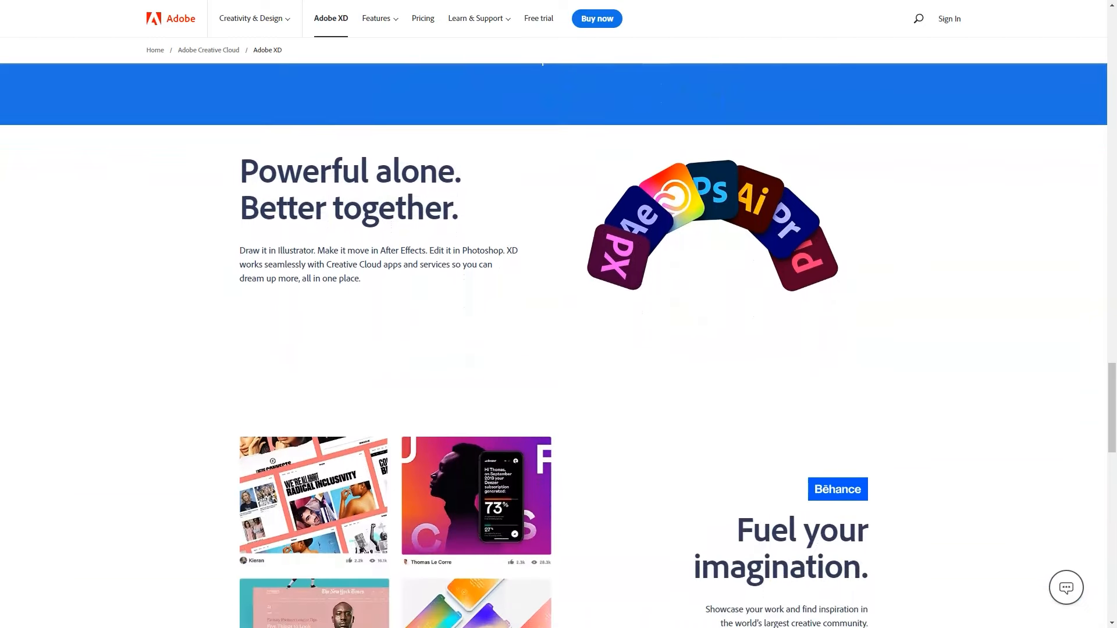
pyautogui.scroll(-3)
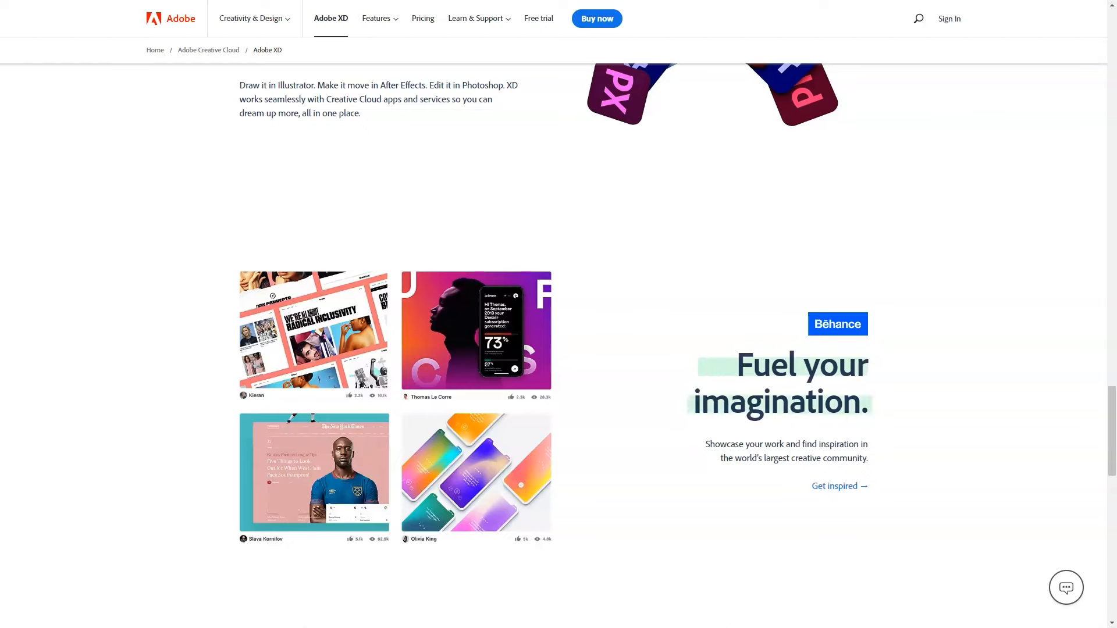
pyautogui.scroll(-3)
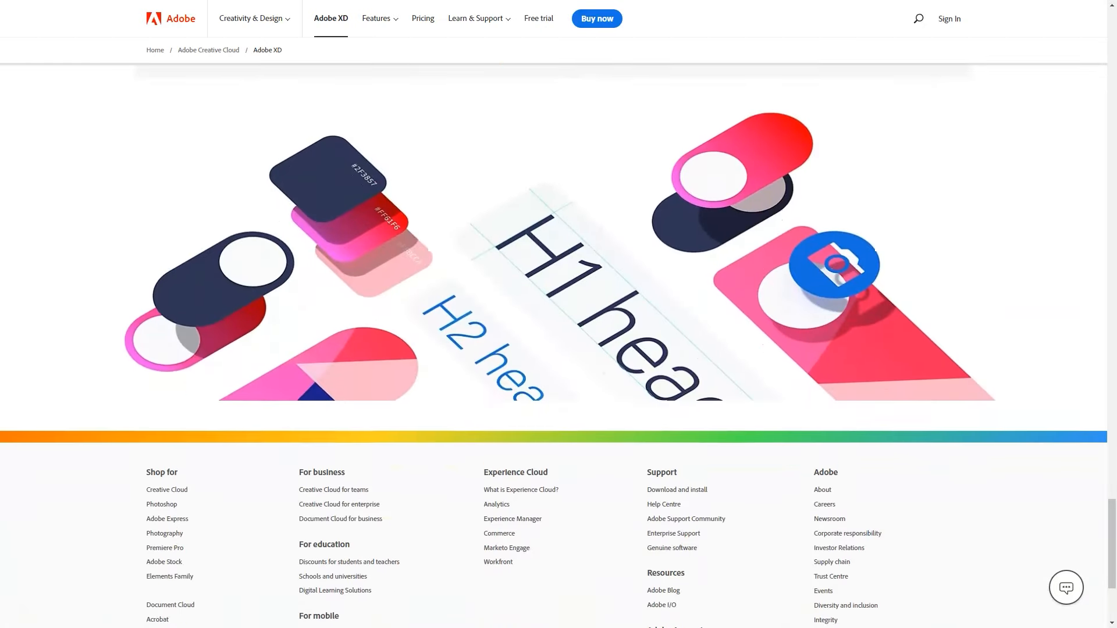
pyautogui.click(376, 17)
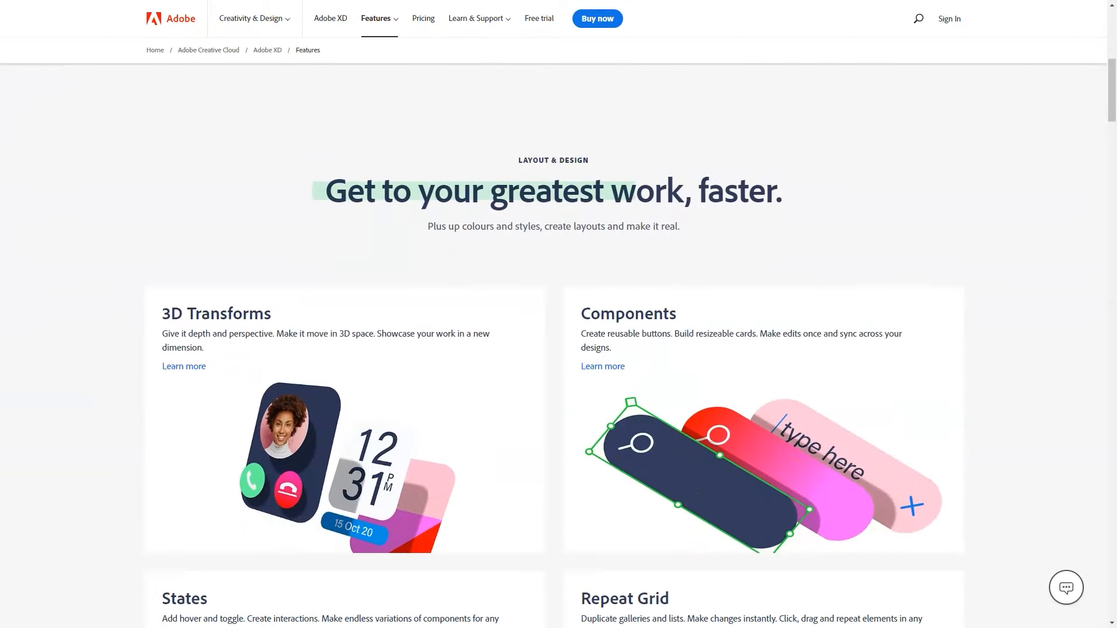
# Scroll the Adobe XD Features overview and read the Coediting feature page through How it works.
pyautogui.scroll(-3)
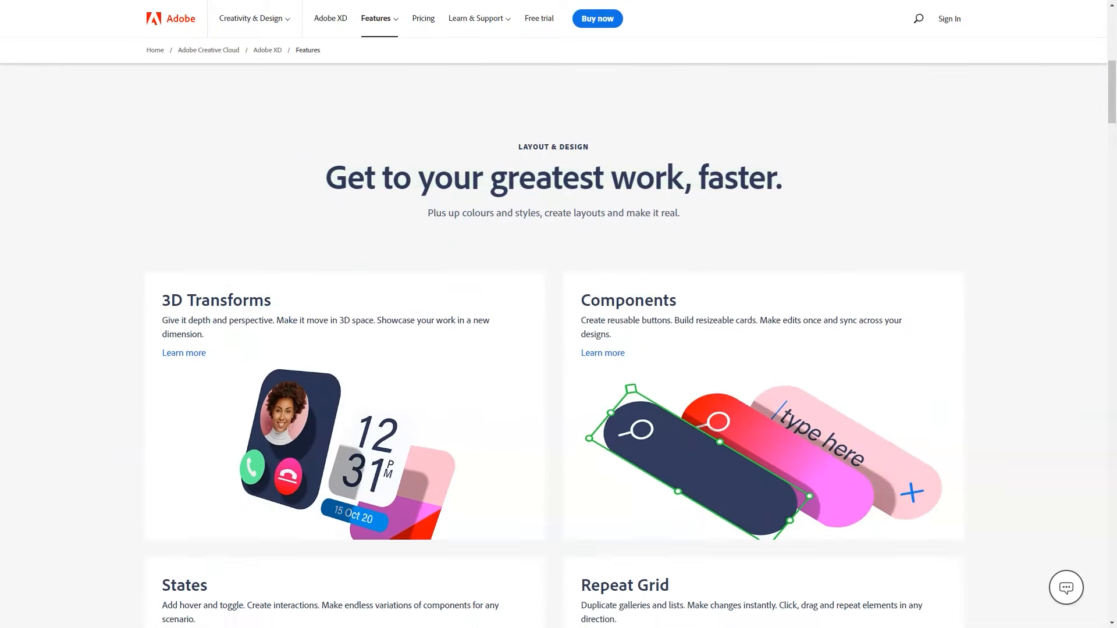
pyautogui.scroll(-3)
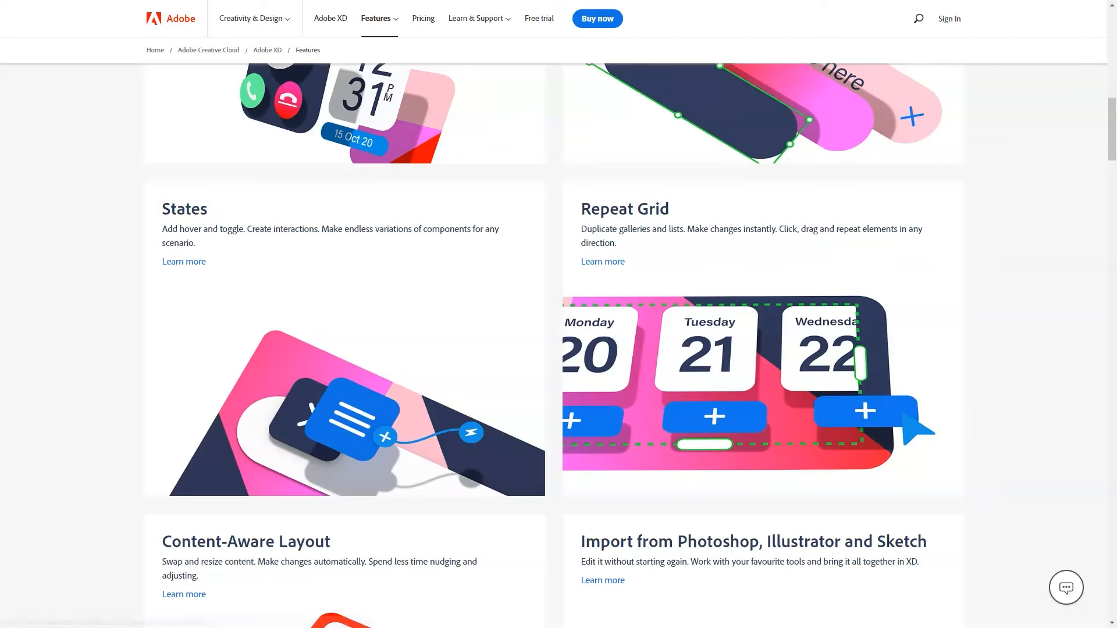
pyautogui.scroll(-3)
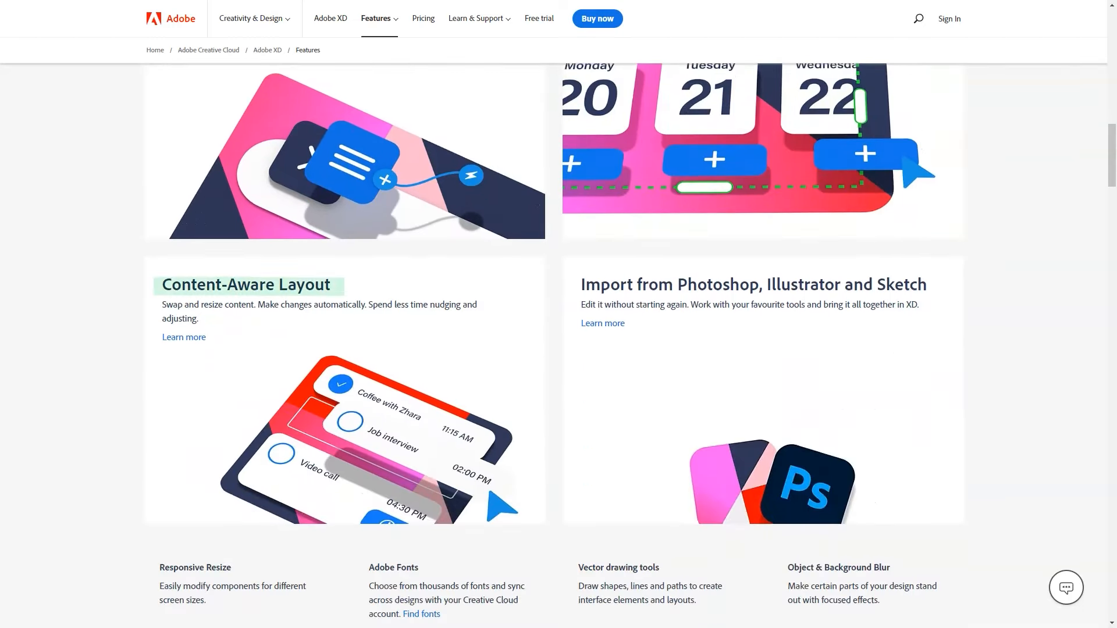
pyautogui.scroll(-3)
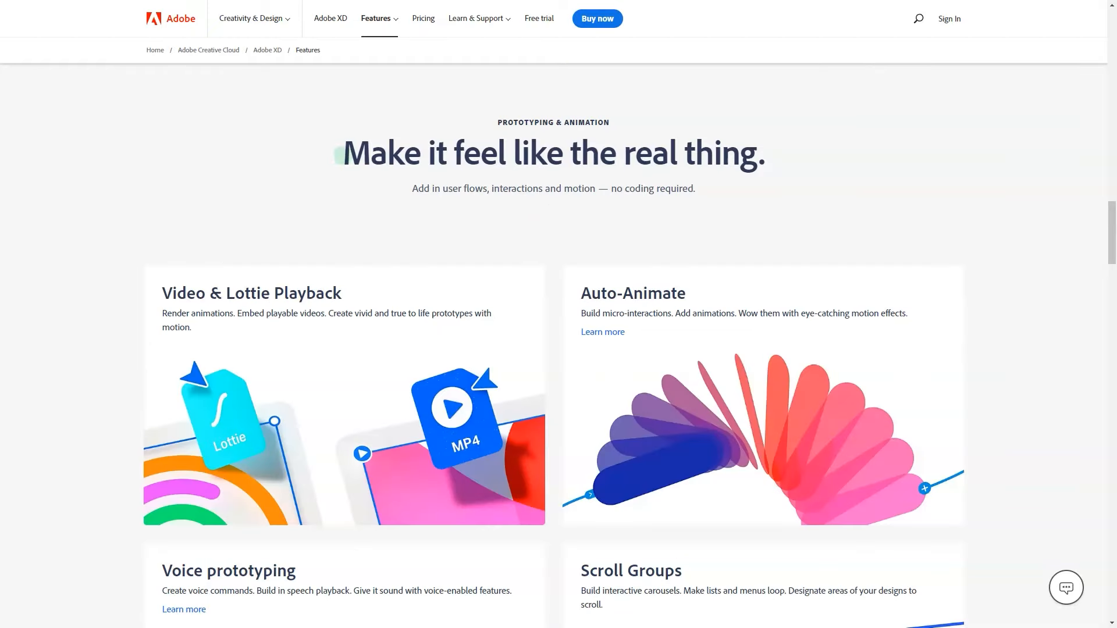
pyautogui.scroll(-3)
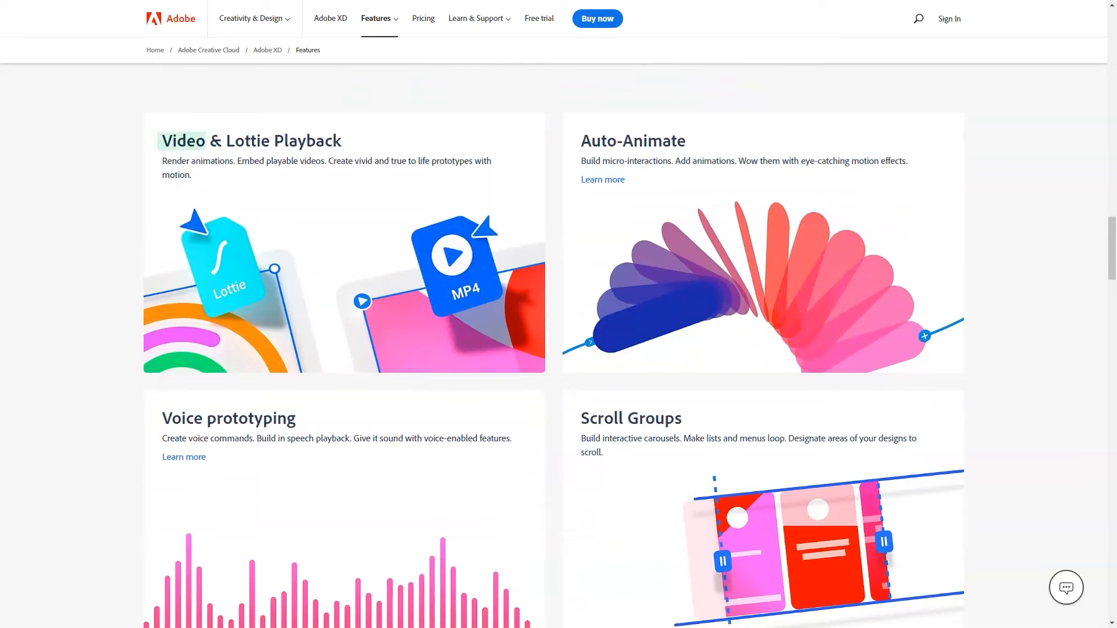
pyautogui.scroll(-3)
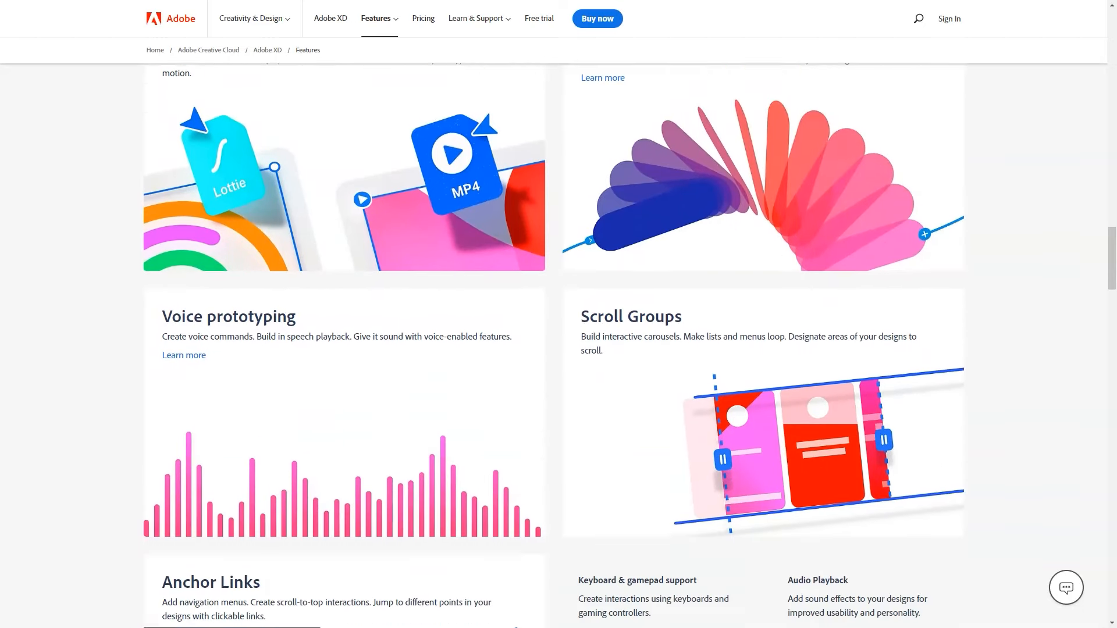
pyautogui.scroll(-3)
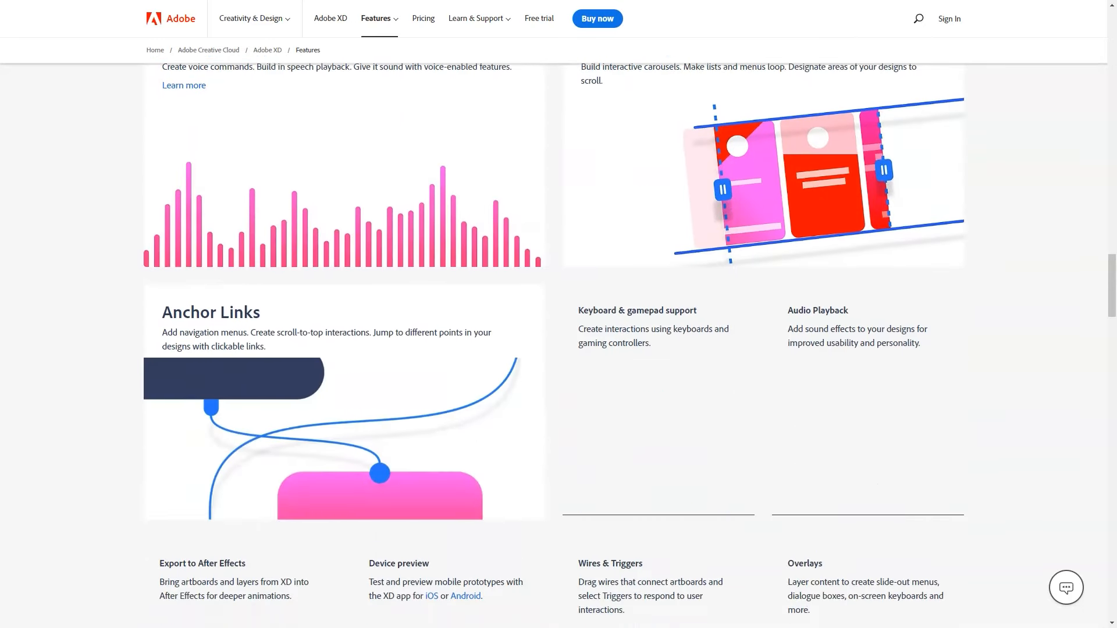
pyautogui.scroll(-3)
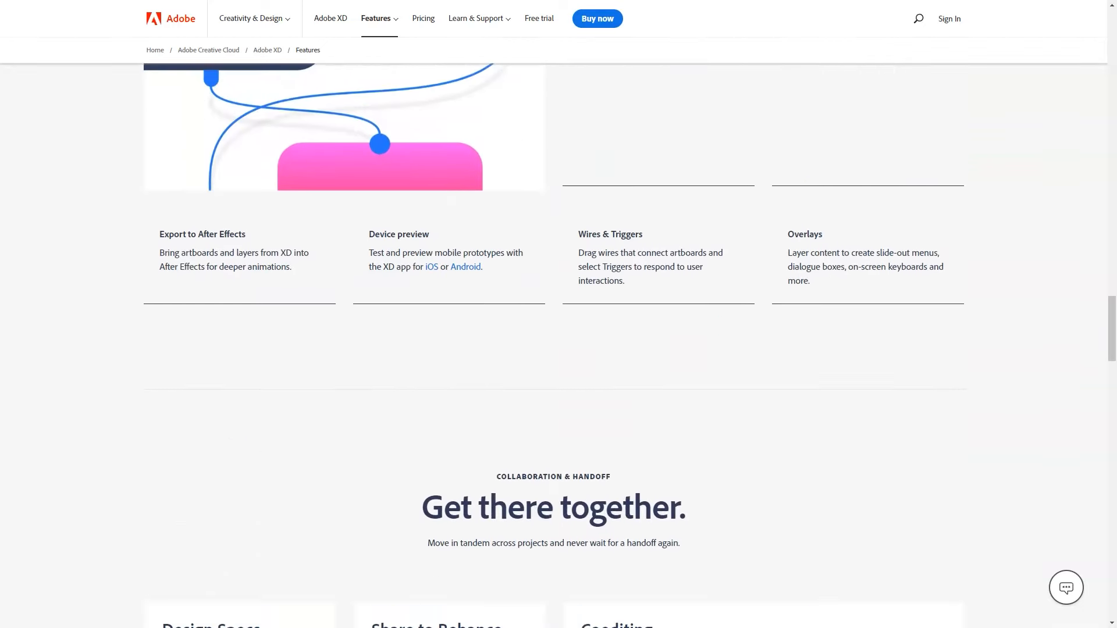
pyautogui.scroll(-3)
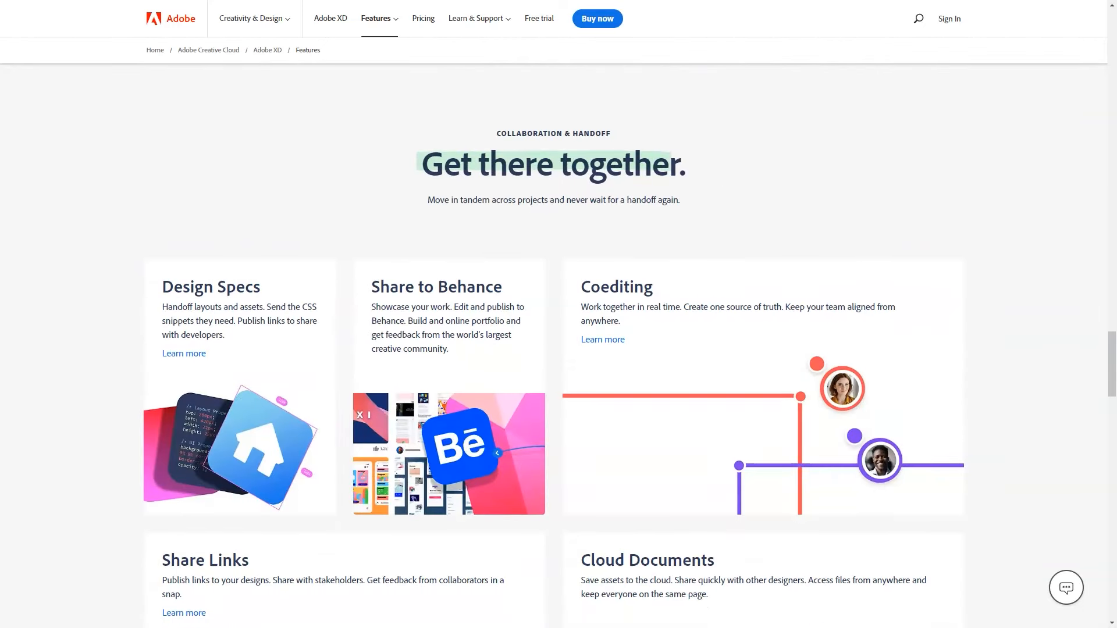
# Read the Components feature page through How it works and continue onto the 3D Transforms page.
pyautogui.scroll(-3)
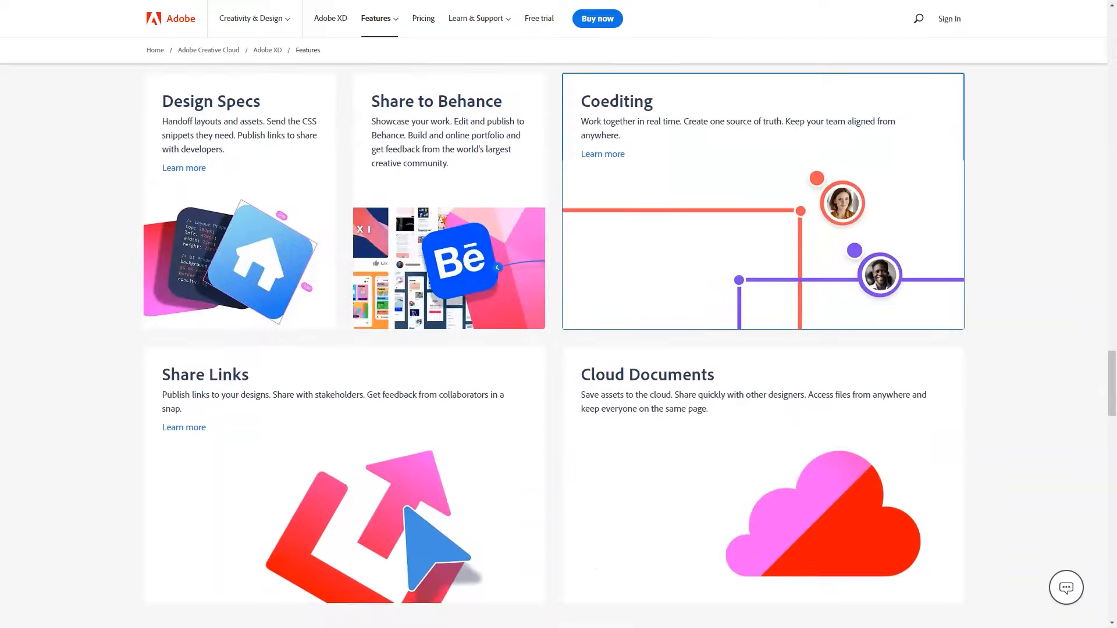
pyautogui.scroll(-3)
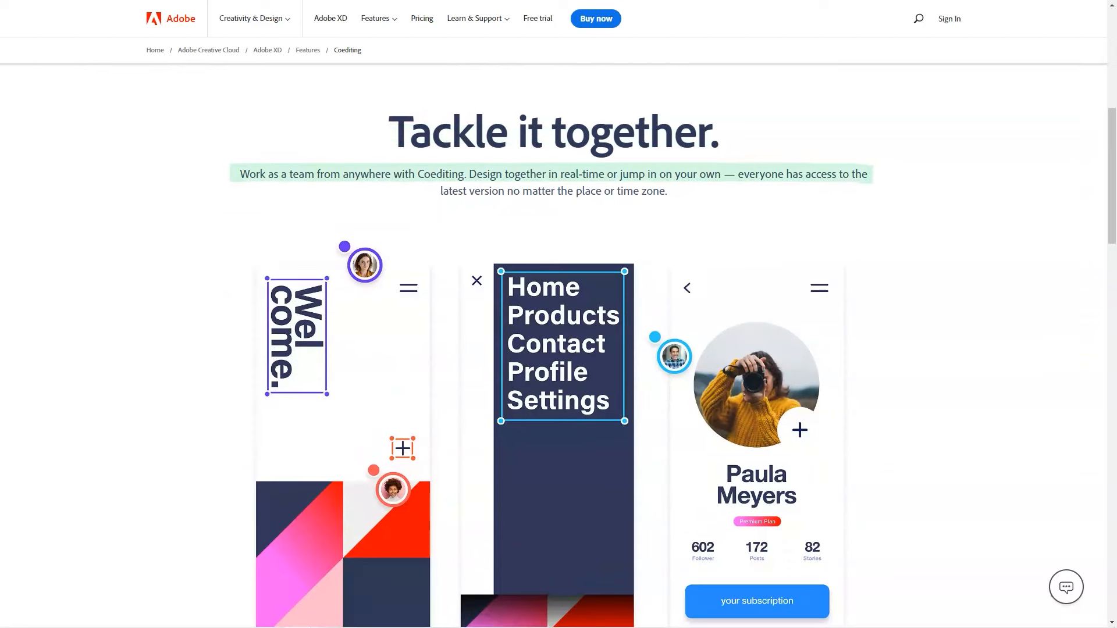
pyautogui.scroll(-3)
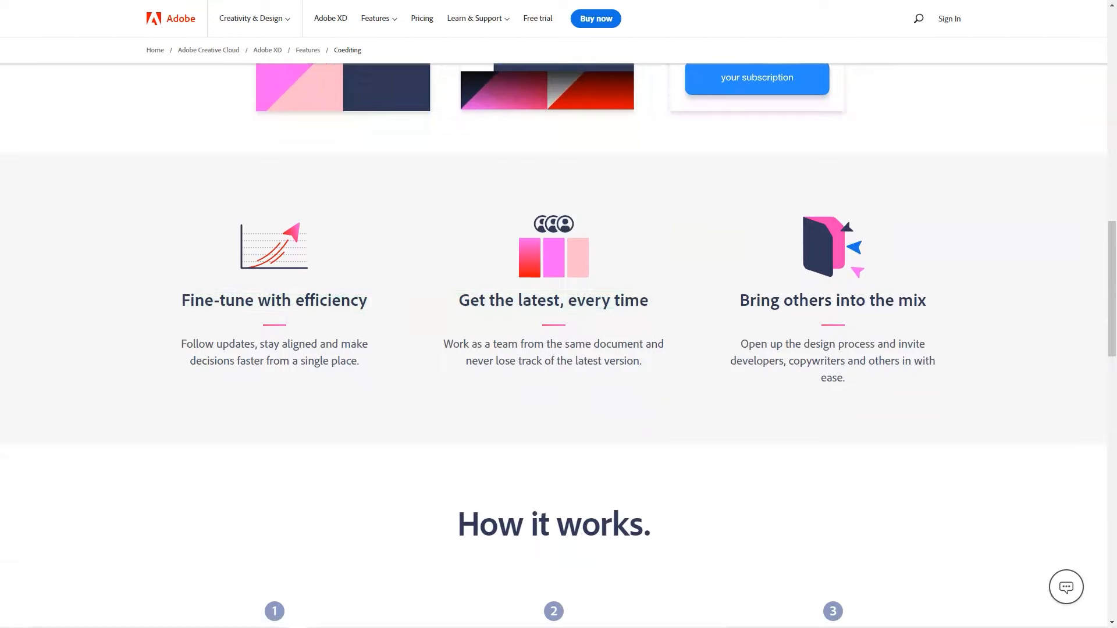
pyautogui.scroll(-3)
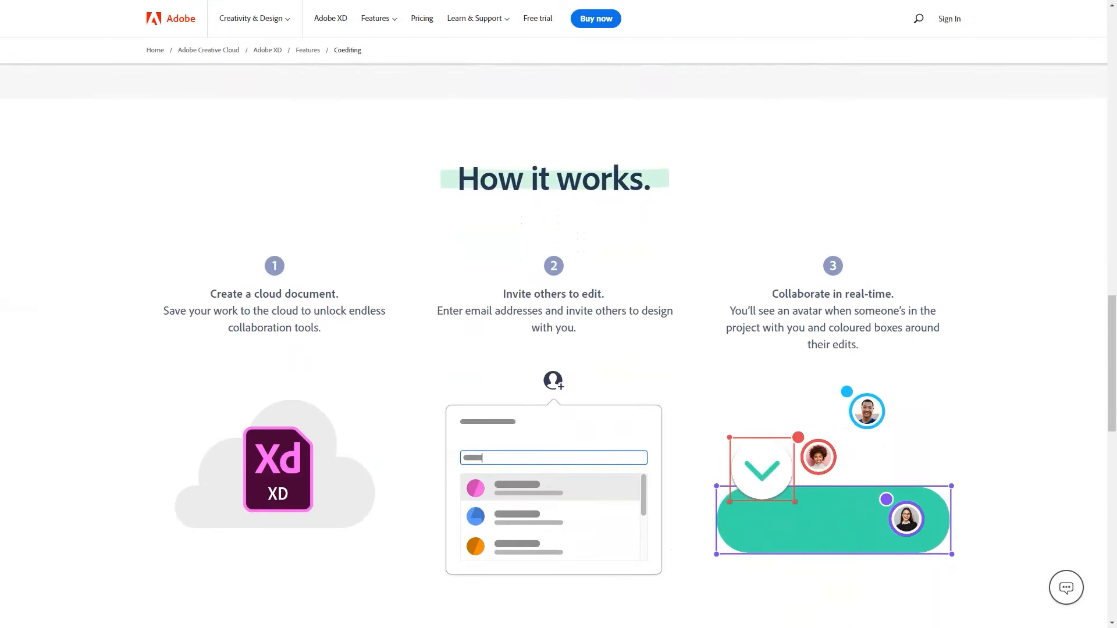
pyautogui.scroll(-3)
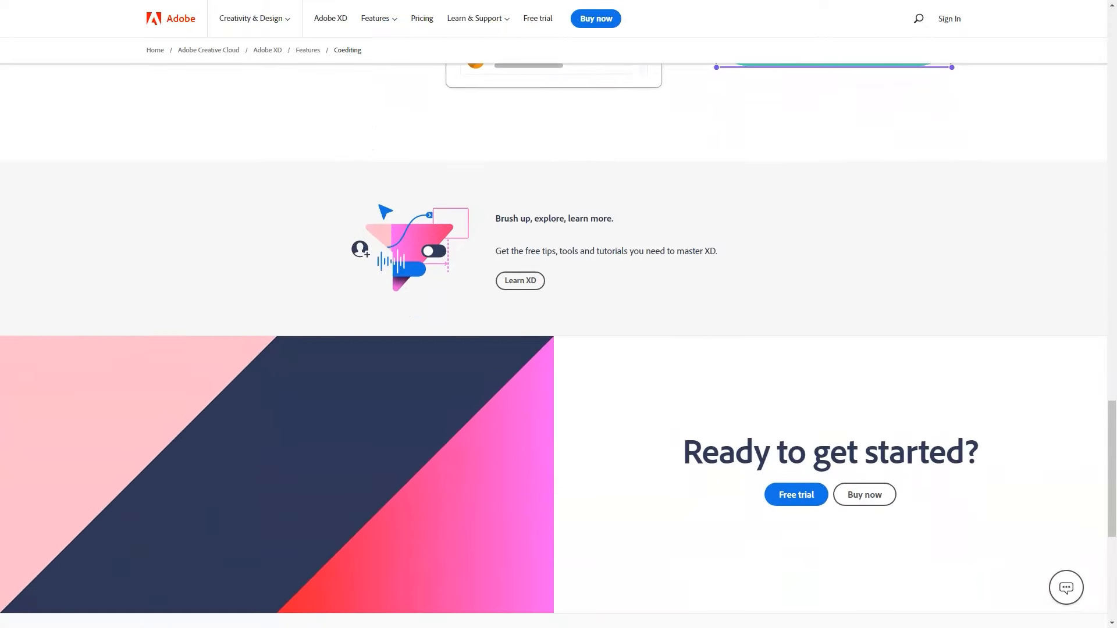
pyautogui.scroll(-3)
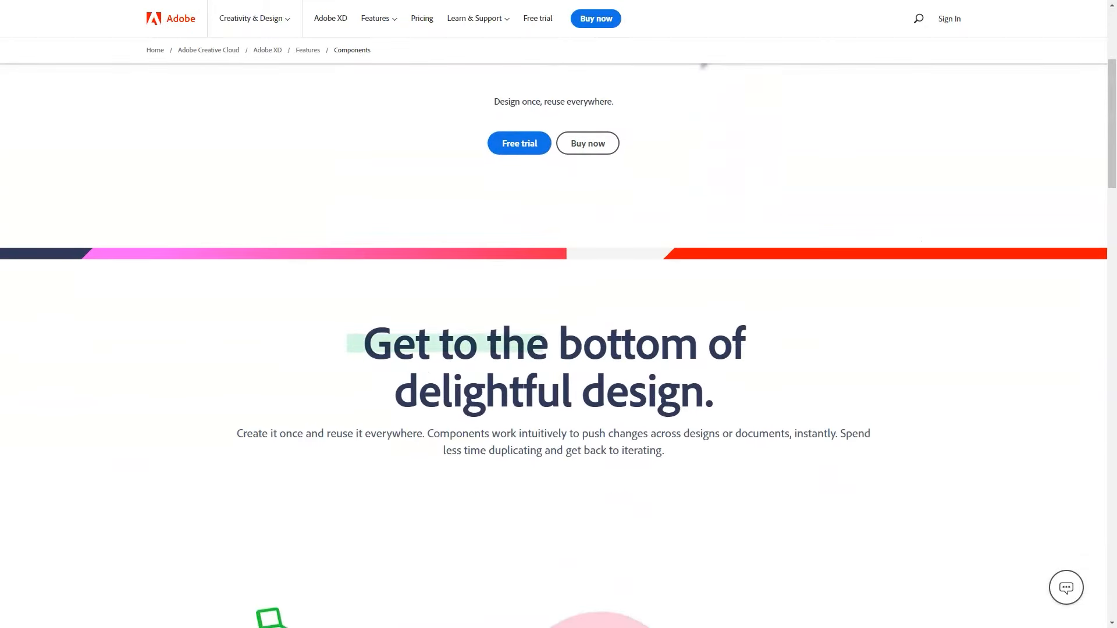
pyautogui.scroll(-3)
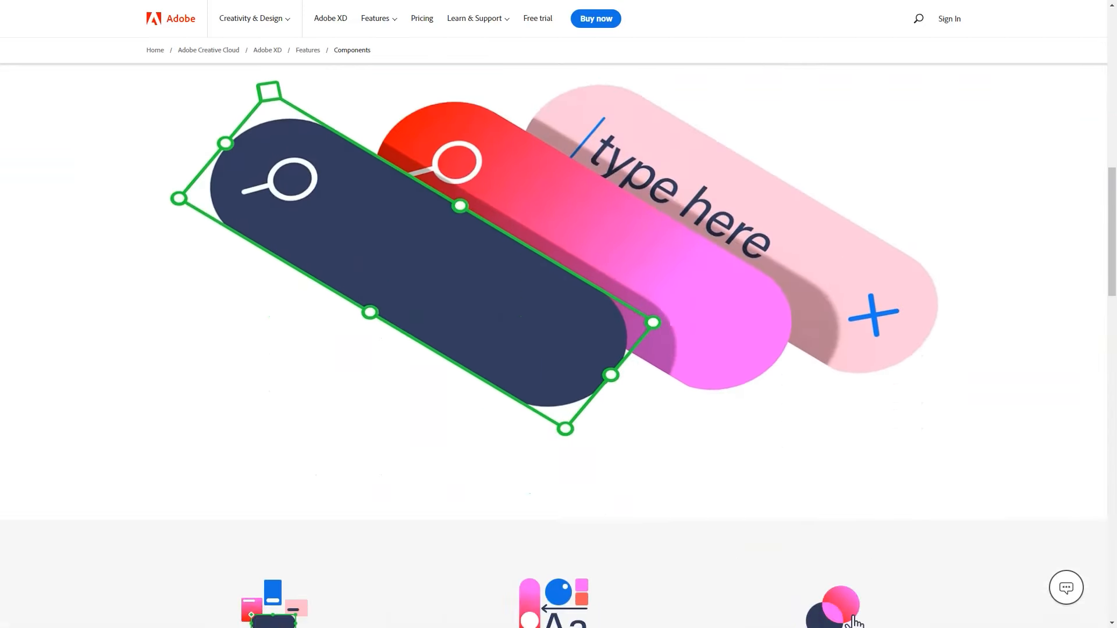
pyautogui.scroll(-3)
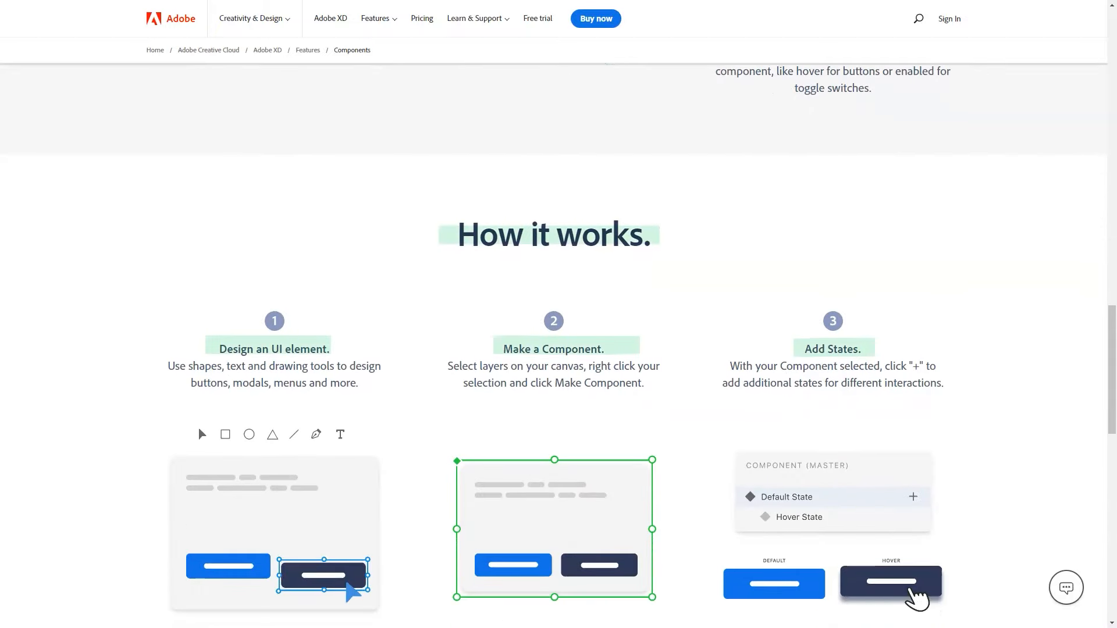
pyautogui.scroll(-3)
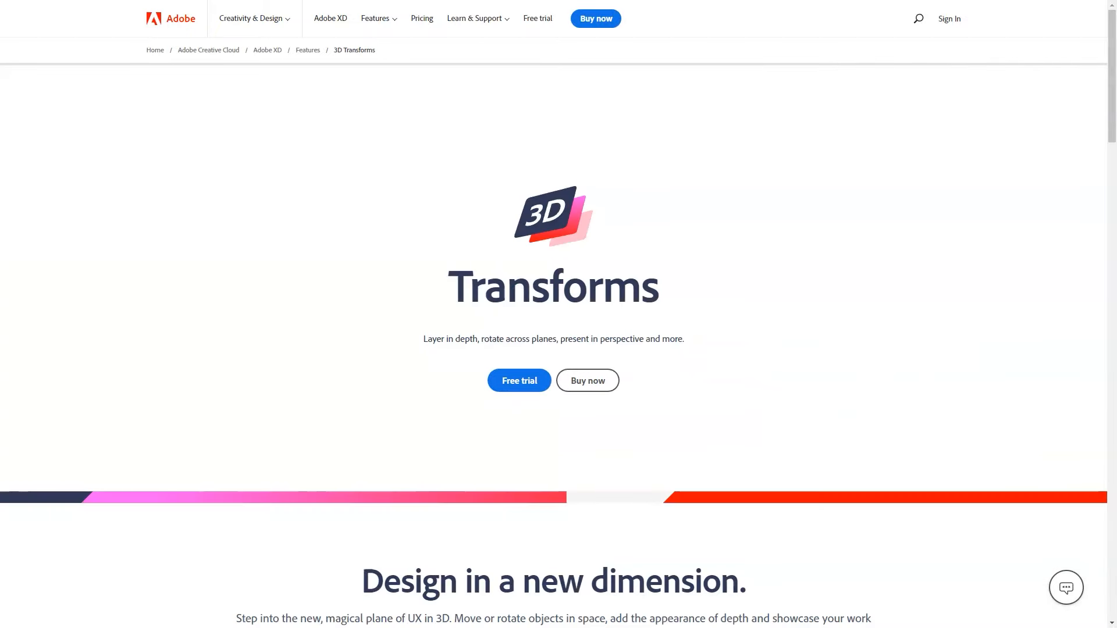
# Read the 3D Transforms page through How it works to its closing call to action, then return to Features.
pyautogui.scroll(-3)
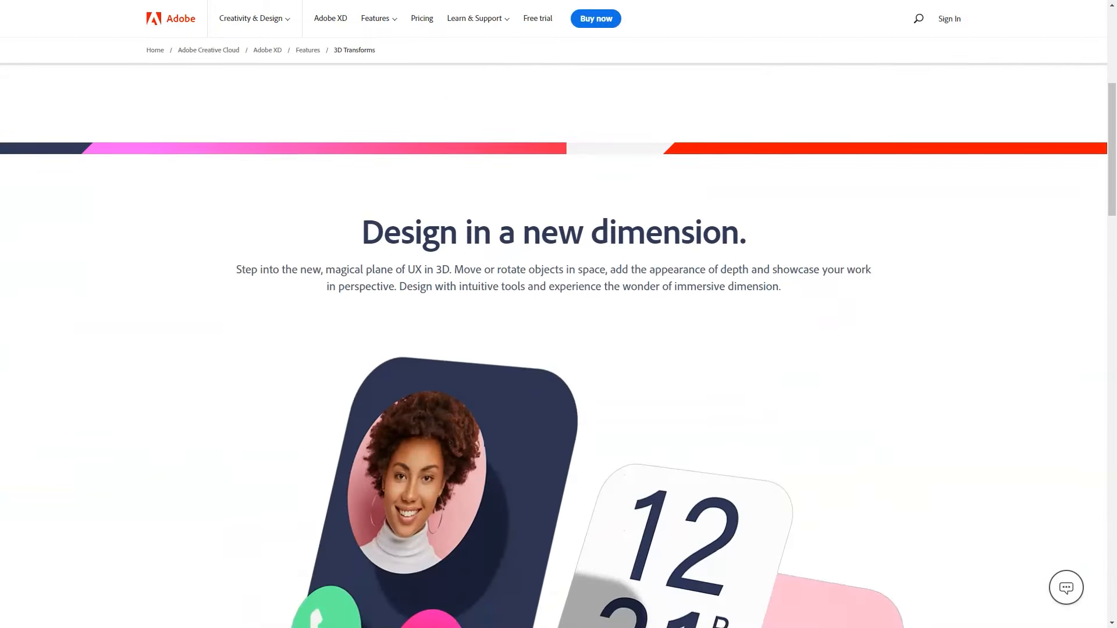
pyautogui.scroll(-3)
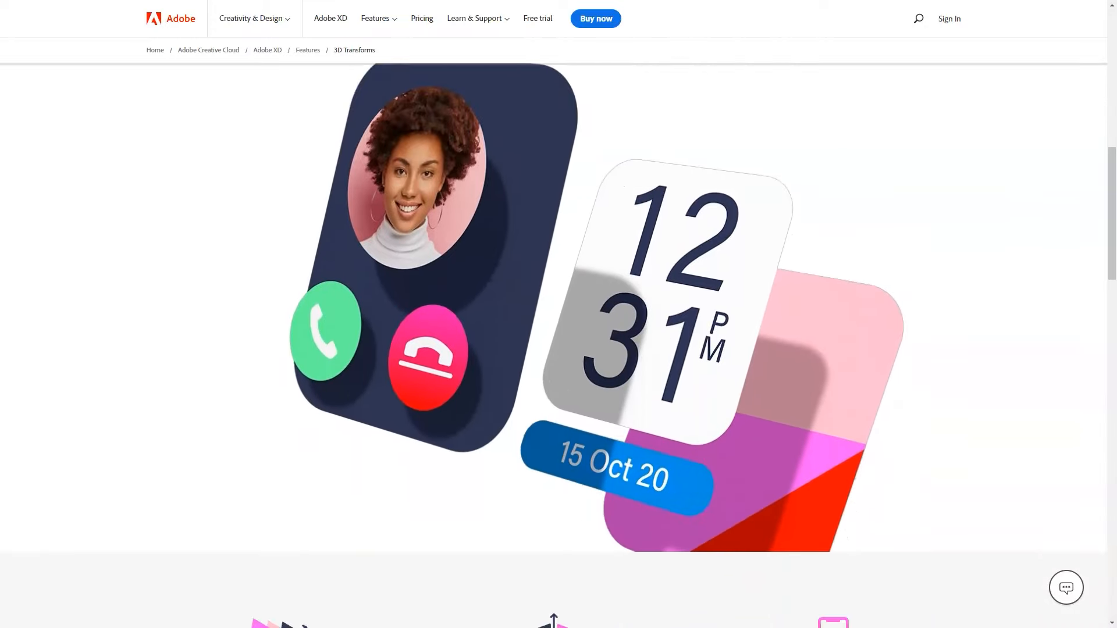
pyautogui.scroll(-3)
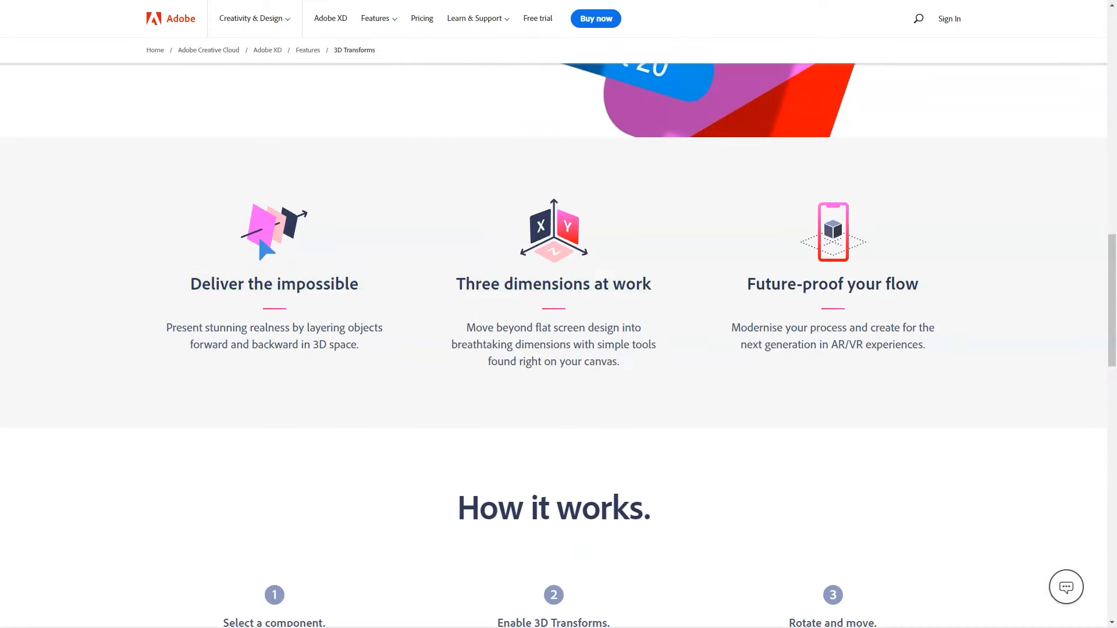
pyautogui.scroll(-3)
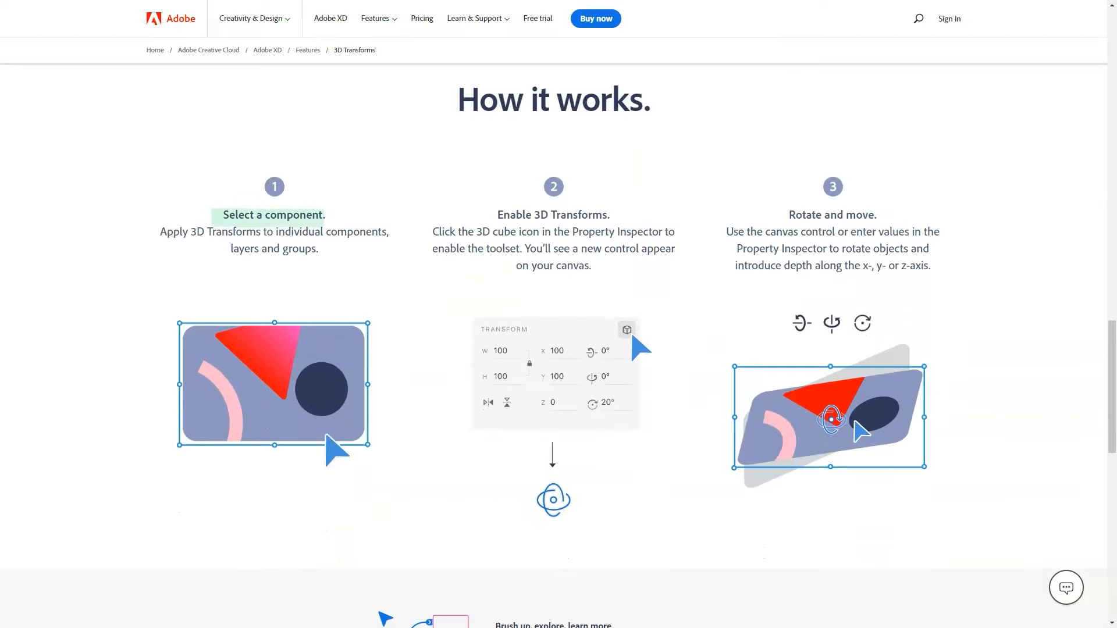
pyautogui.scroll(-3)
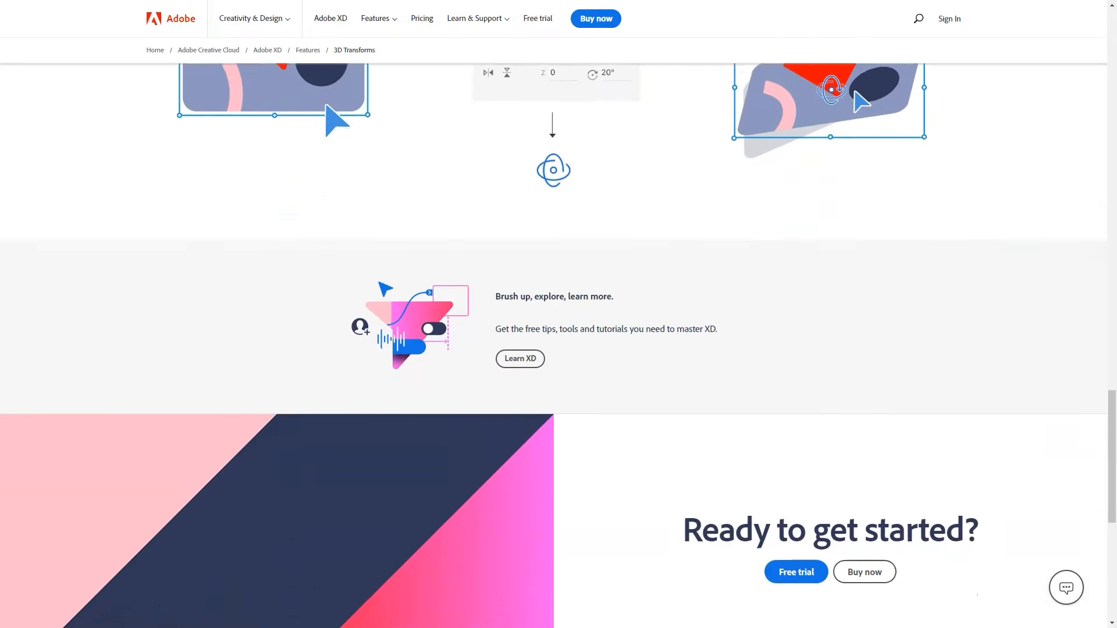
pyautogui.click(376, 17)
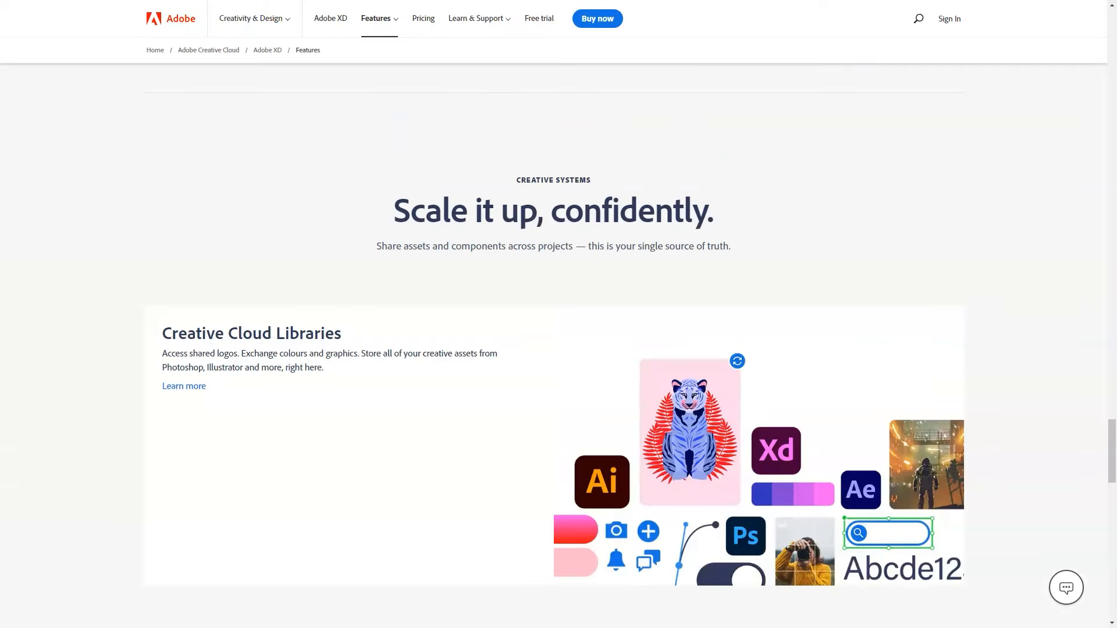
pyautogui.scroll(-3)
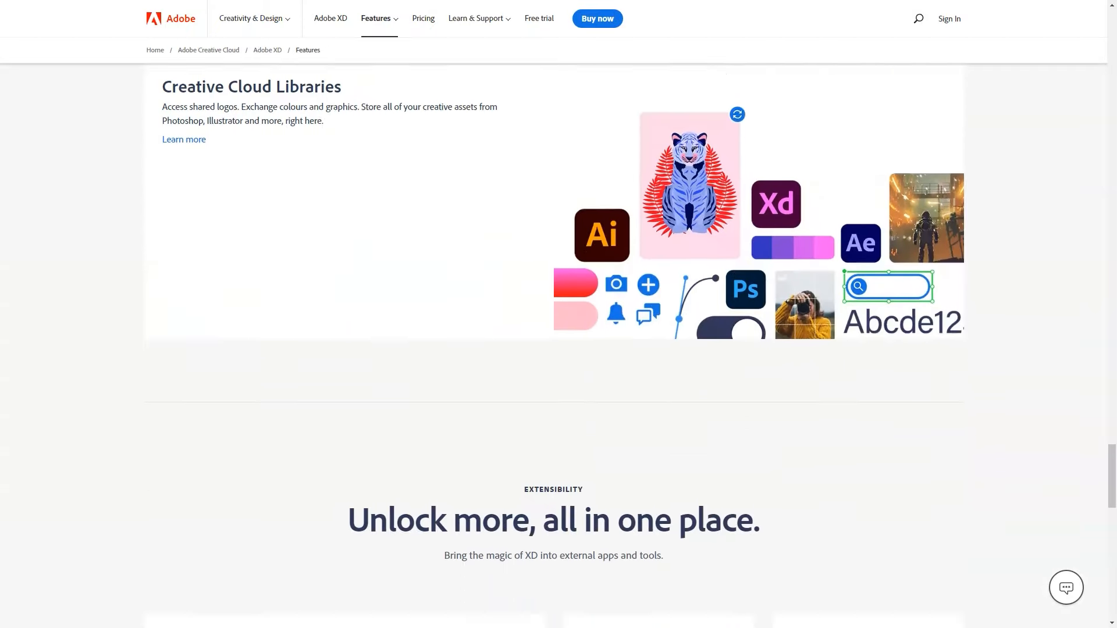
pyautogui.scroll(-3)
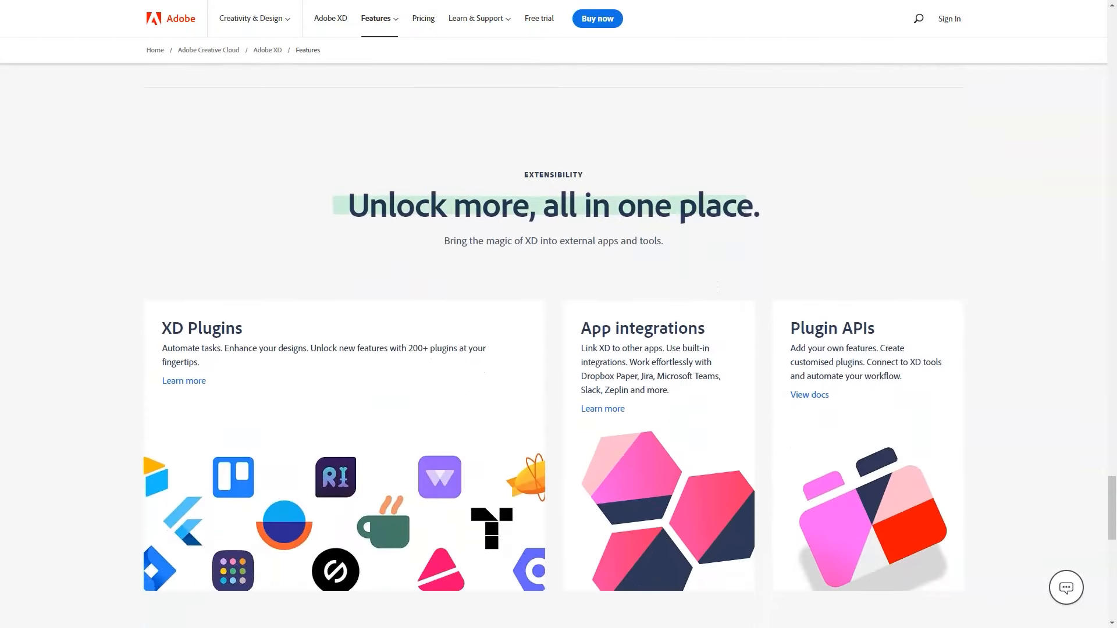
pyautogui.scroll(-3)
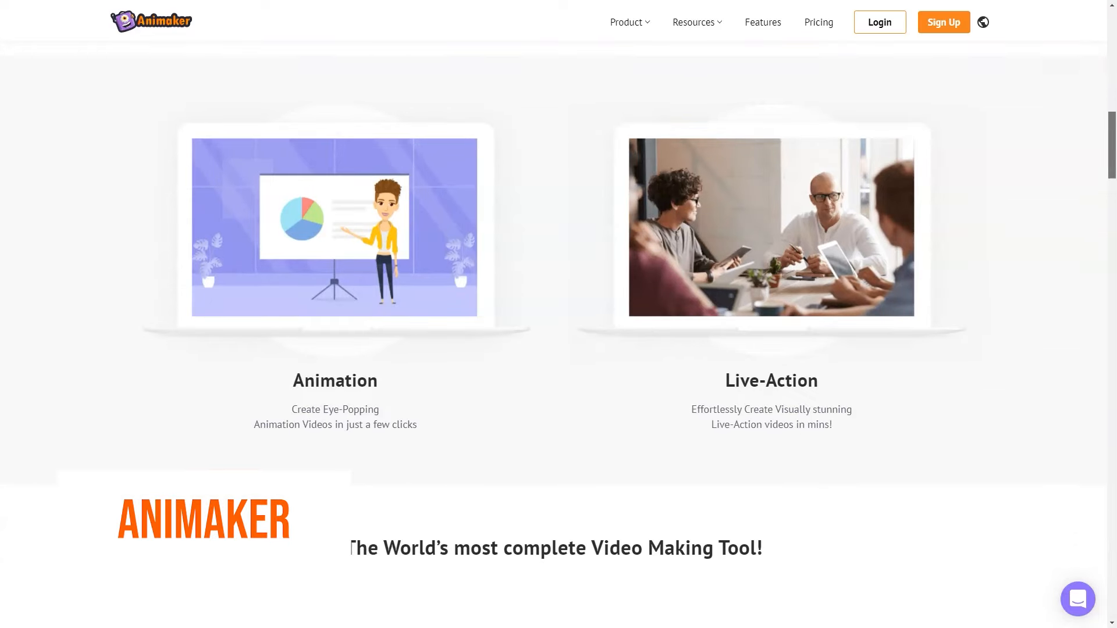
# Scroll the Animaker homepage through stock media, templates, user stats and testimonials, then open the Product menu at the top.
pyautogui.scroll(-3)
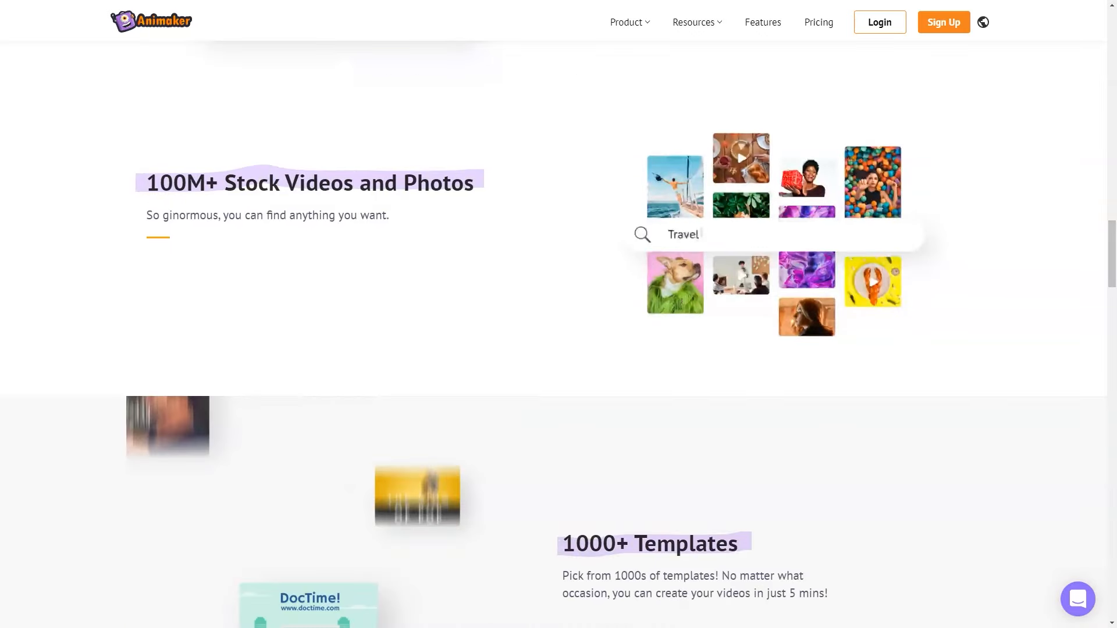
pyautogui.scroll(-3)
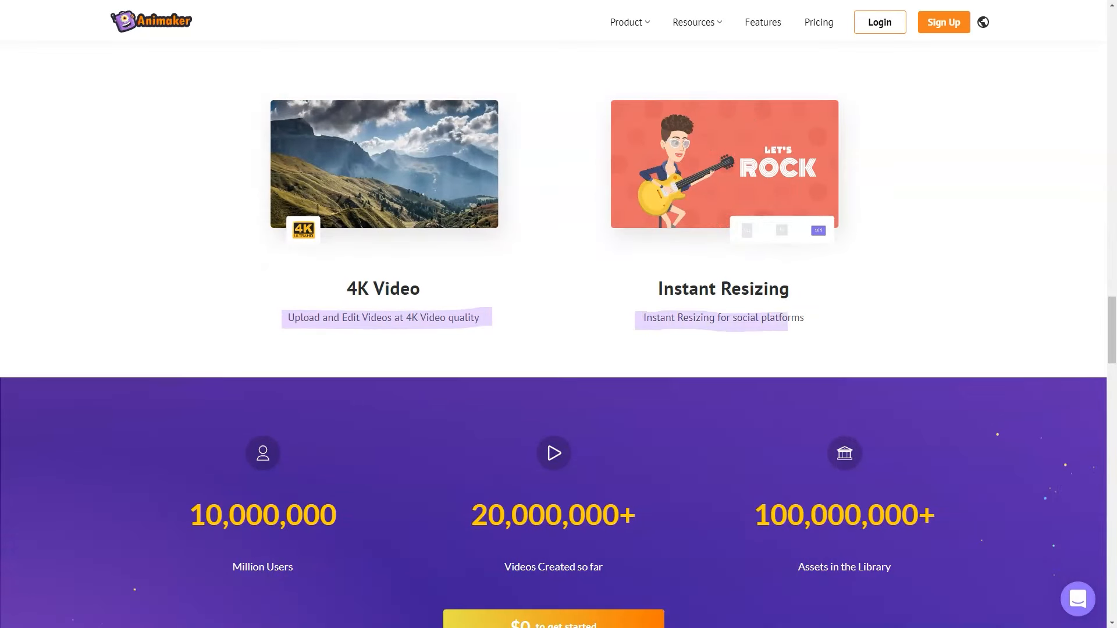
pyautogui.scroll(-3)
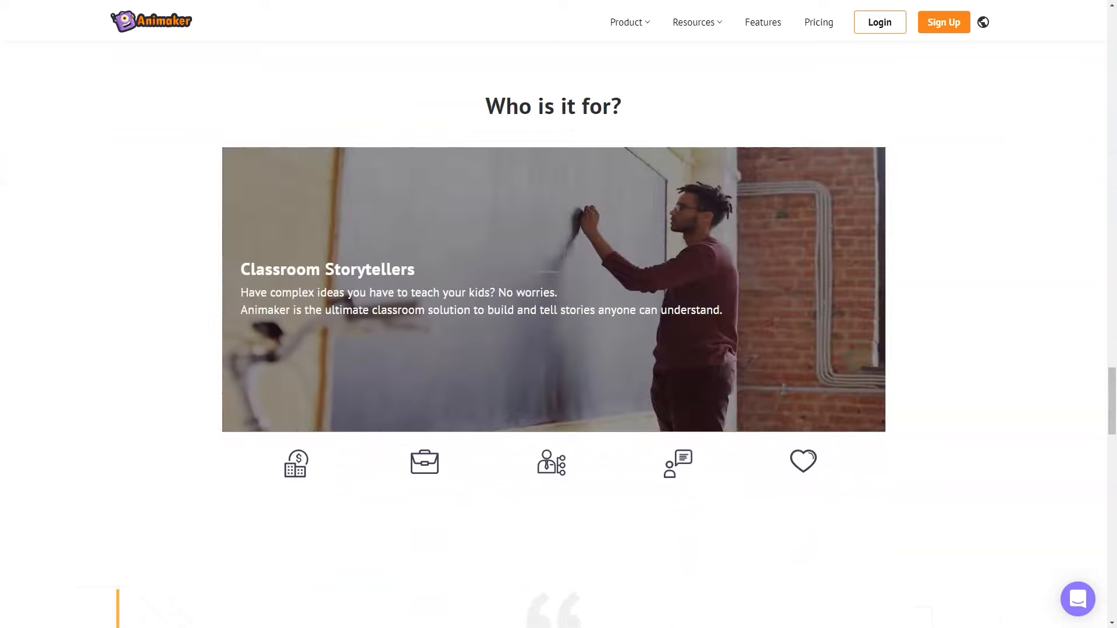
pyautogui.scroll(-3)
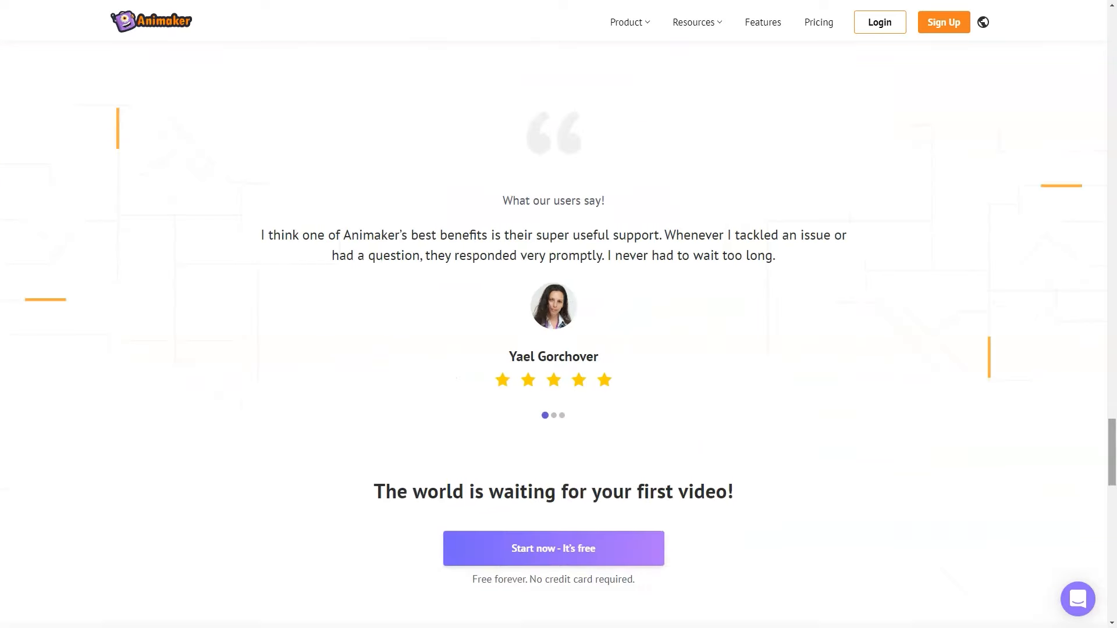
pyautogui.click(626, 22)
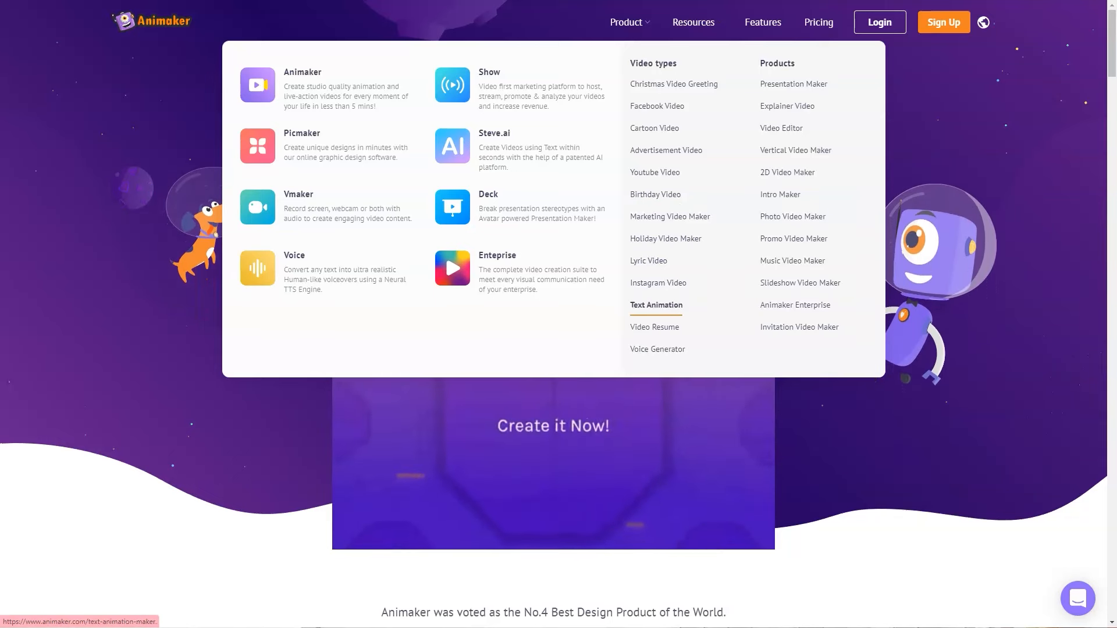
pyautogui.moveTo(792, 84)
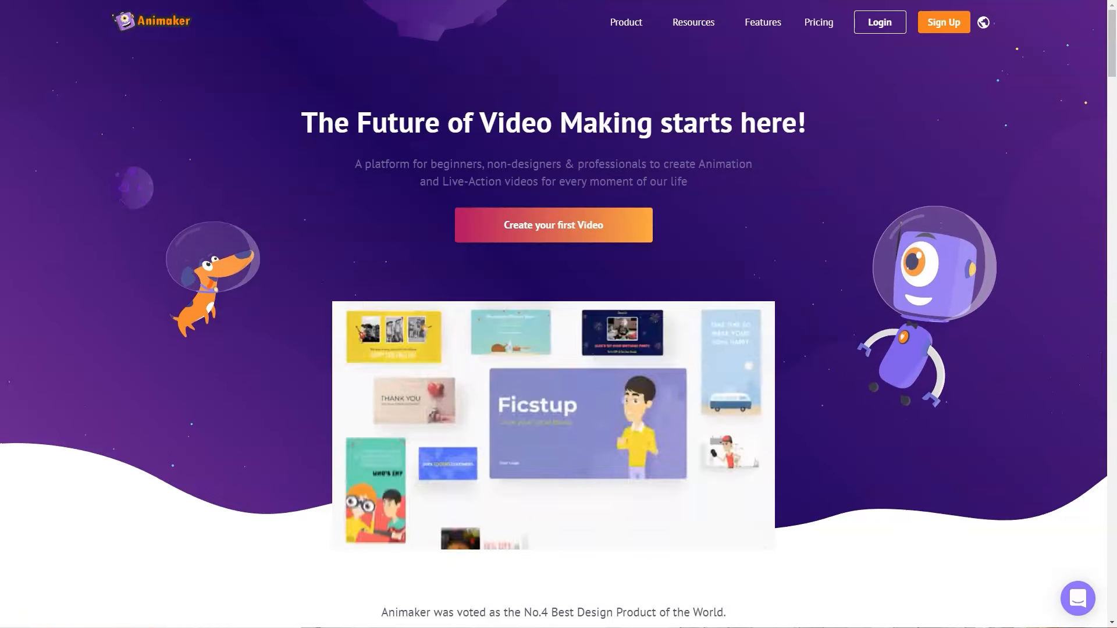
# Choose Youtube Video from the Product menu to load Animaker's YouTube video maker page.
pyautogui.click(692, 22)
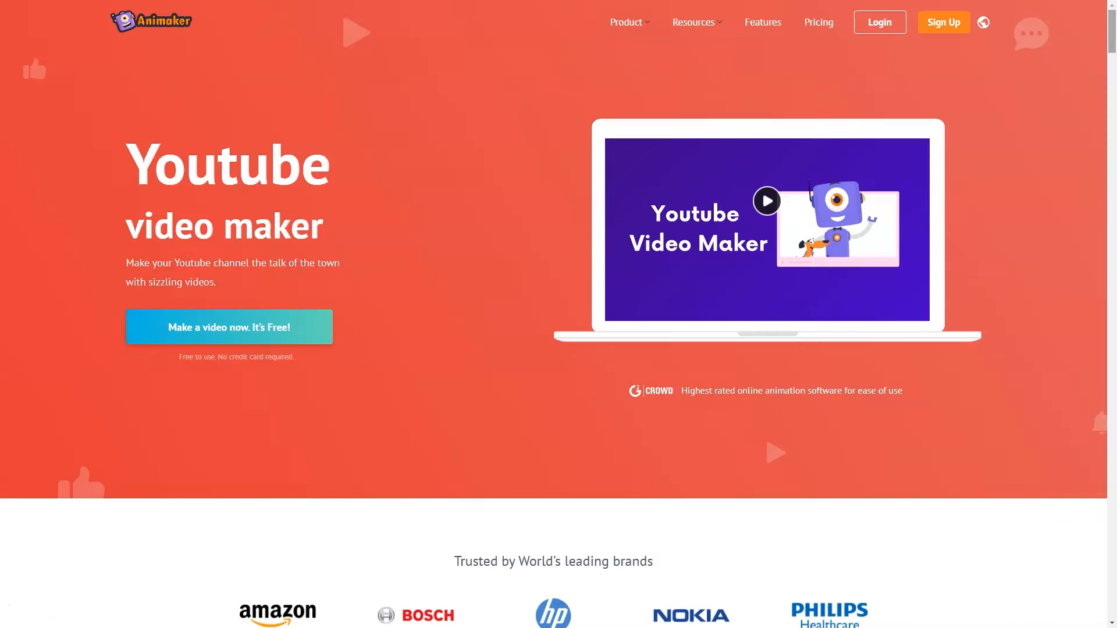
pyautogui.scroll(-3)
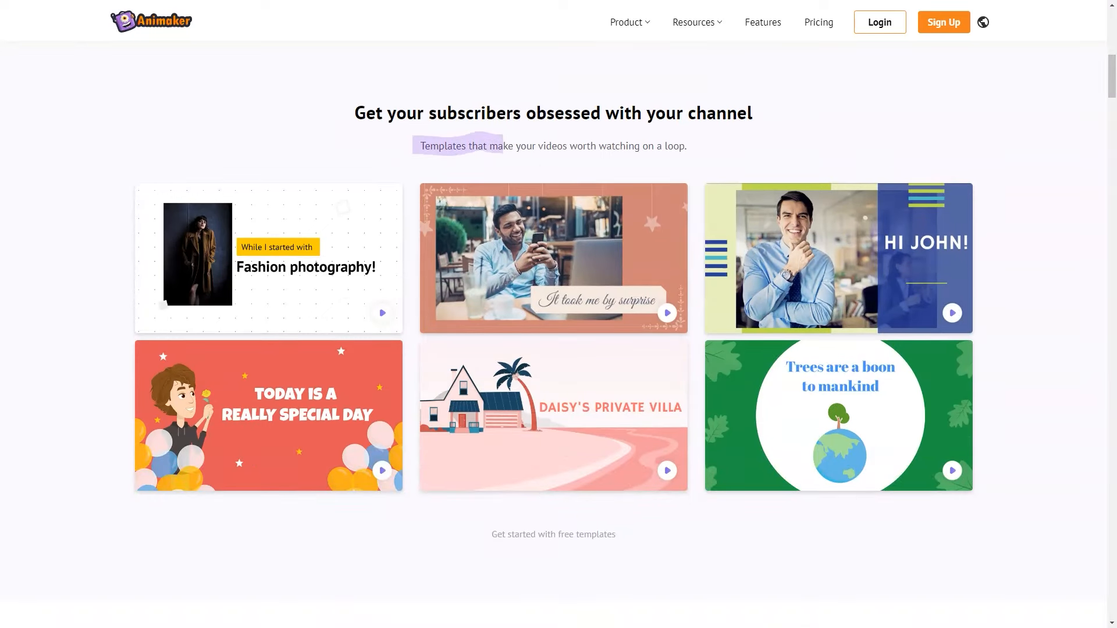
pyautogui.scroll(-3)
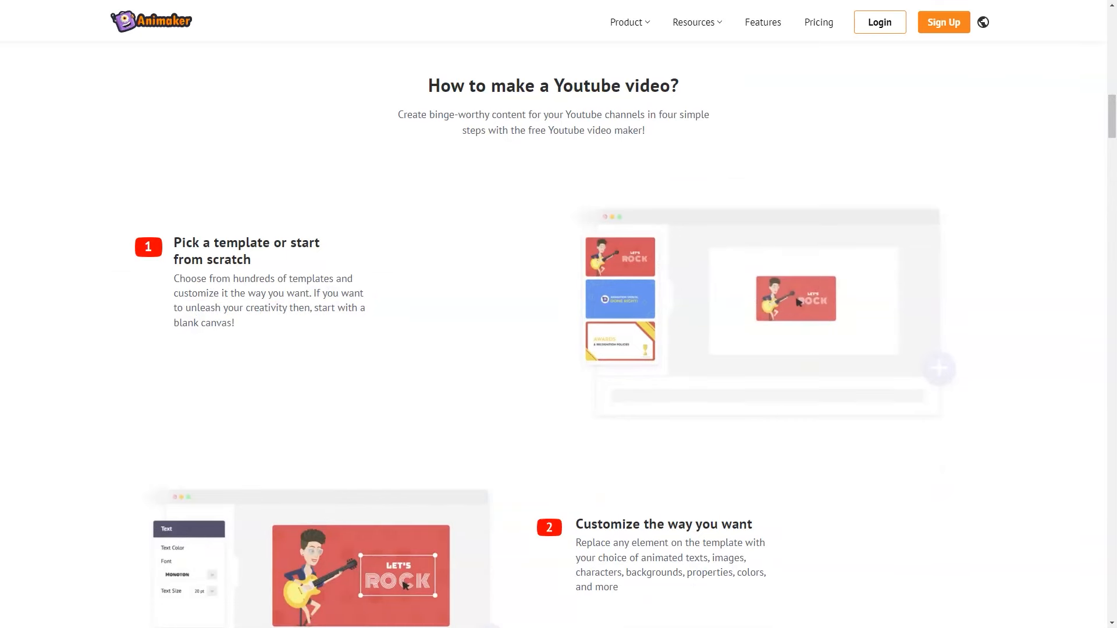
pyautogui.scroll(-3)
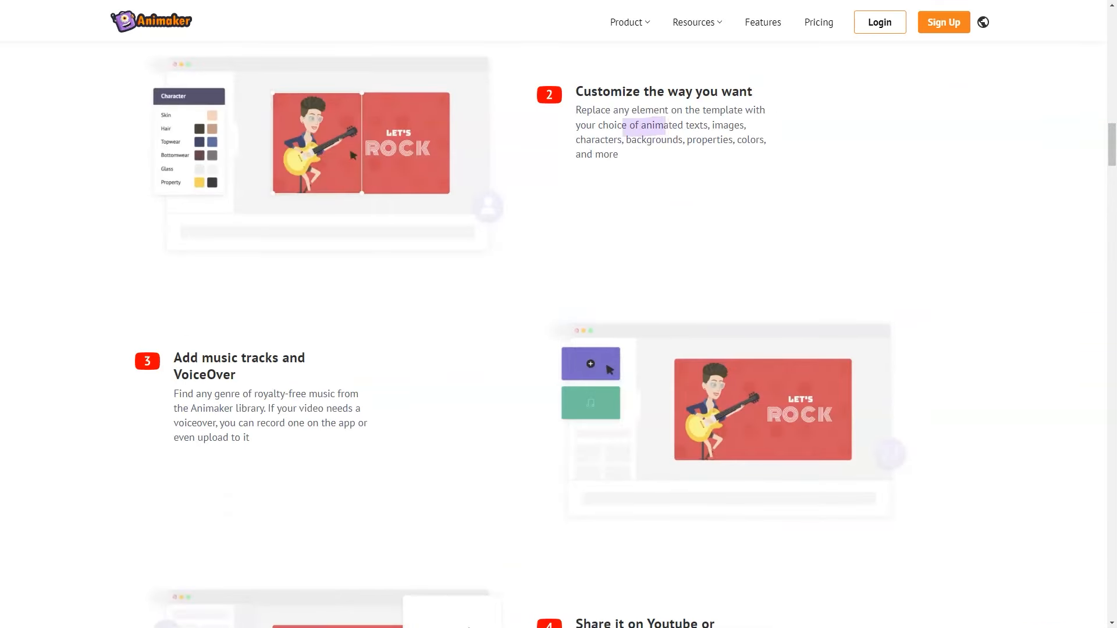
pyautogui.moveTo(624, 126); pyautogui.dragTo(618, 153)
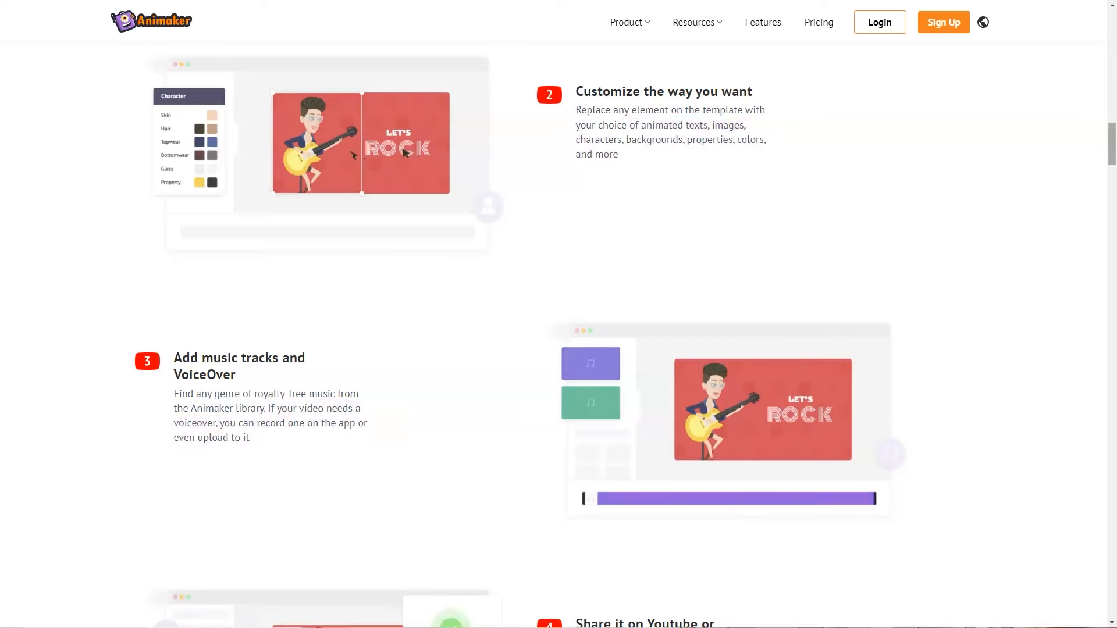
pyautogui.scroll(-3)
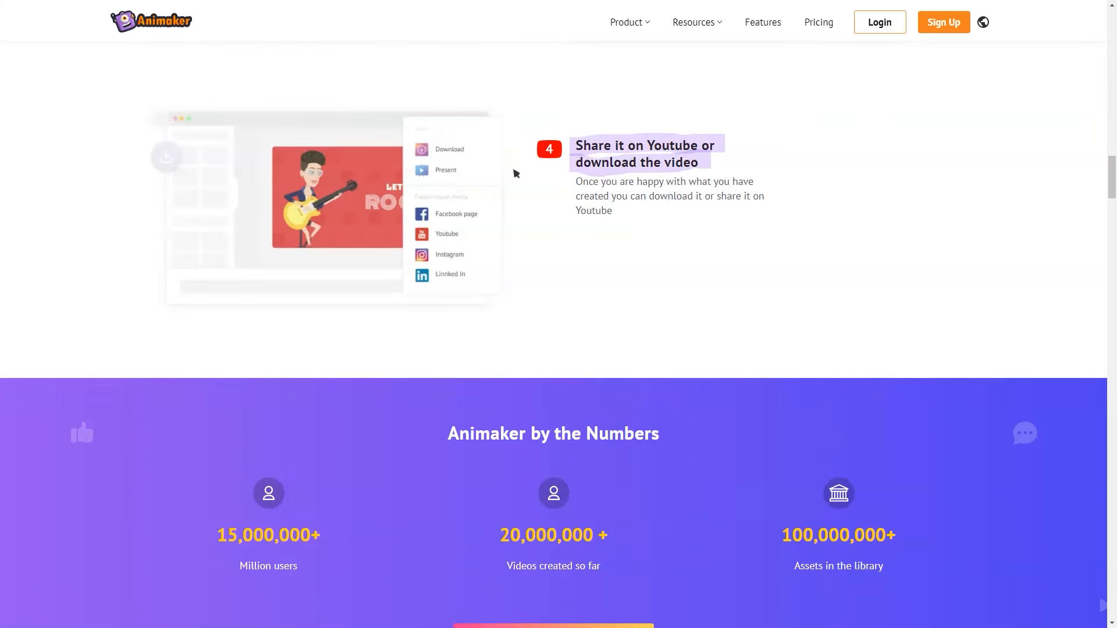
pyautogui.scroll(-3)
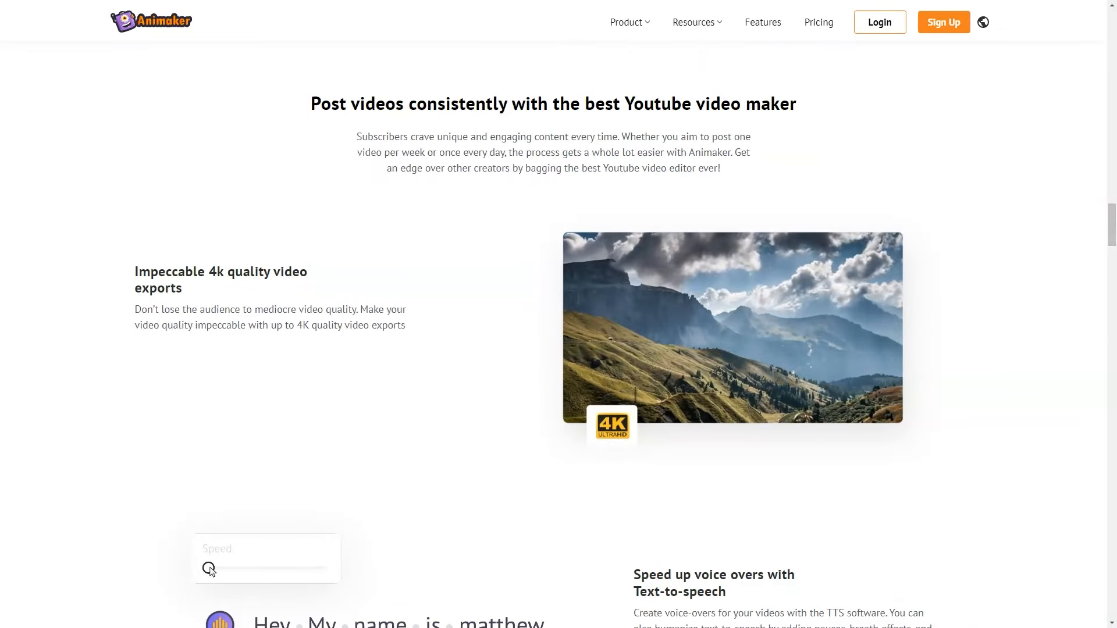
pyautogui.scroll(-3)
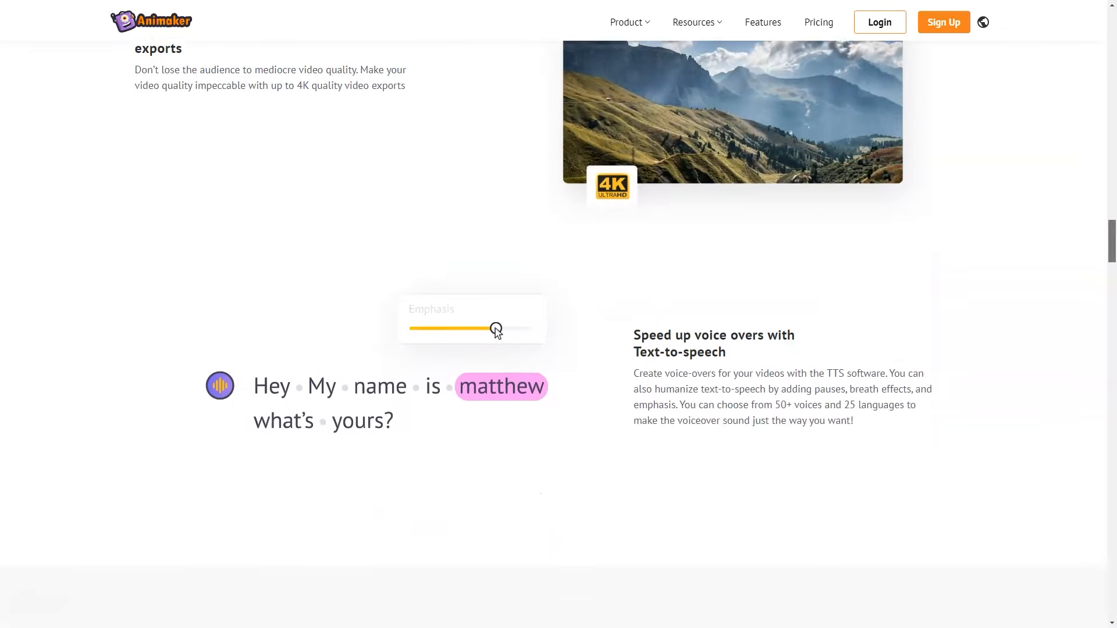
pyautogui.scroll(-3)
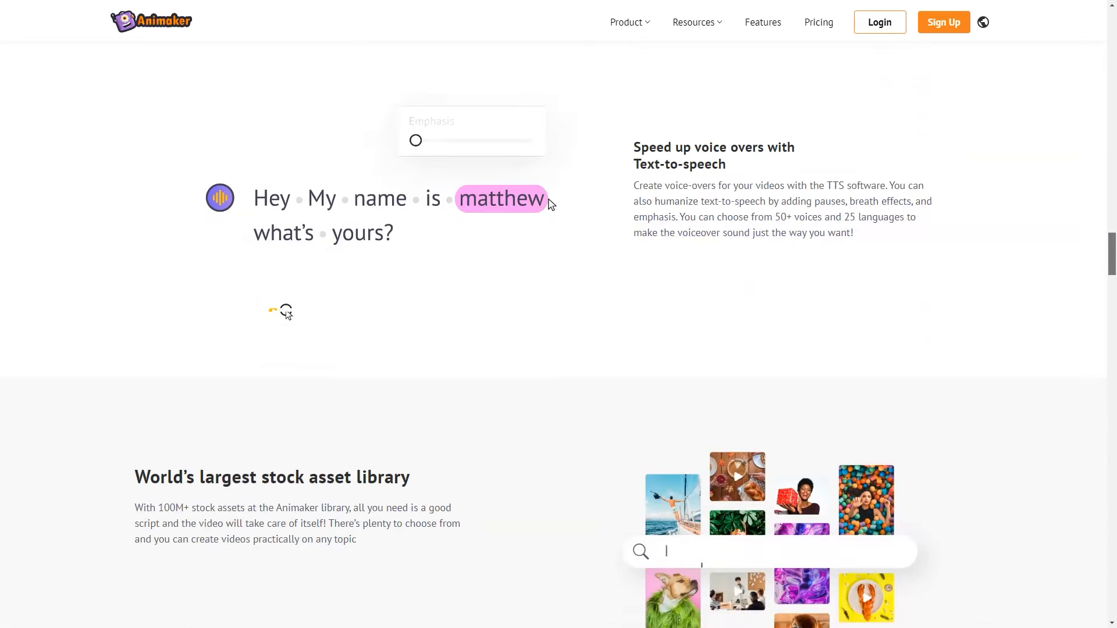
pyautogui.scroll(-3)
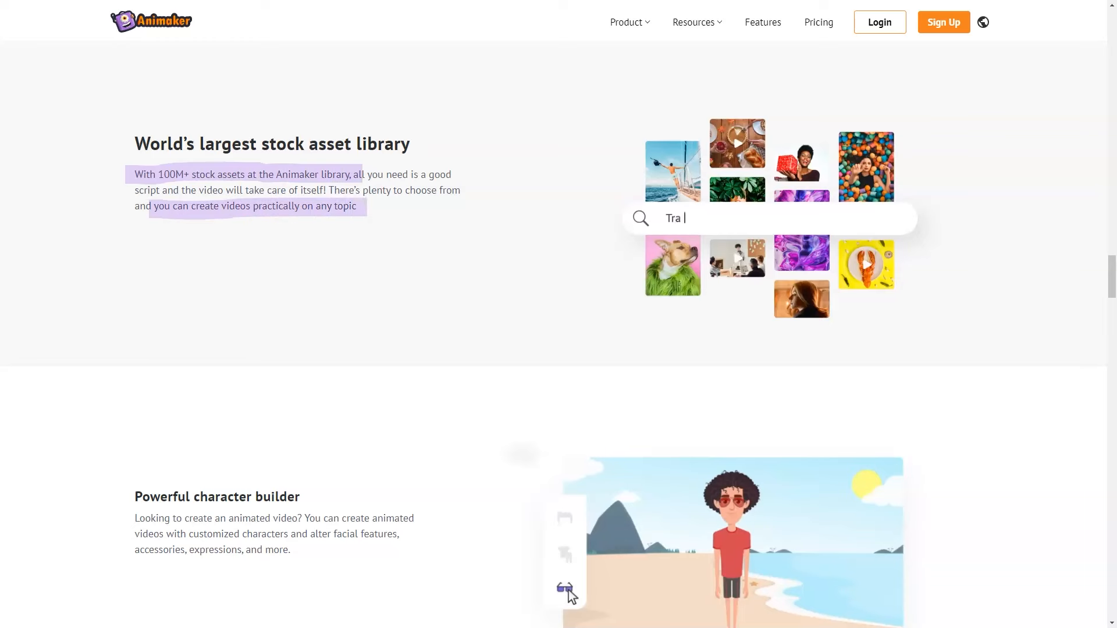
pyautogui.scroll(-3)
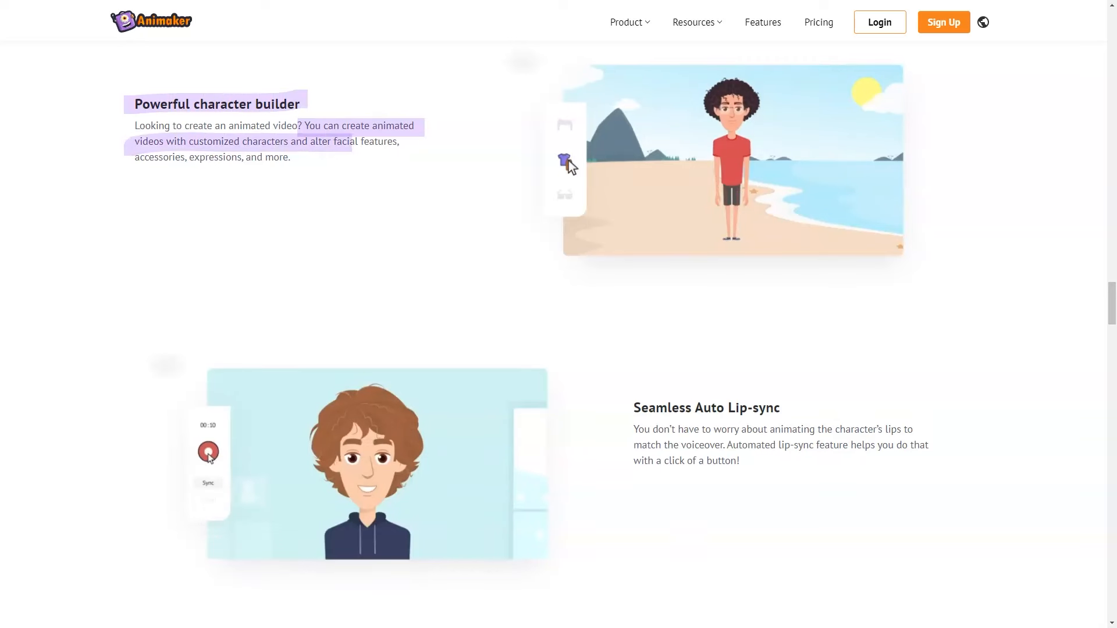
pyautogui.scroll(-3)
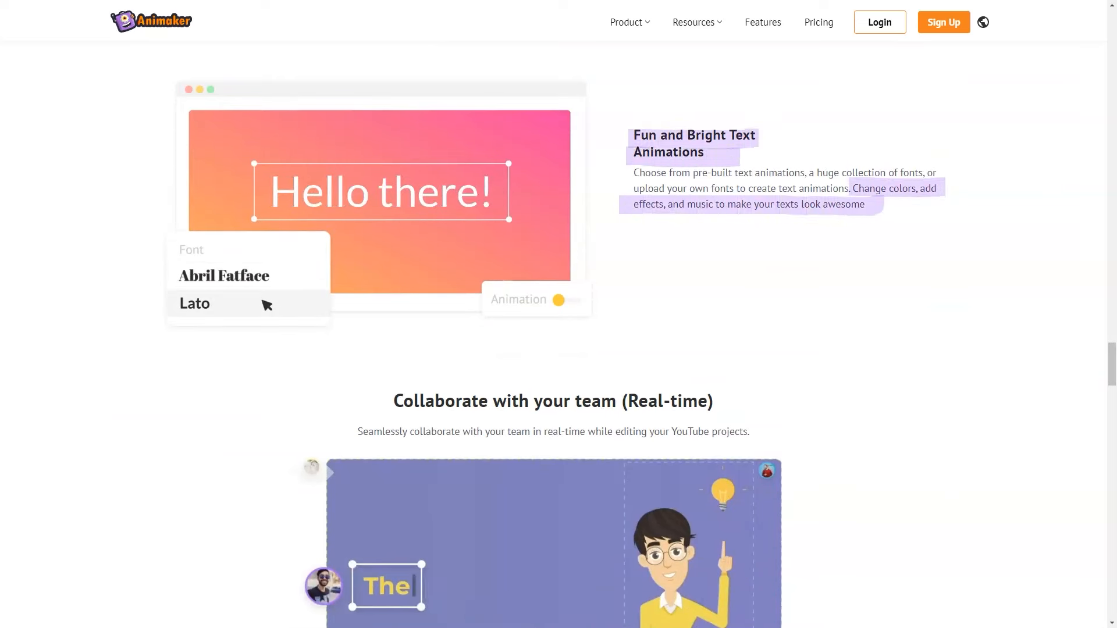
pyautogui.scroll(-3)
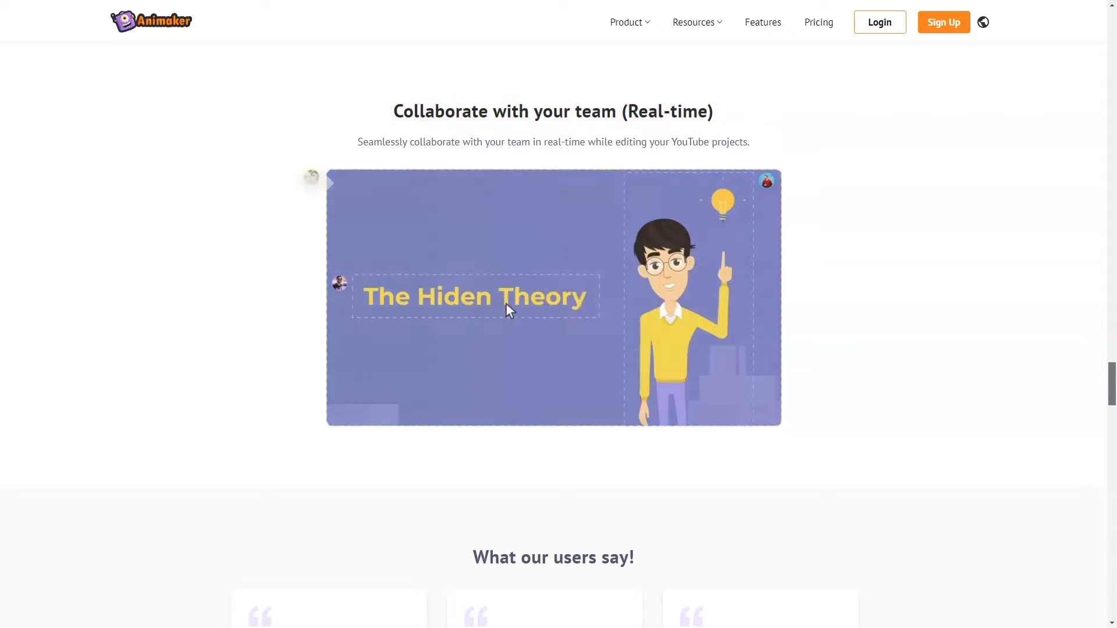
pyautogui.scroll(-3)
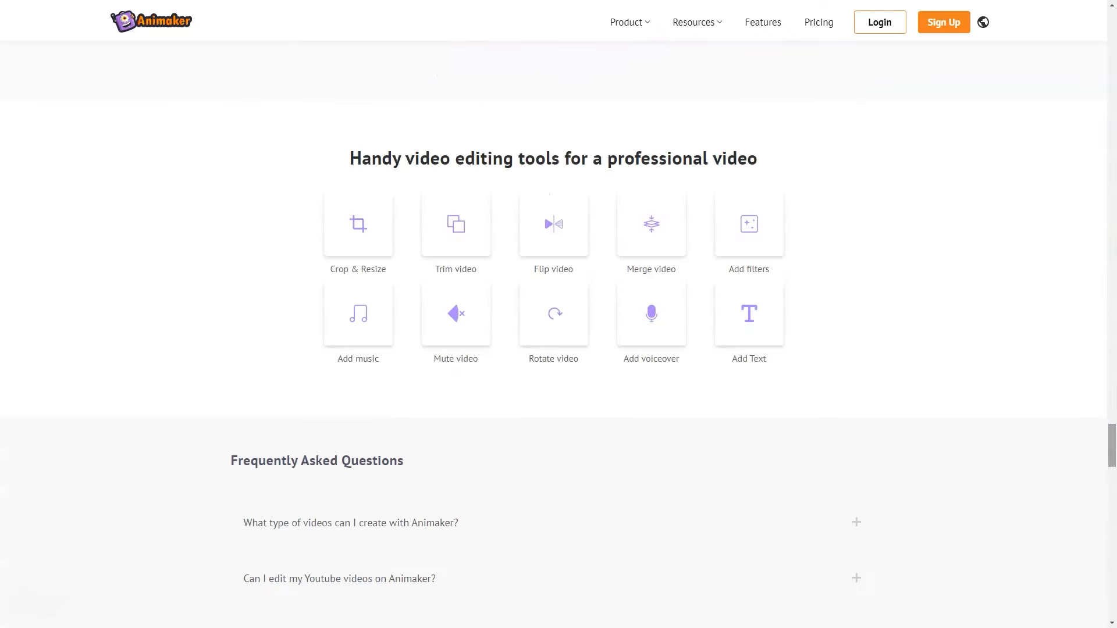